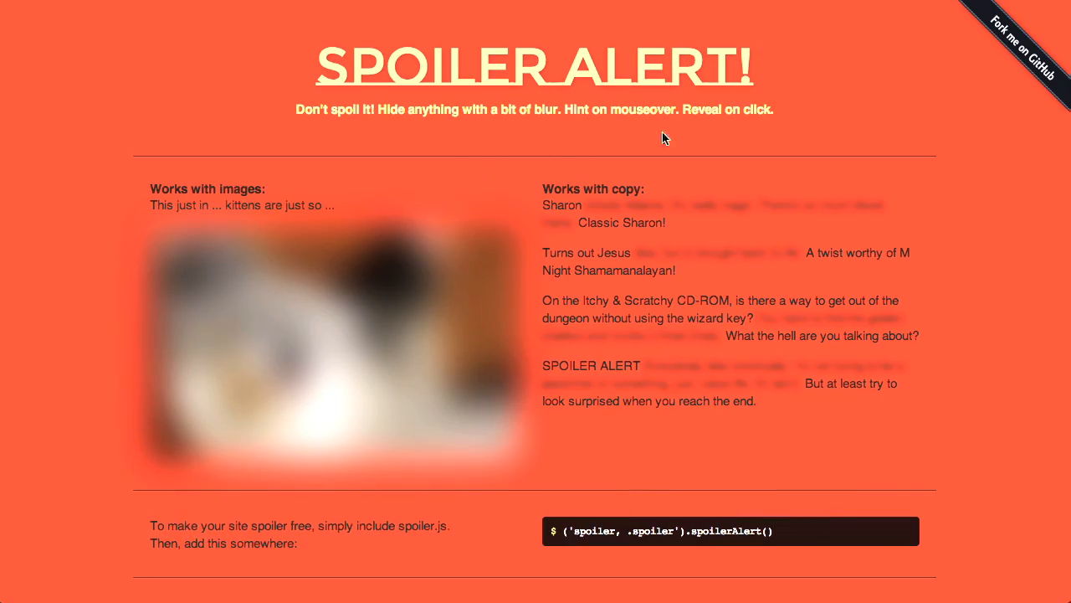
Reveal the blurred kitten photo and the first hidden spoiler lines on the demo page
scroll(down, 3)
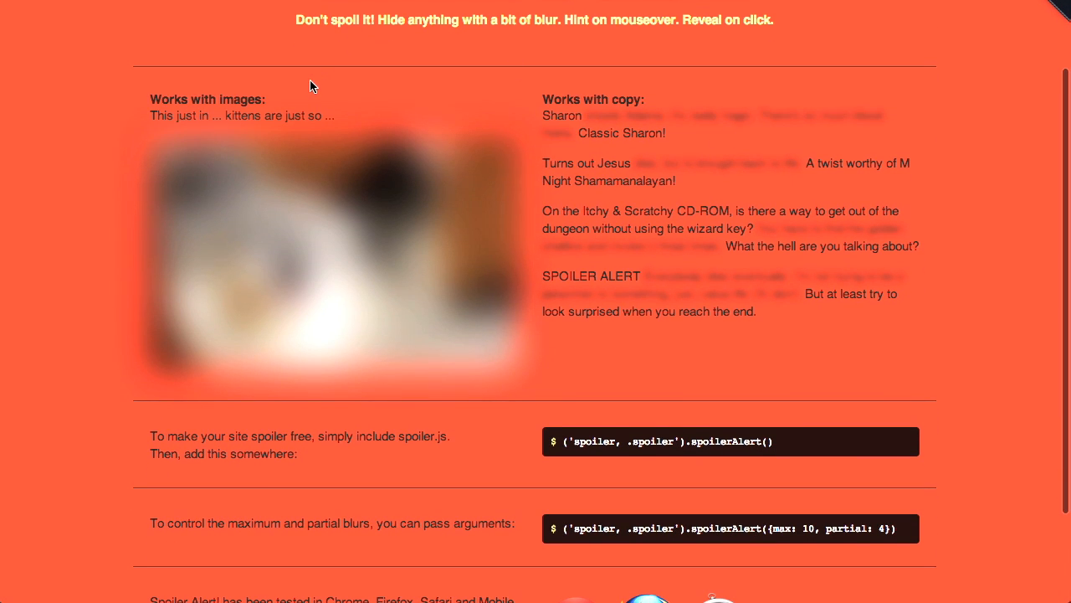
mouse_move(127, 182)
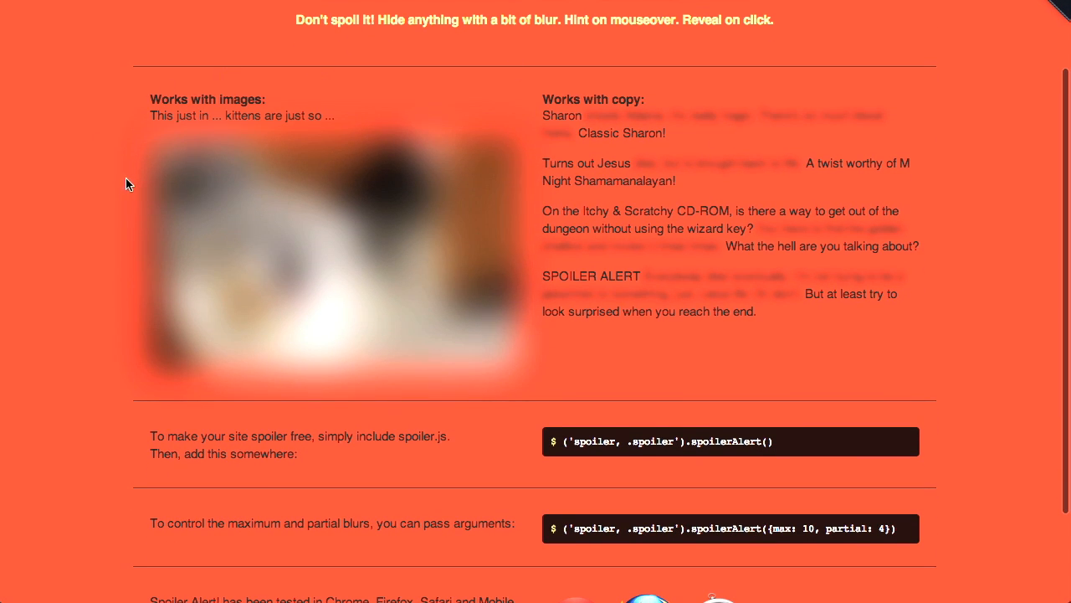
mouse_move(590, 176)
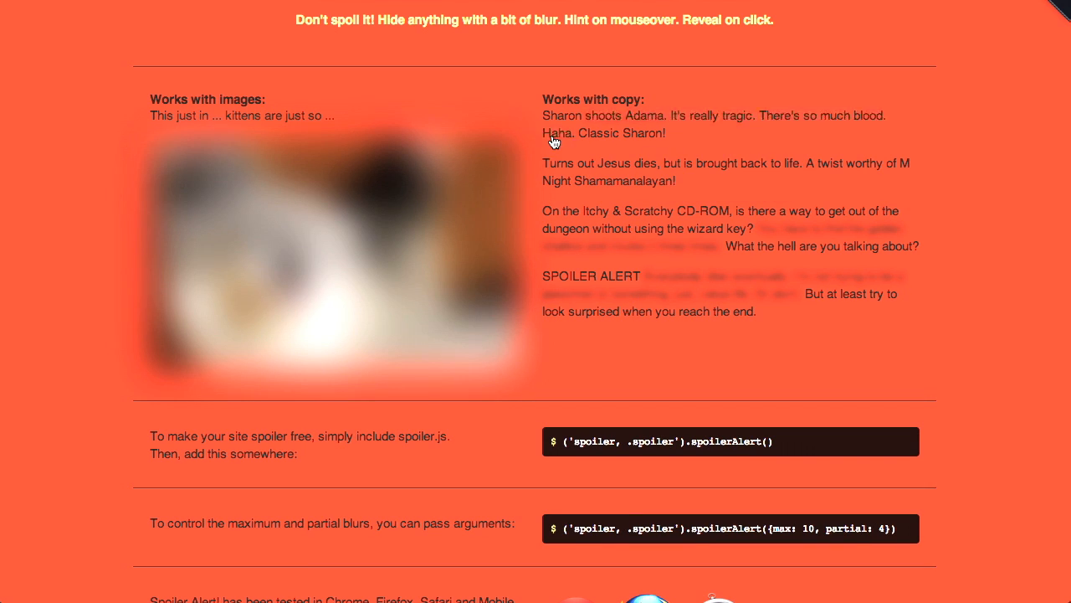
mouse_move(646, 160)
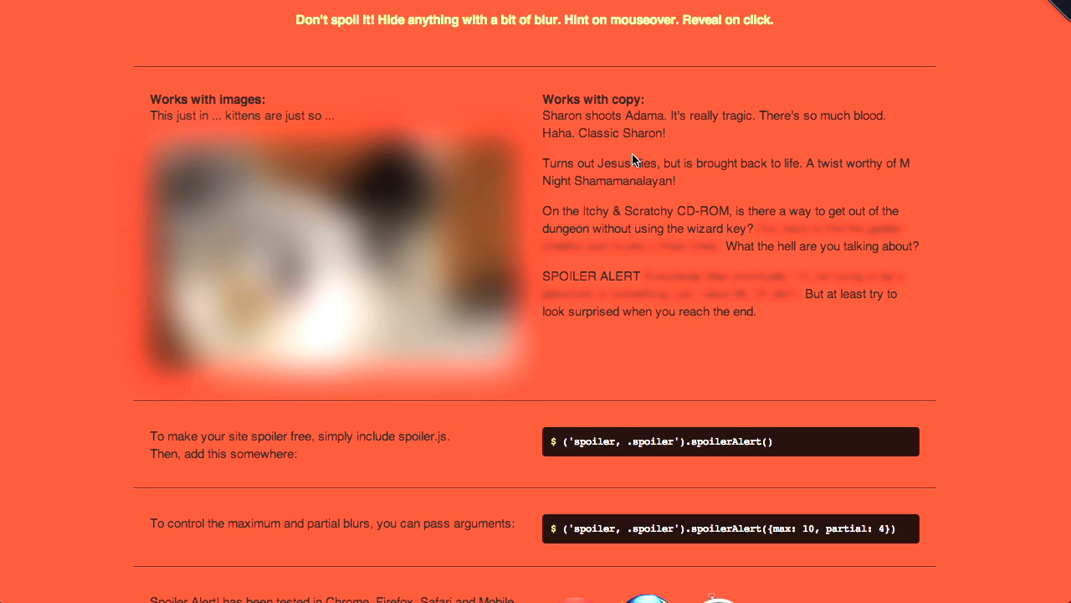
click(335, 251)
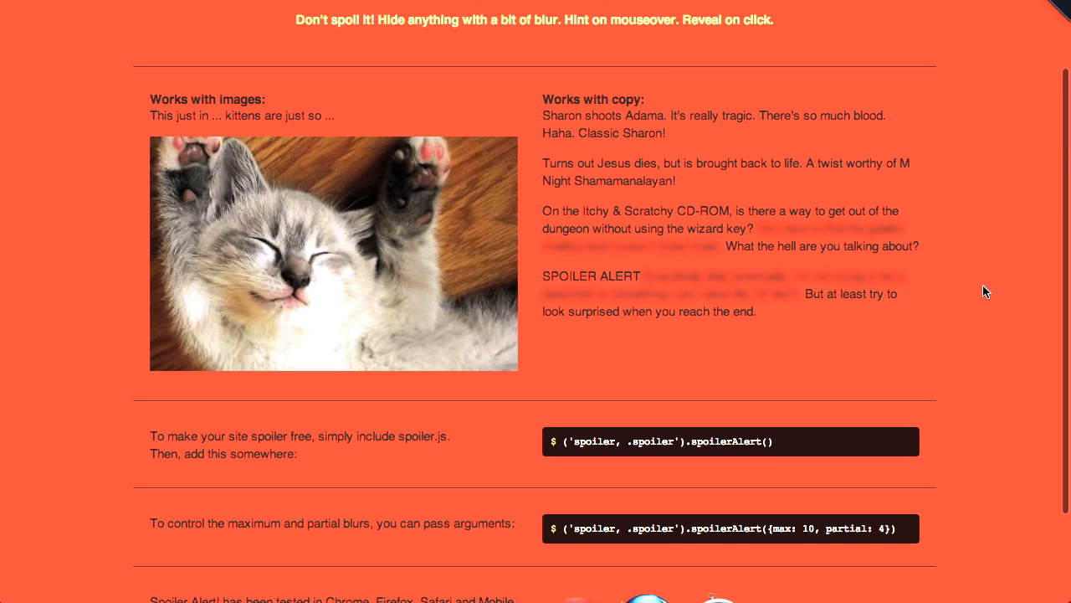
scroll(down, 3)
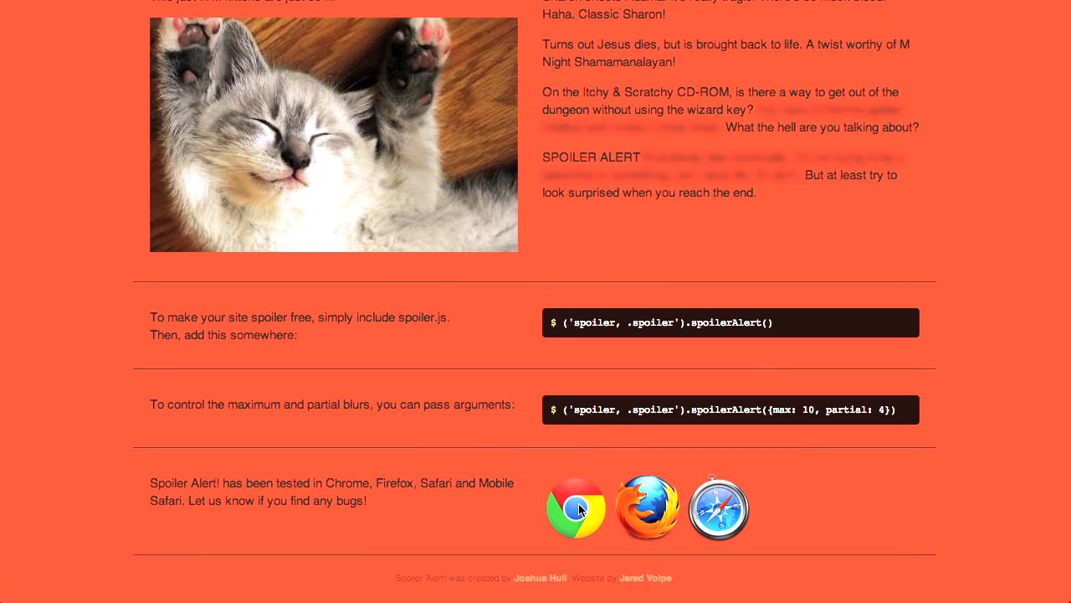
mouse_move(927, 306)
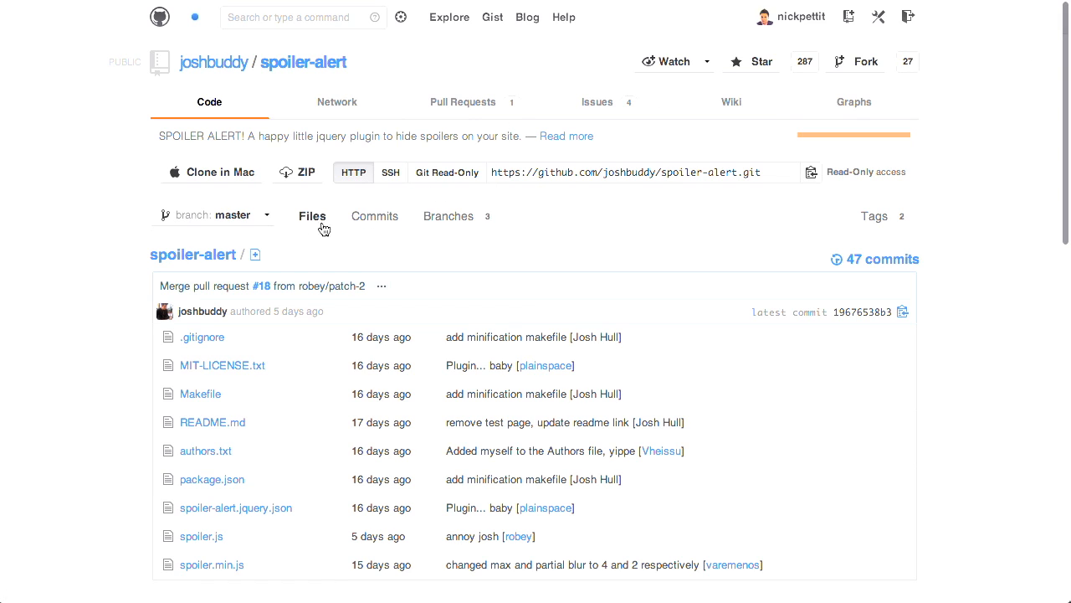
mouse_move(609, 223)
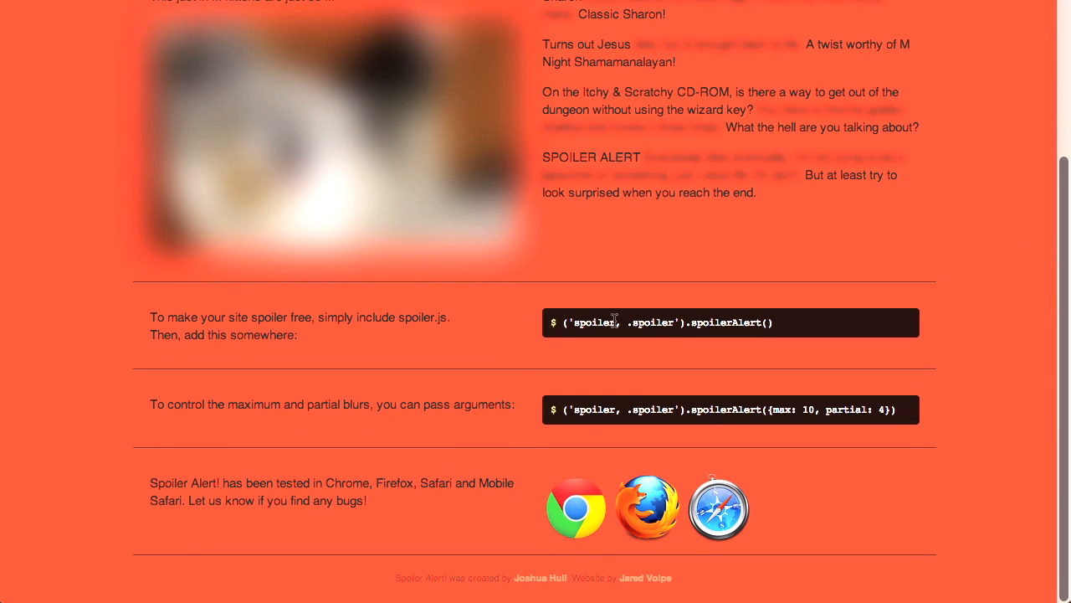
mouse_move(777, 271)
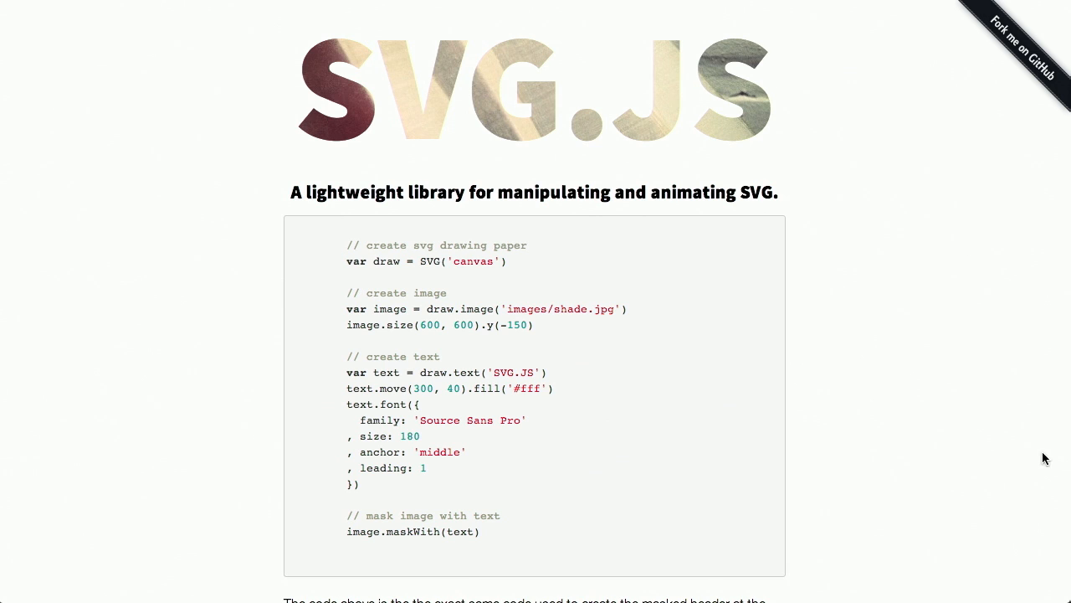
Scroll the SVG.js homepage down to the explanation beneath the masking code sample
scroll(down, 3)
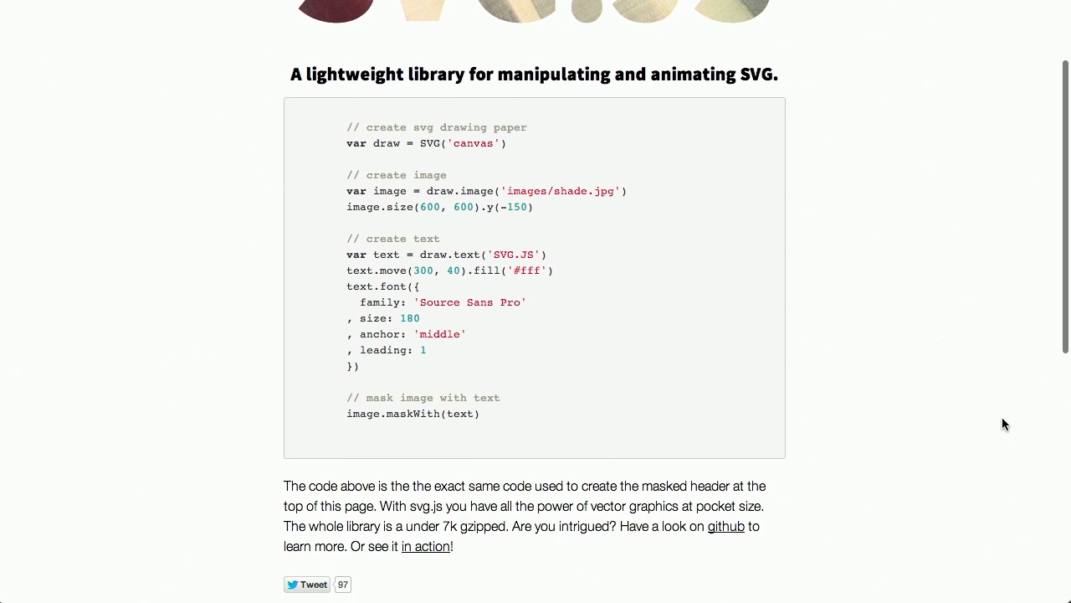
scroll(down, 3)
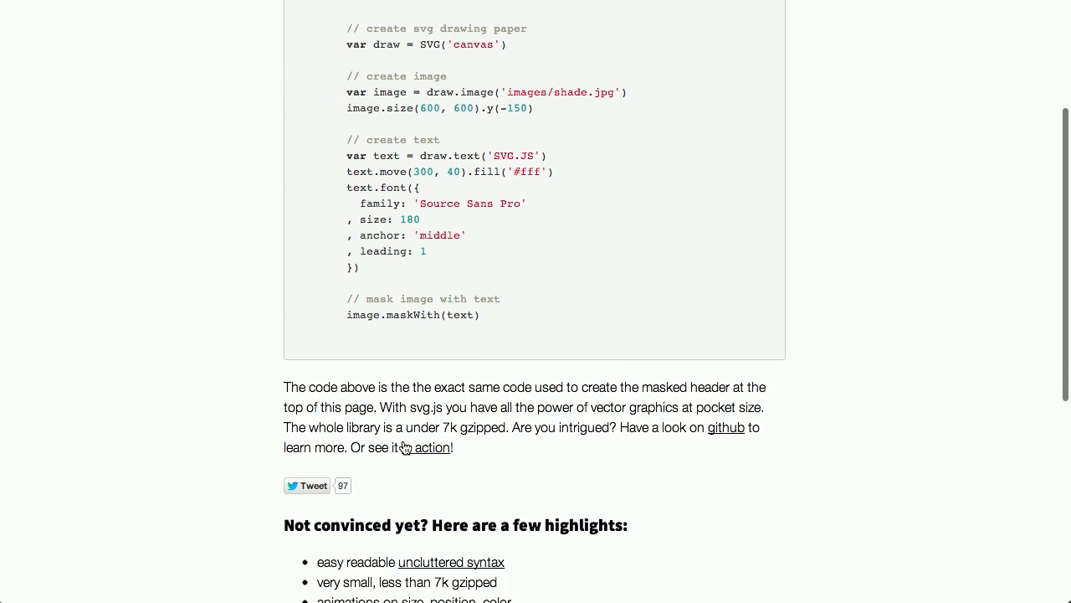
View the 'in action' demo page through its Create, Move, Center and Clone examples
click(432, 447)
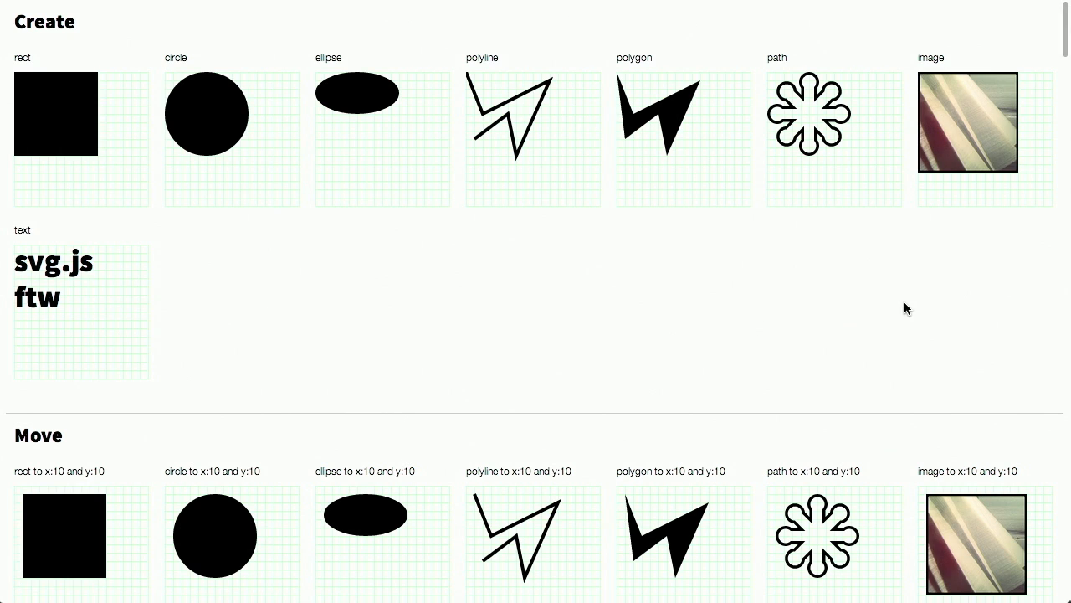
mouse_move(1062, 310)
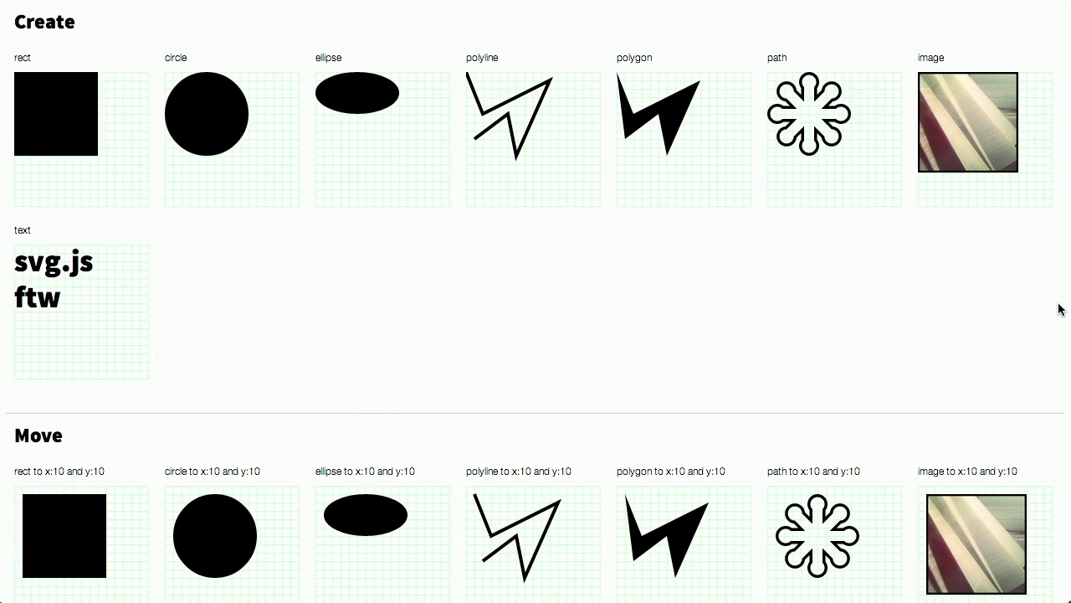
scroll(down, 3)
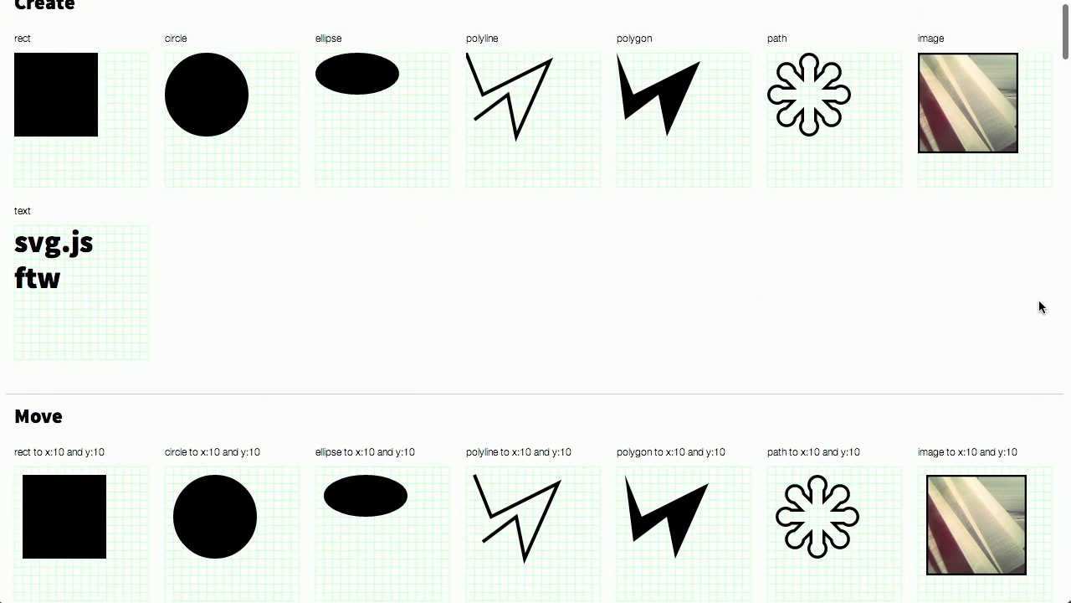
scroll(down, 3)
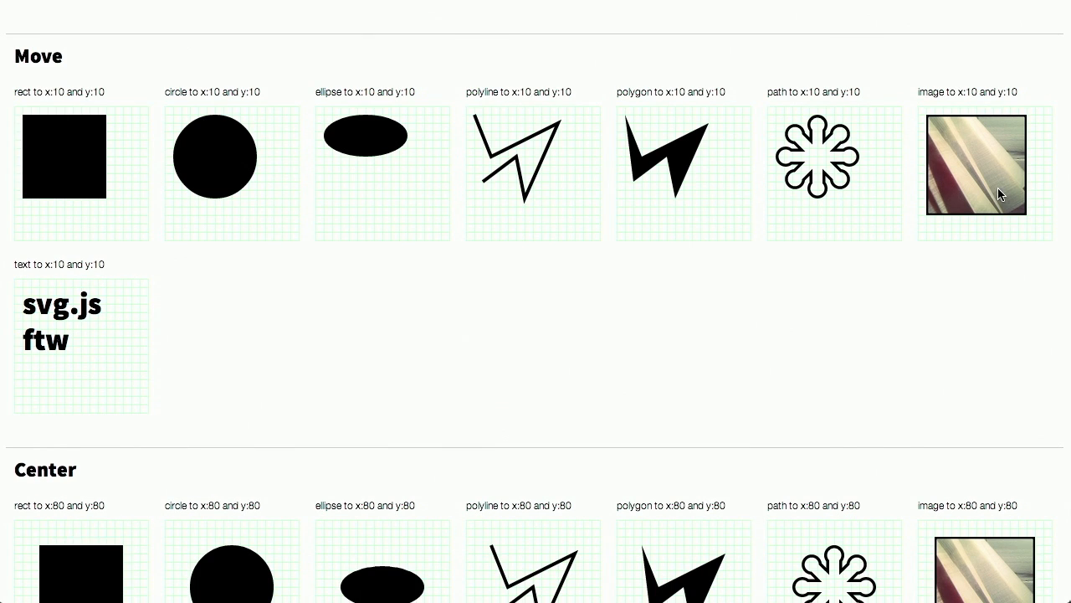
scroll(down, 3)
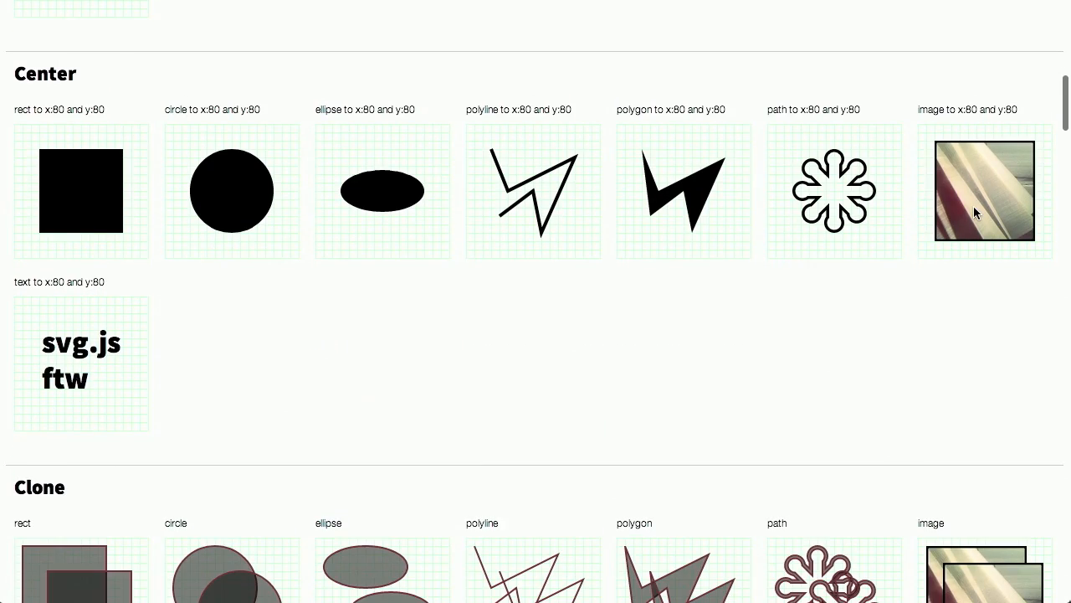
scroll(down, 3)
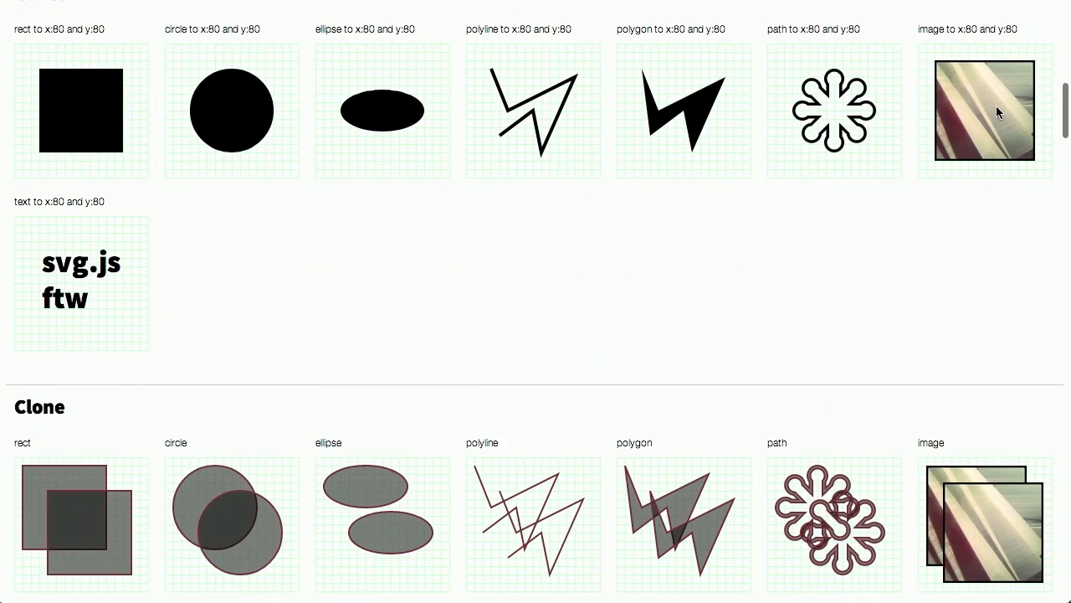
scroll(down, 3)
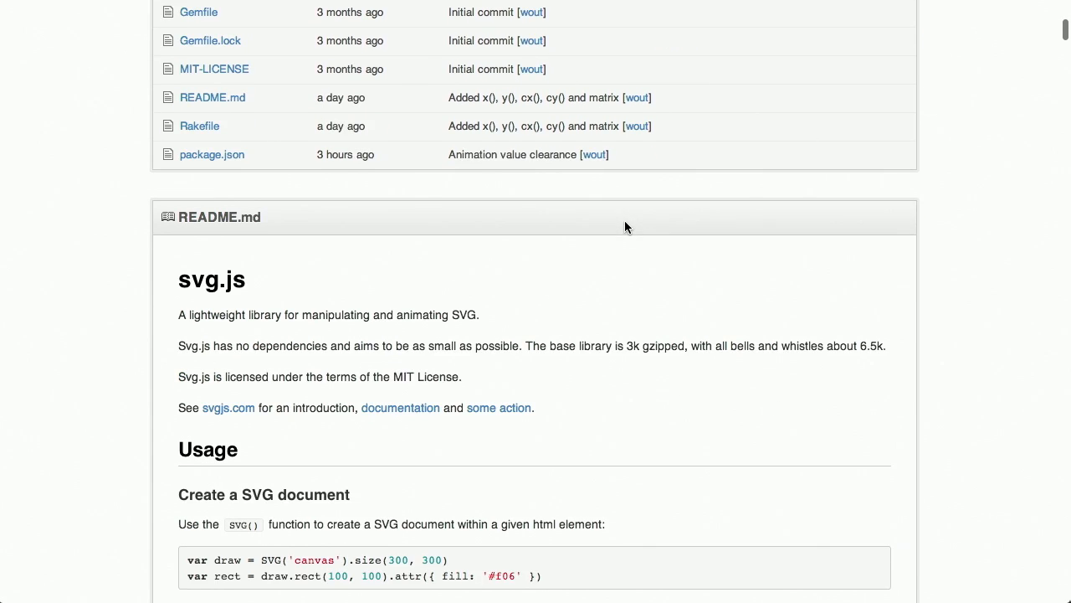
scroll(down, 3)
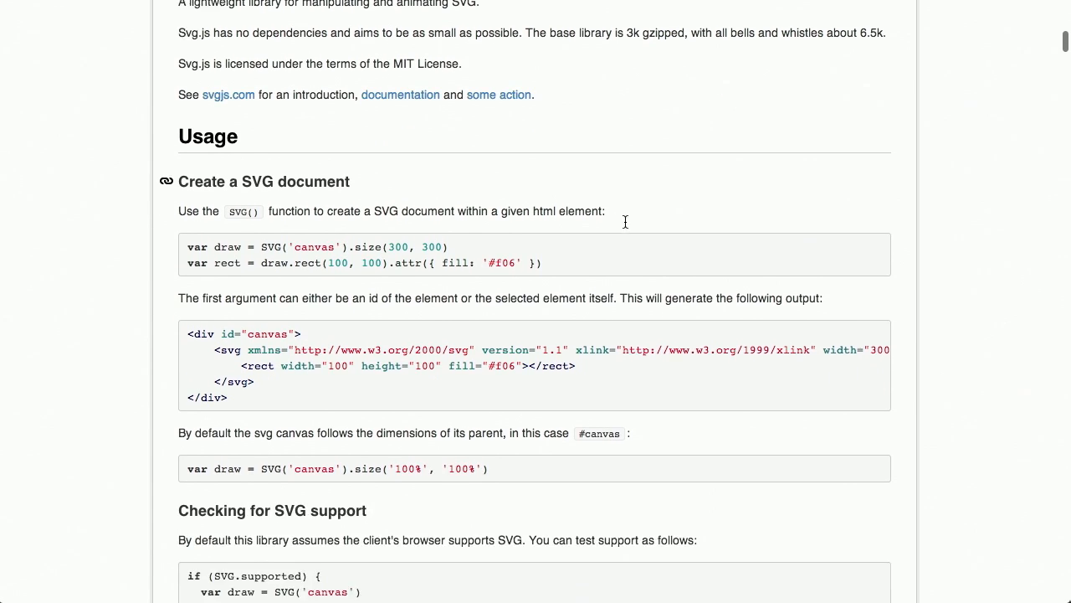
scroll(down, 3)
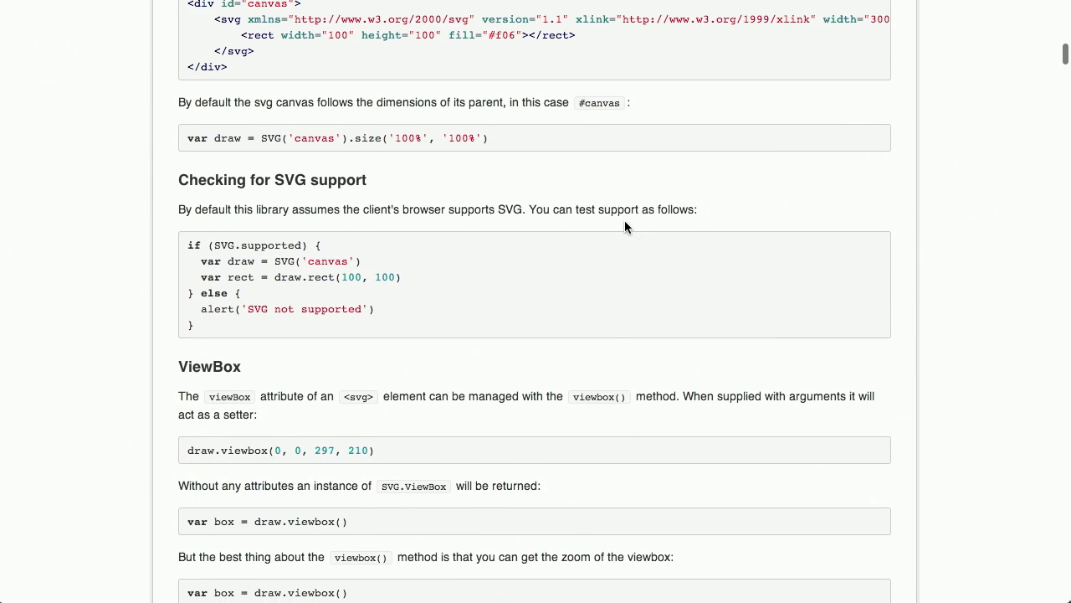
scroll(down, 3)
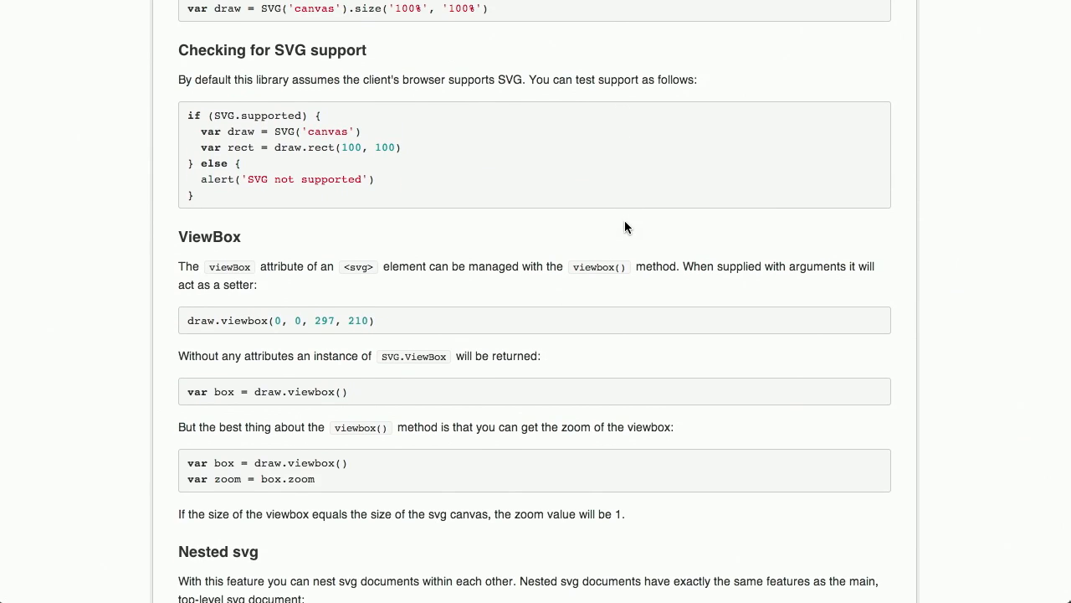
scroll(down, 3)
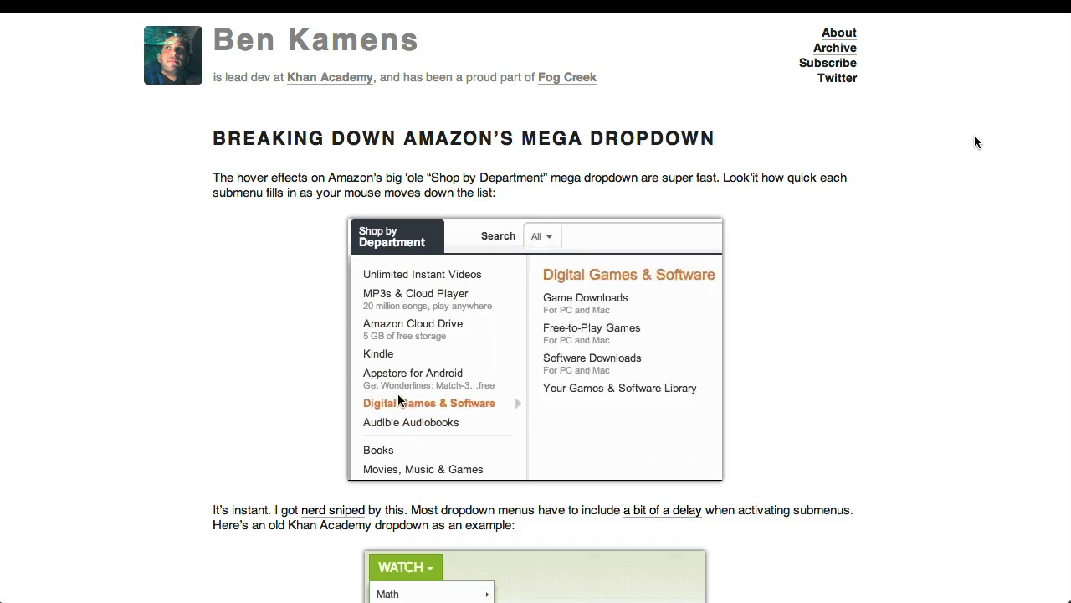
mouse_move(402, 427)
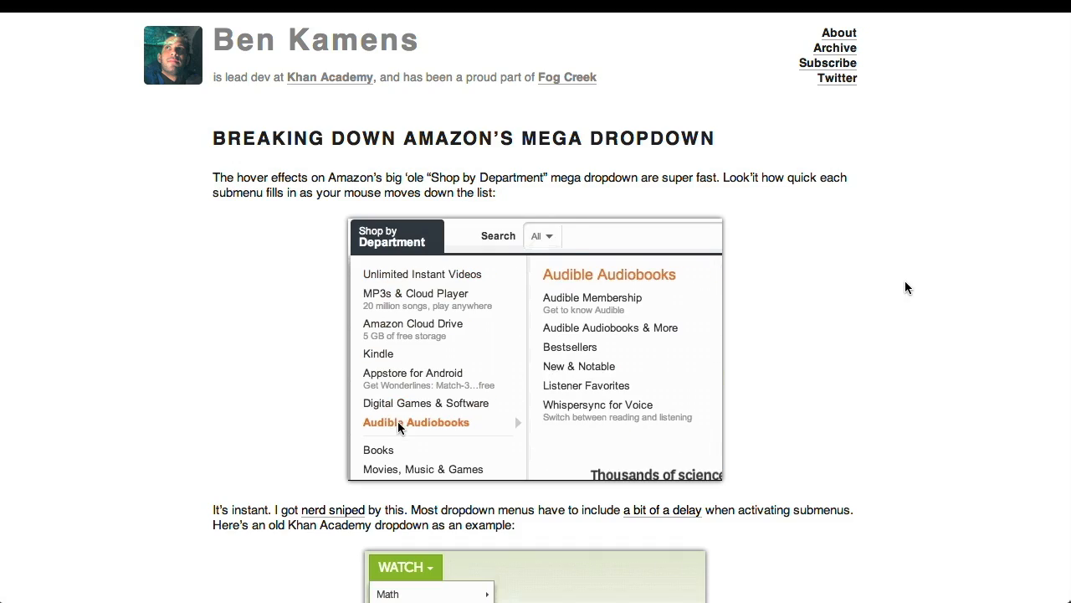
mouse_move(399, 405)
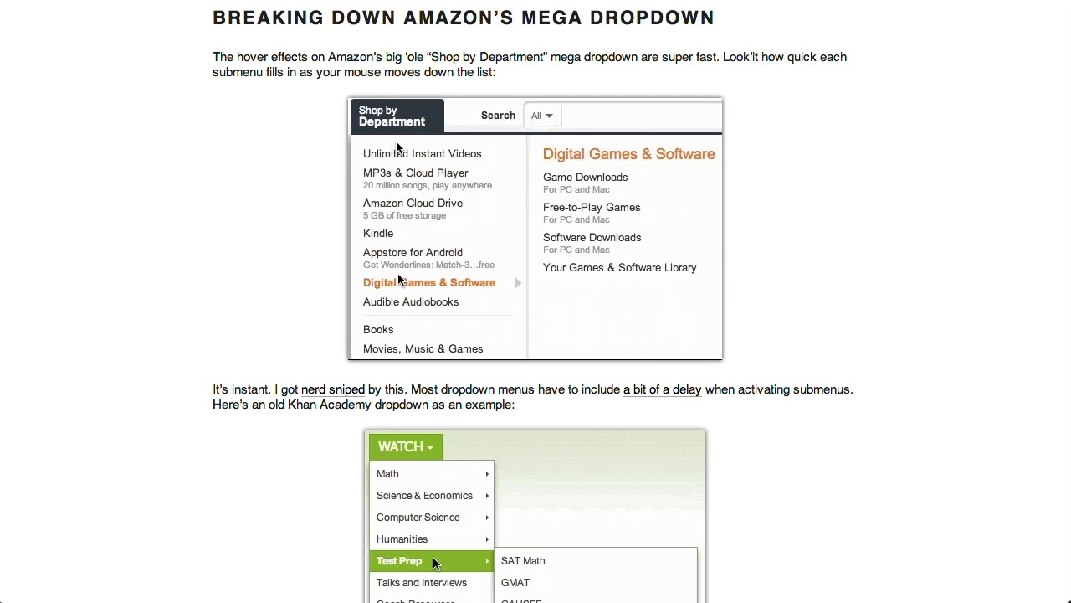
mouse_move(399, 308)
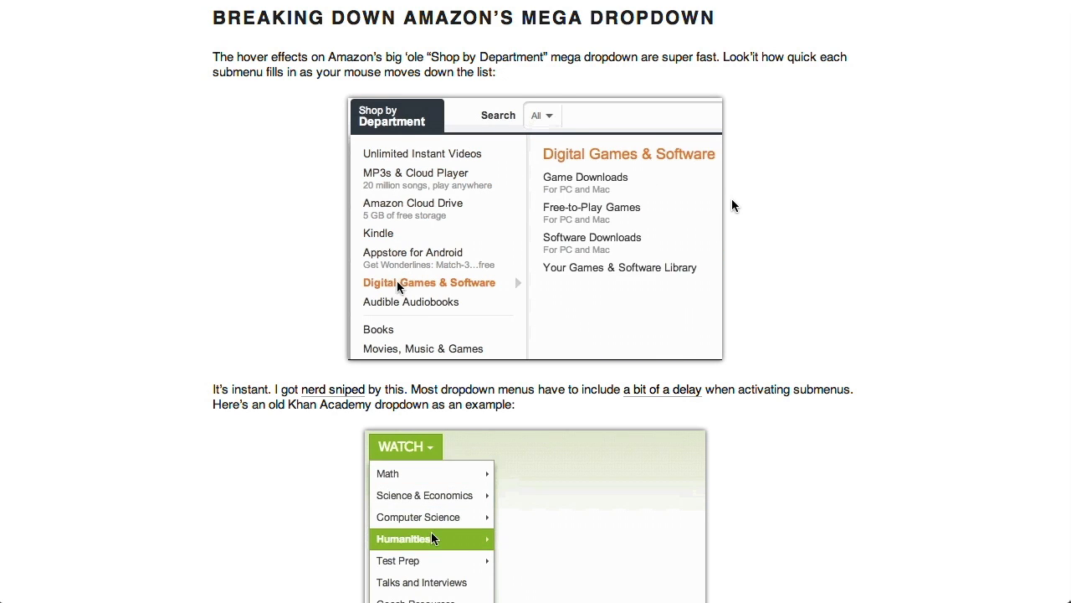
scroll(down, 3)
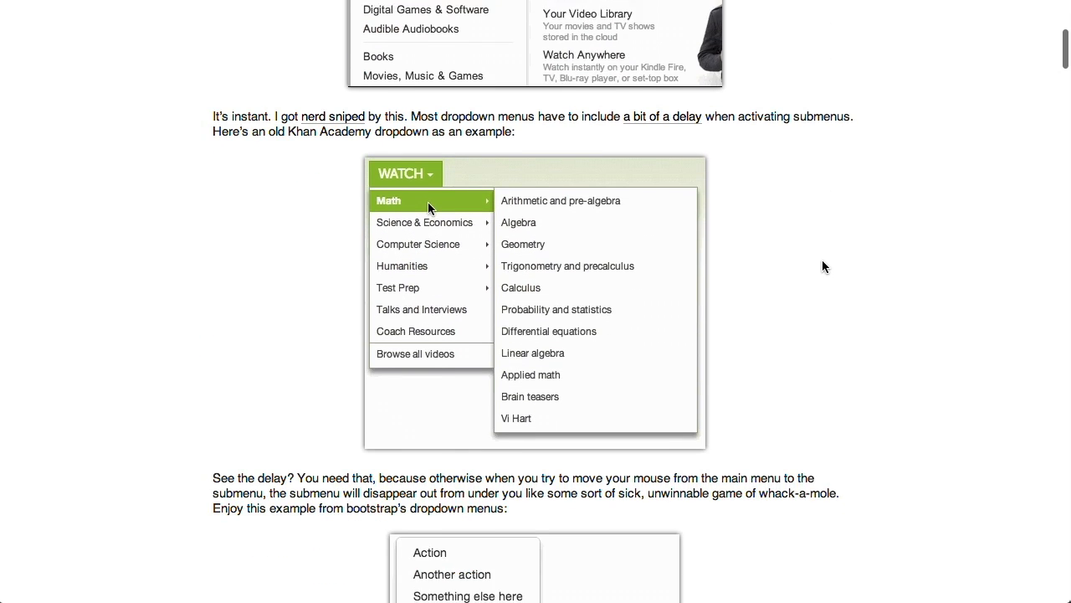
scroll(down, 3)
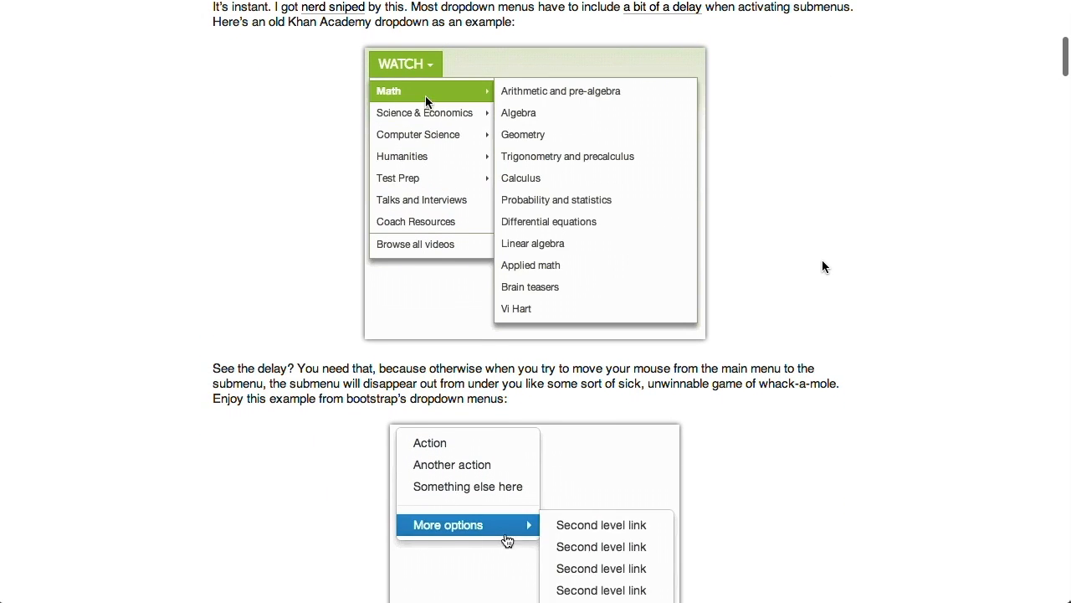
mouse_move(427, 117)
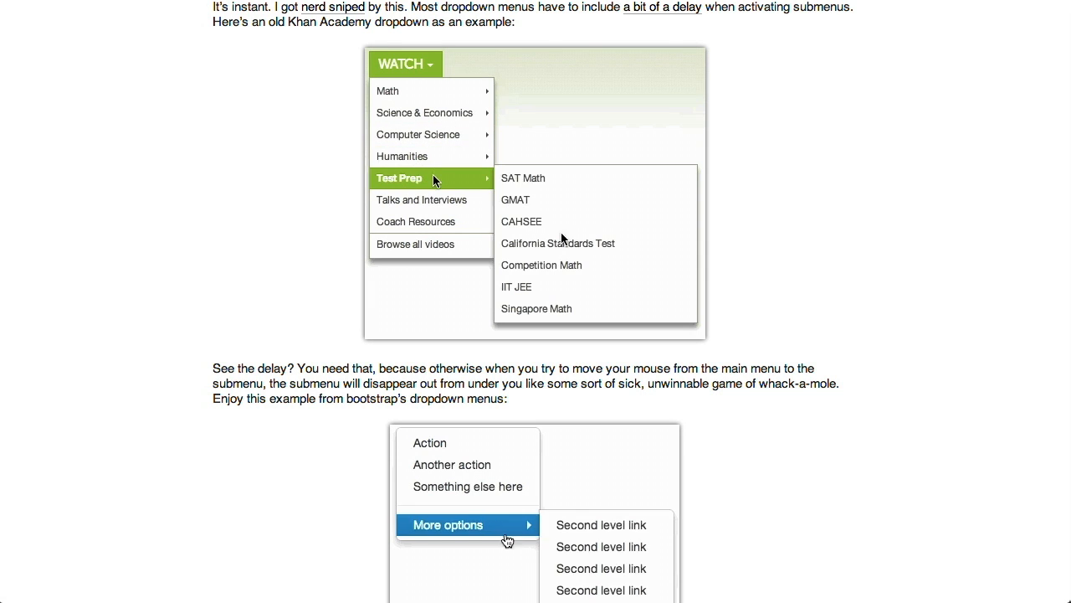
scroll(down, 3)
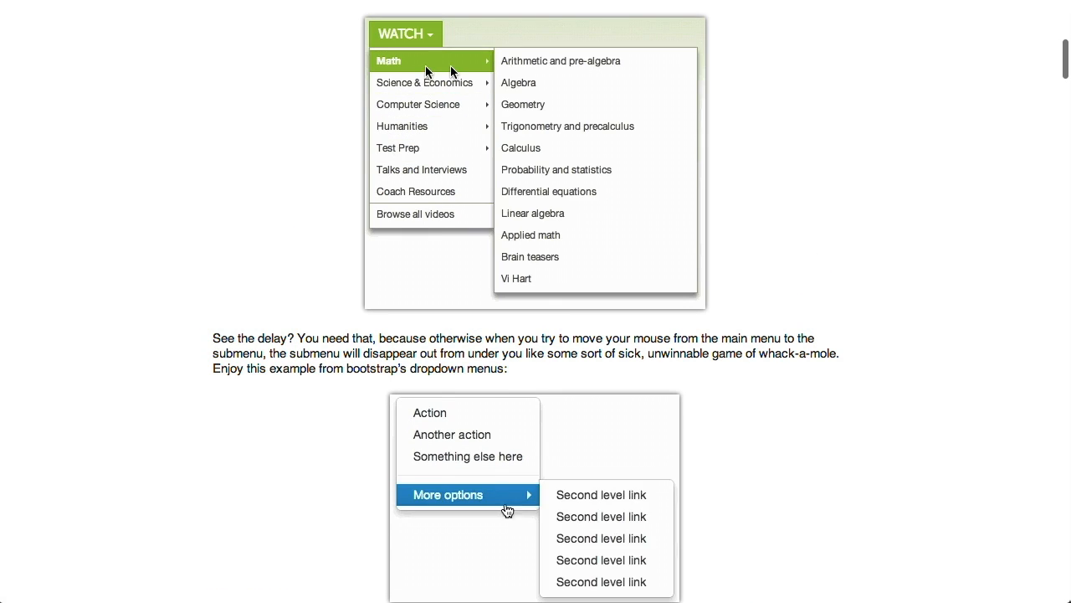
mouse_move(432, 82)
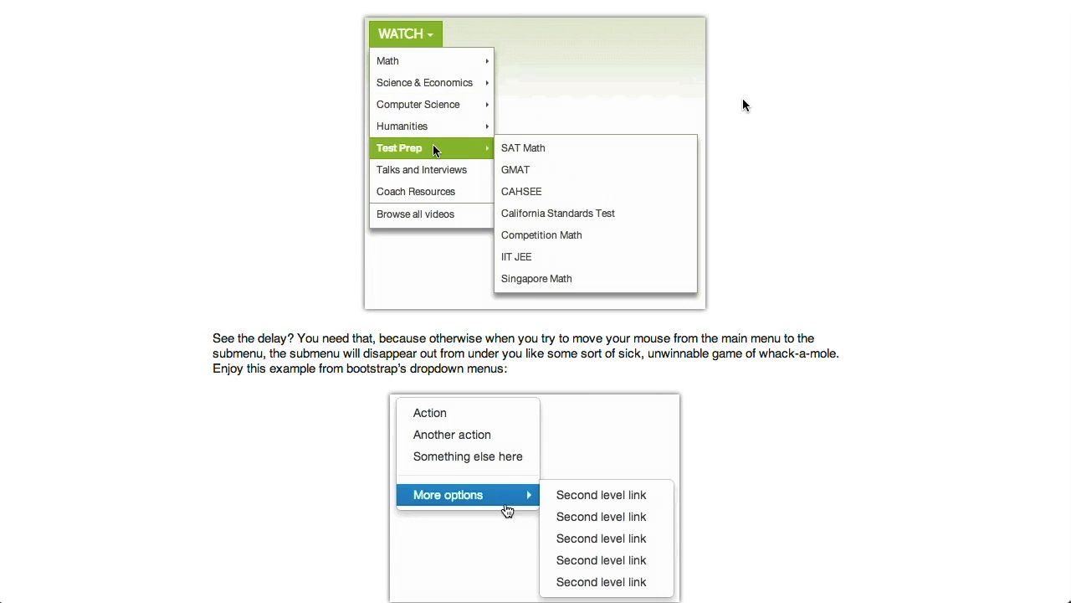
scroll(down, 3)
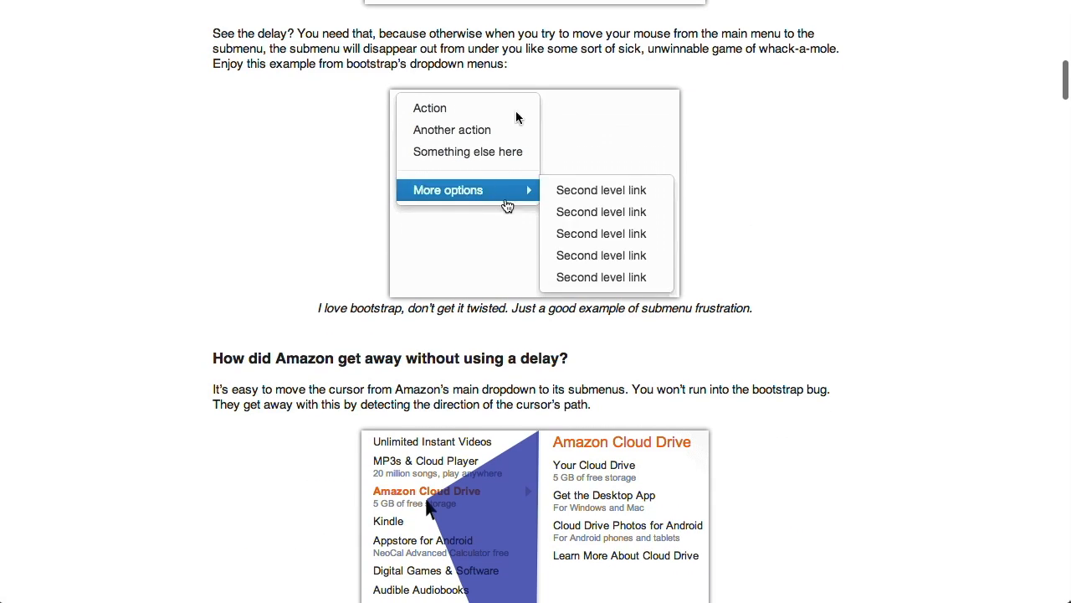
mouse_move(499, 205)
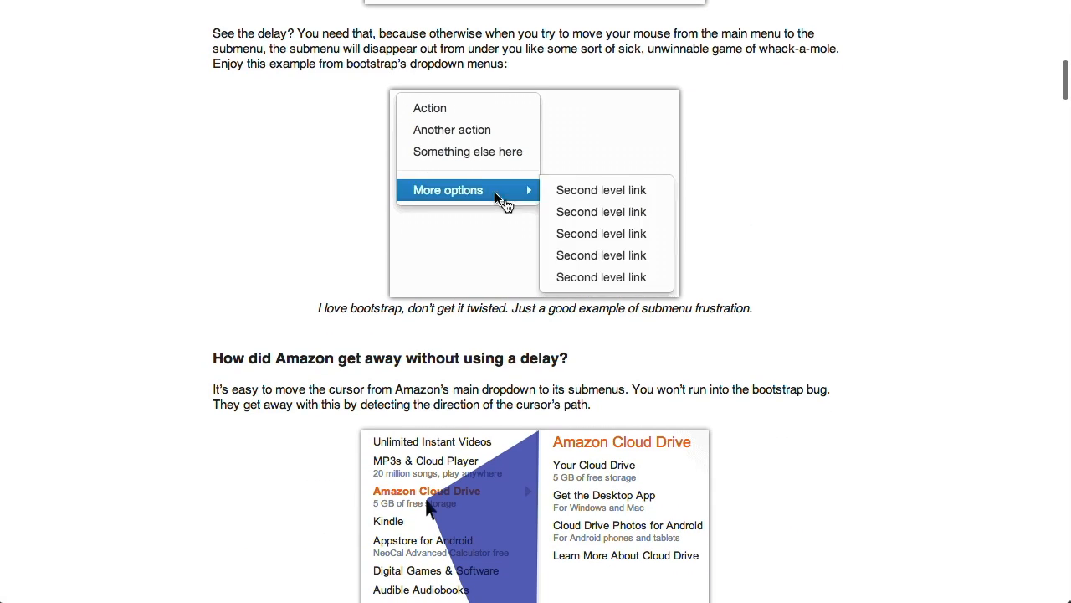
mouse_move(787, 217)
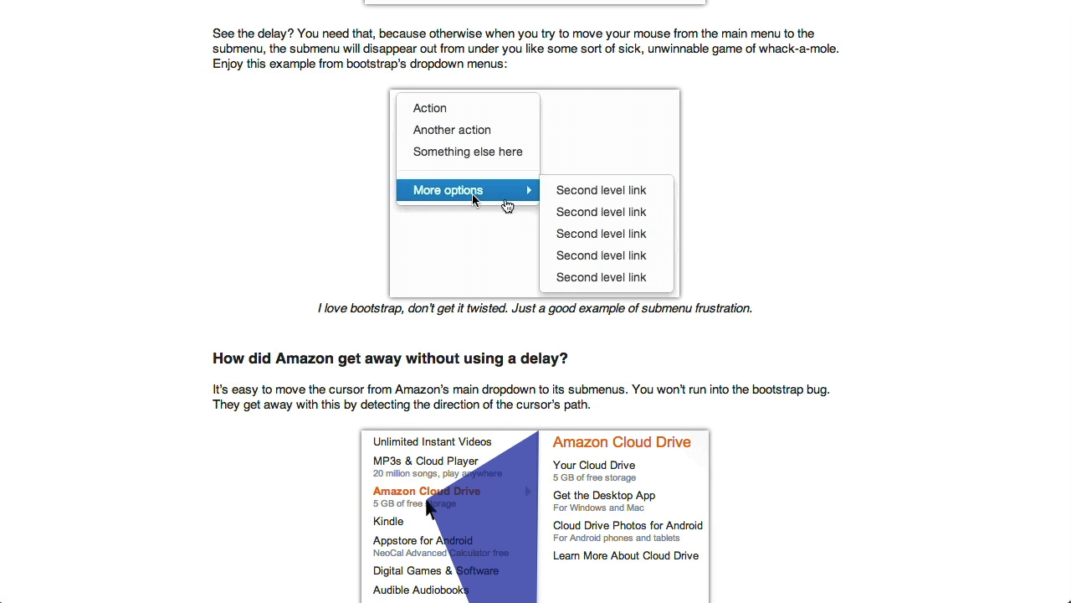
mouse_move(536, 218)
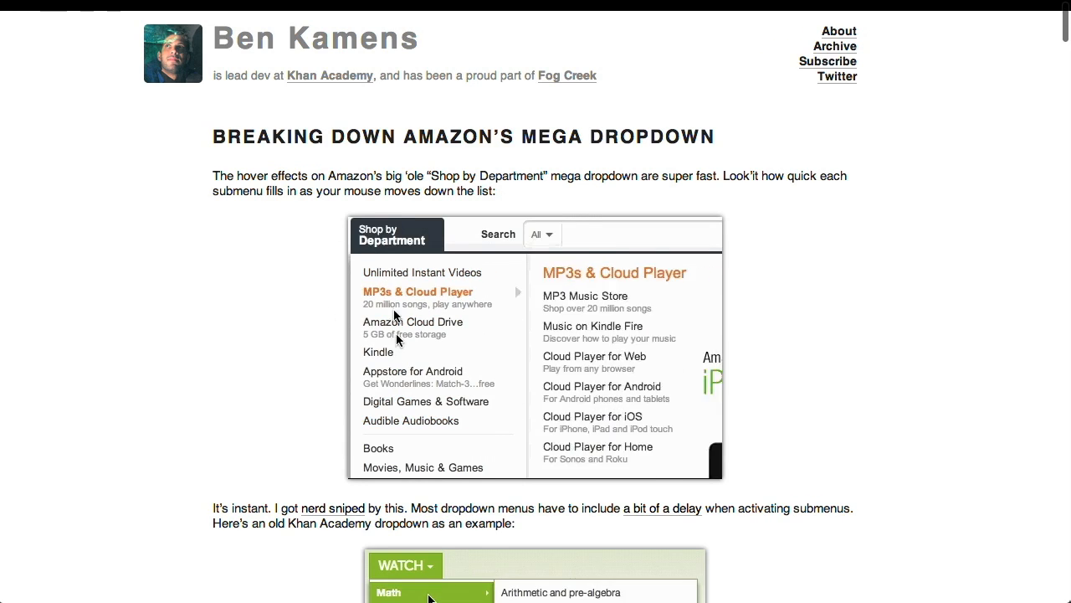
mouse_move(401, 274)
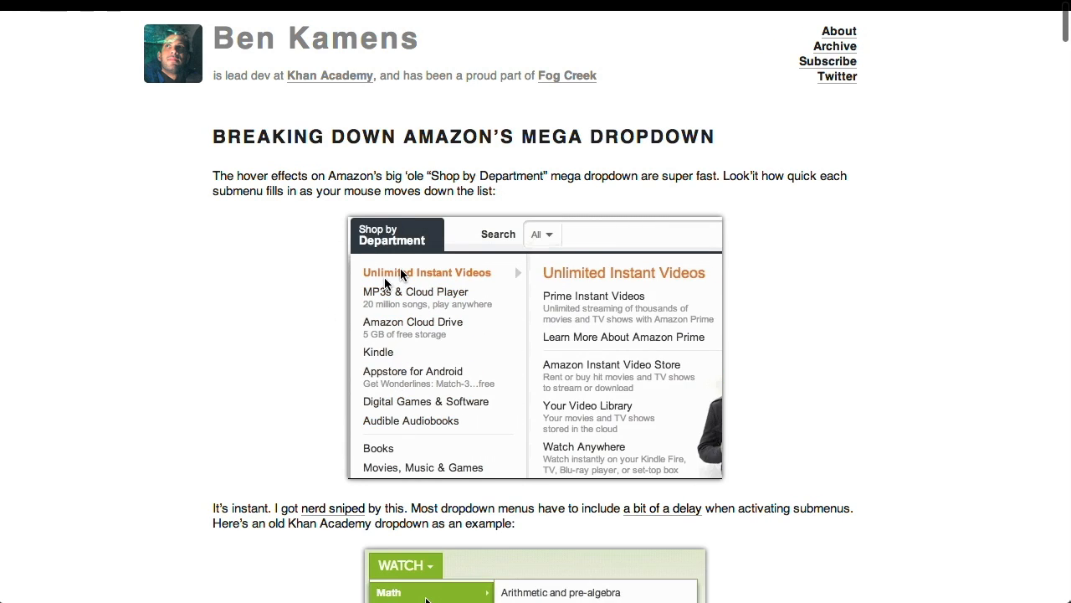
mouse_move(415, 322)
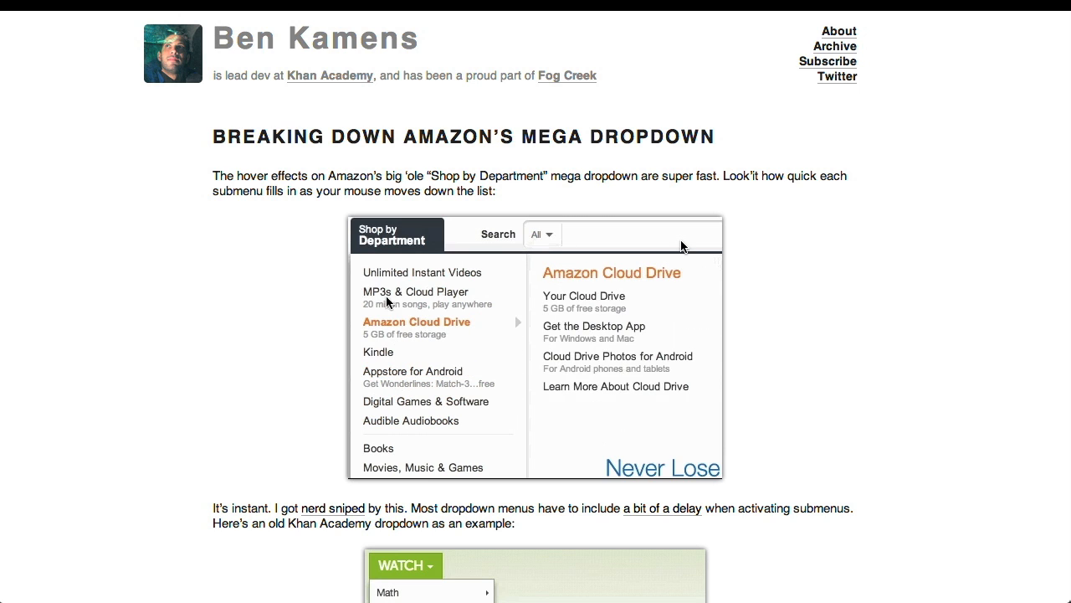
mouse_move(401, 399)
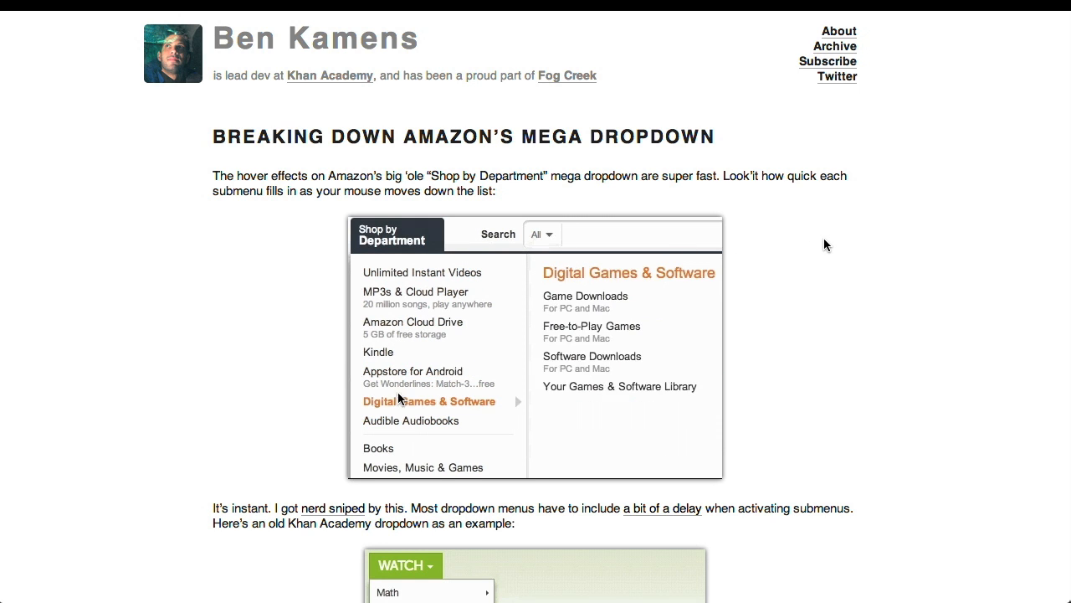
mouse_move(400, 427)
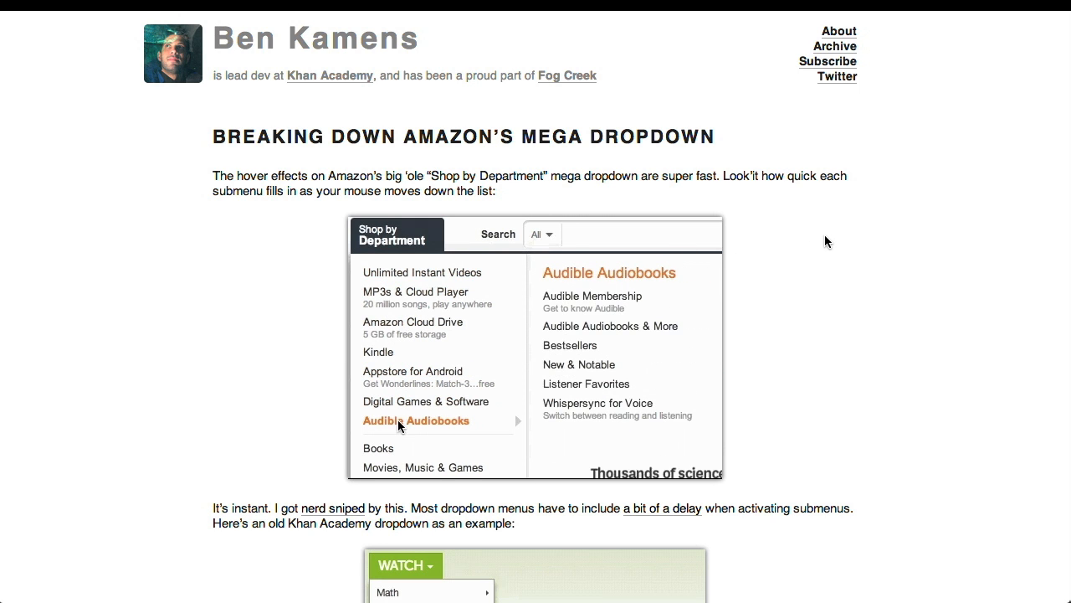
scroll(down, 3)
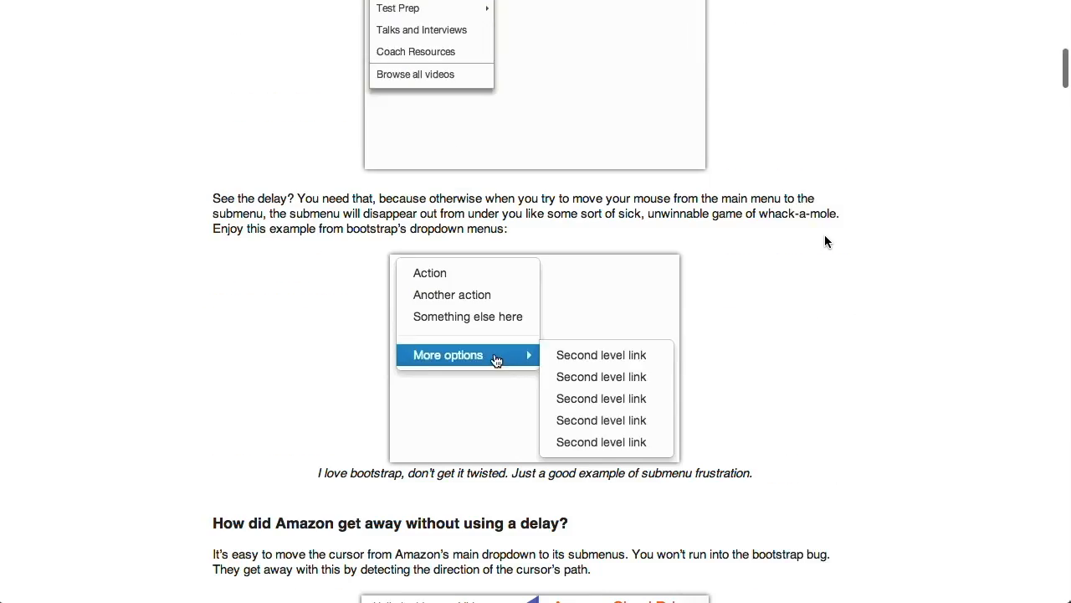
scroll(down, 3)
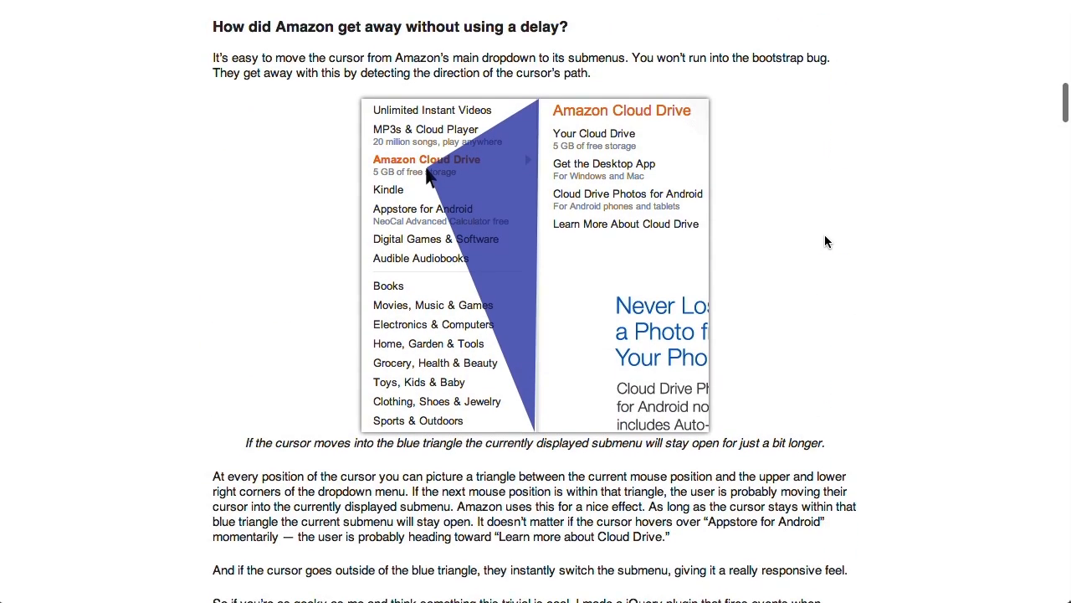
scroll(down, 3)
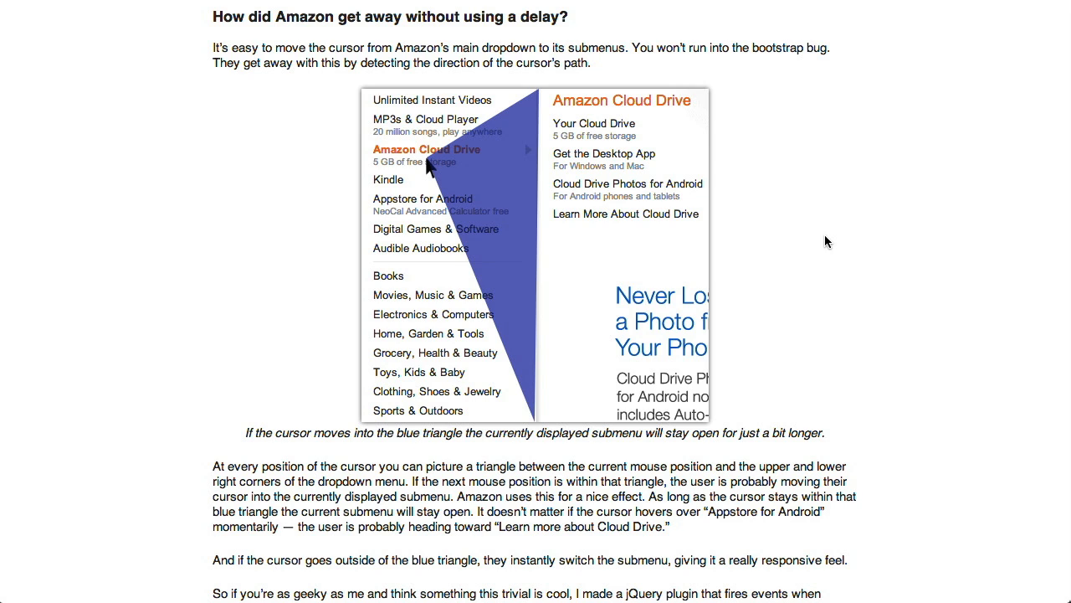
mouse_move(458, 142)
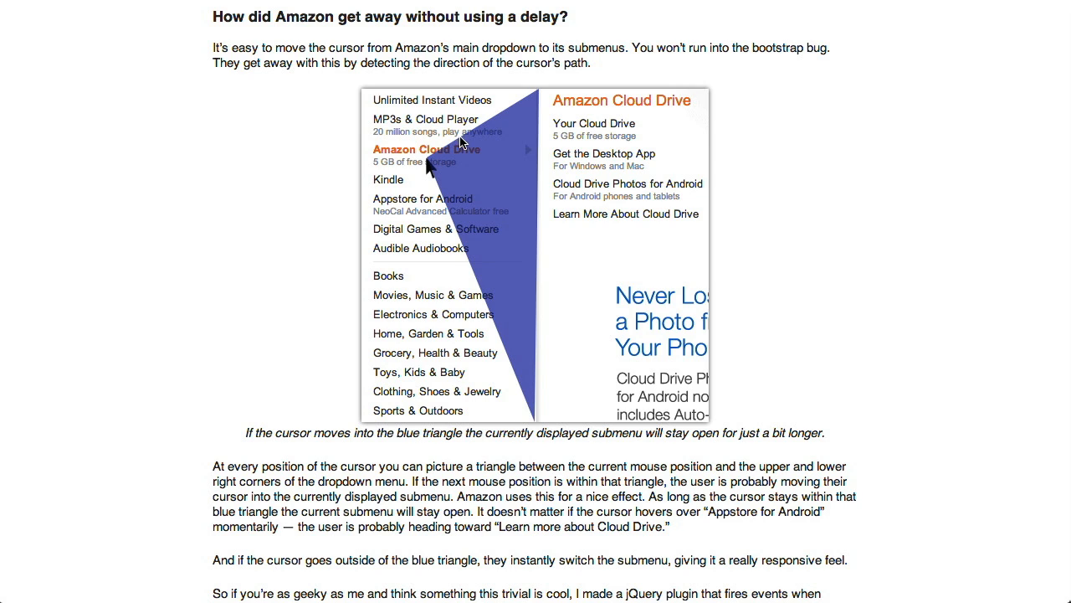
mouse_move(445, 154)
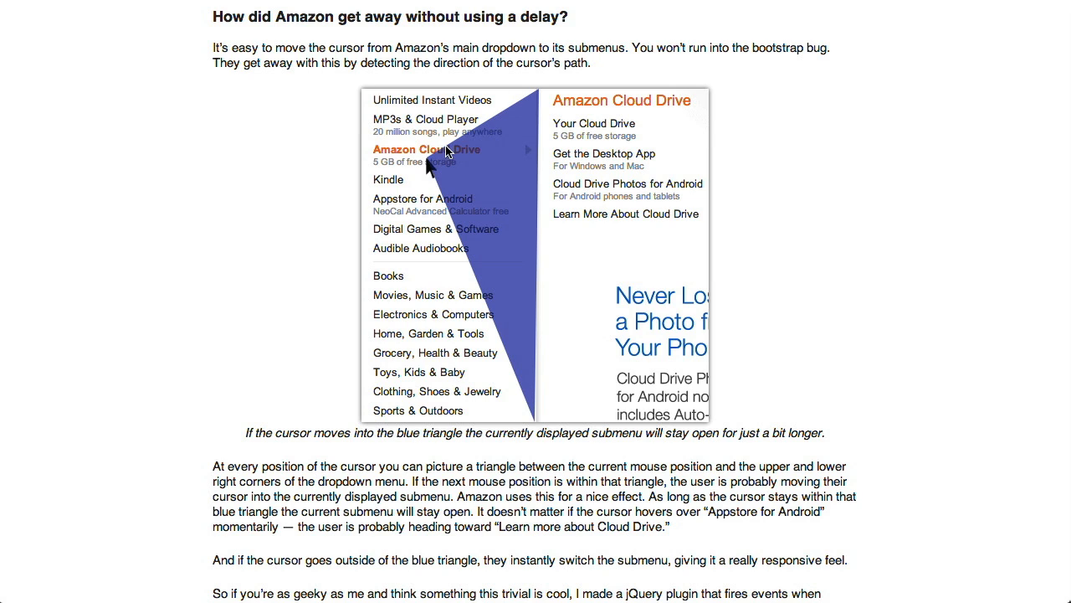
mouse_move(509, 100)
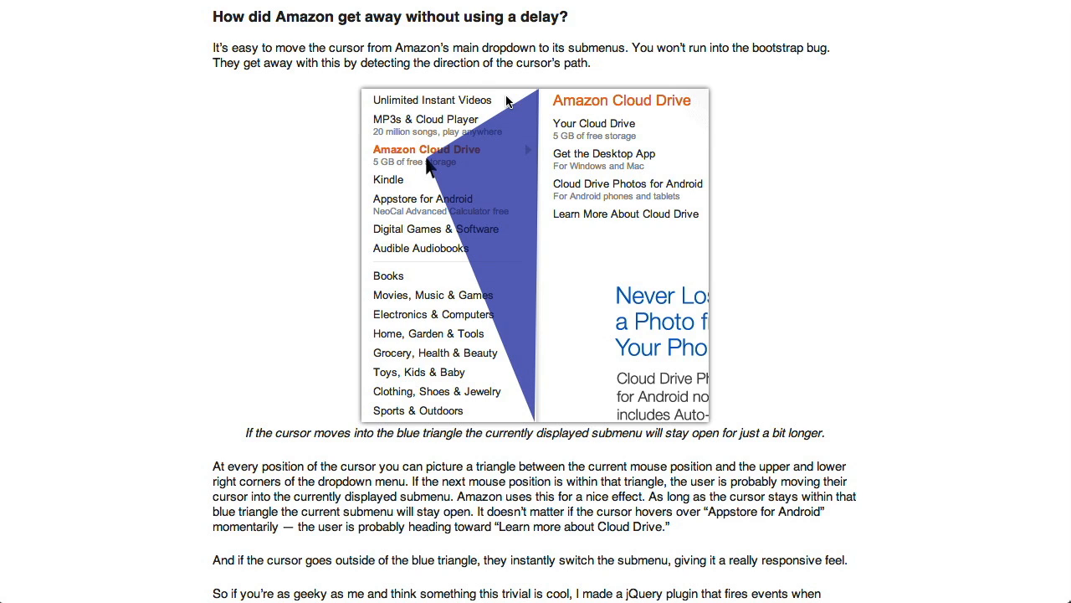
mouse_move(429, 169)
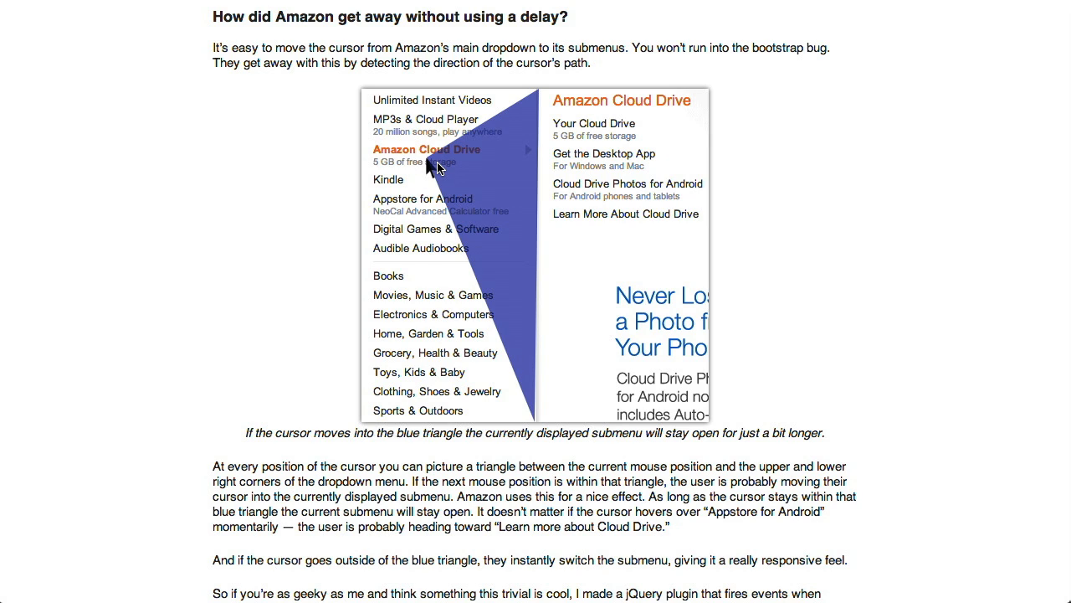
mouse_move(428, 176)
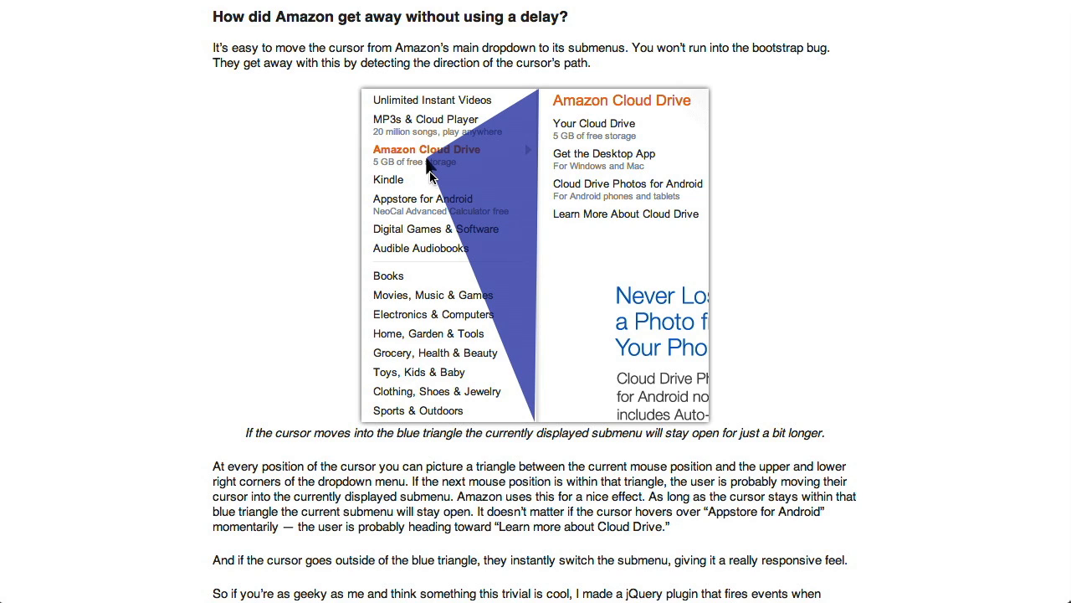
mouse_move(472, 187)
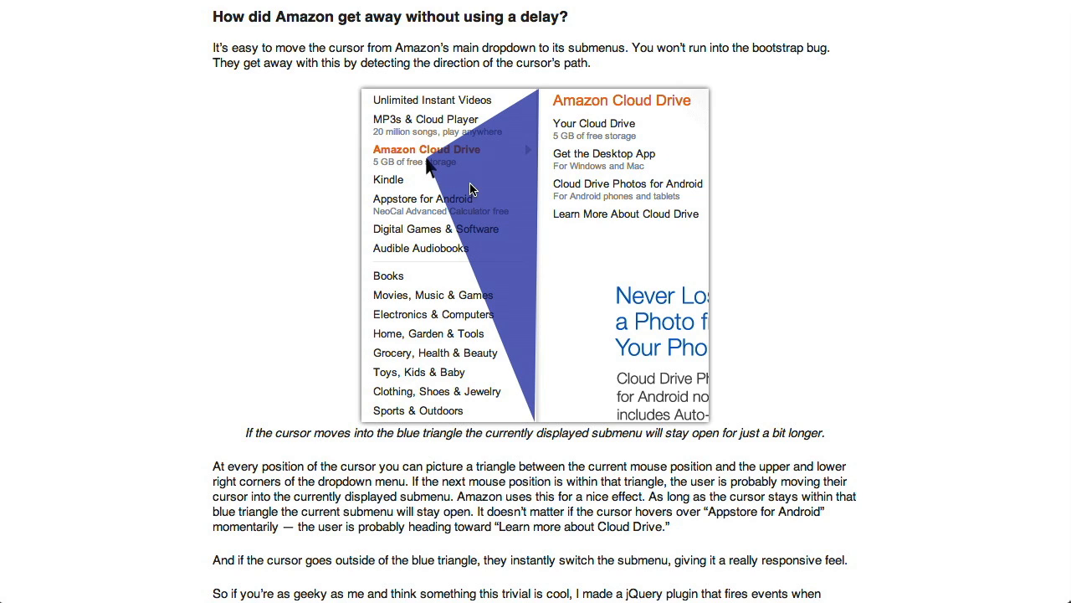
mouse_move(462, 182)
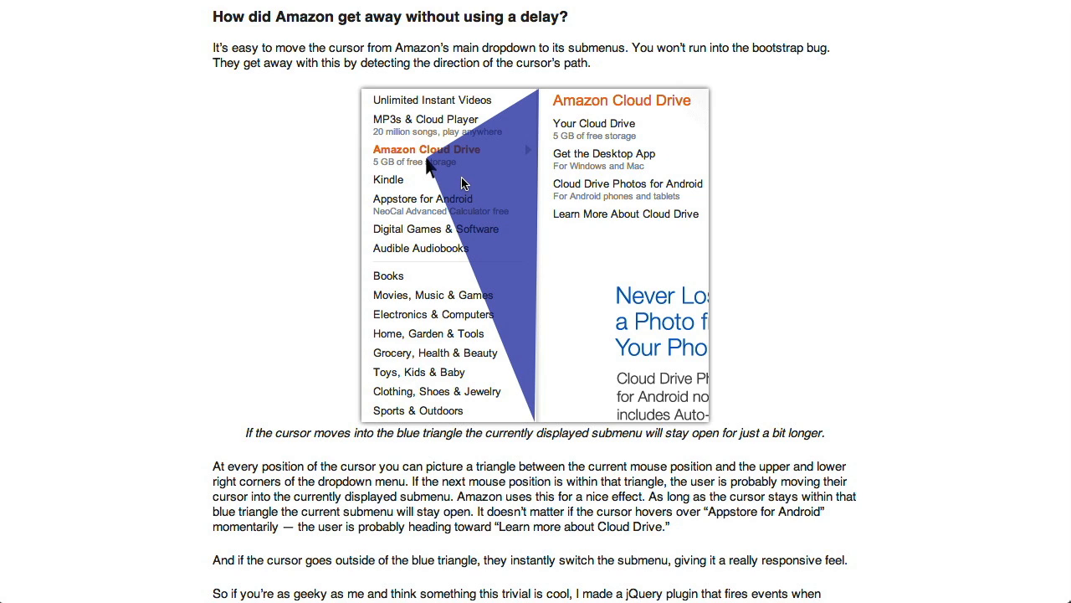
mouse_move(462, 179)
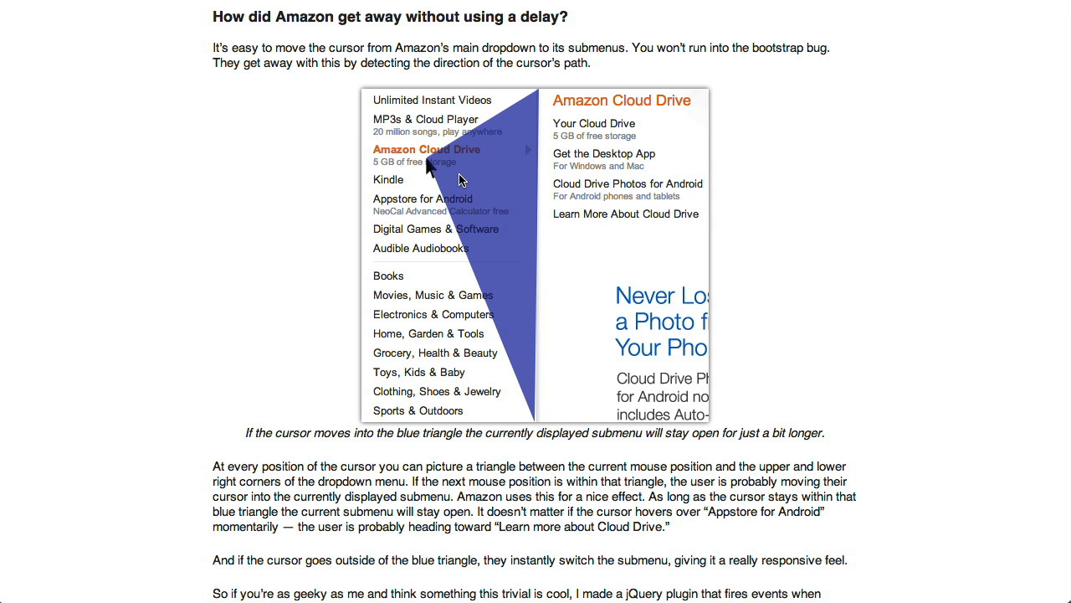
mouse_move(581, 217)
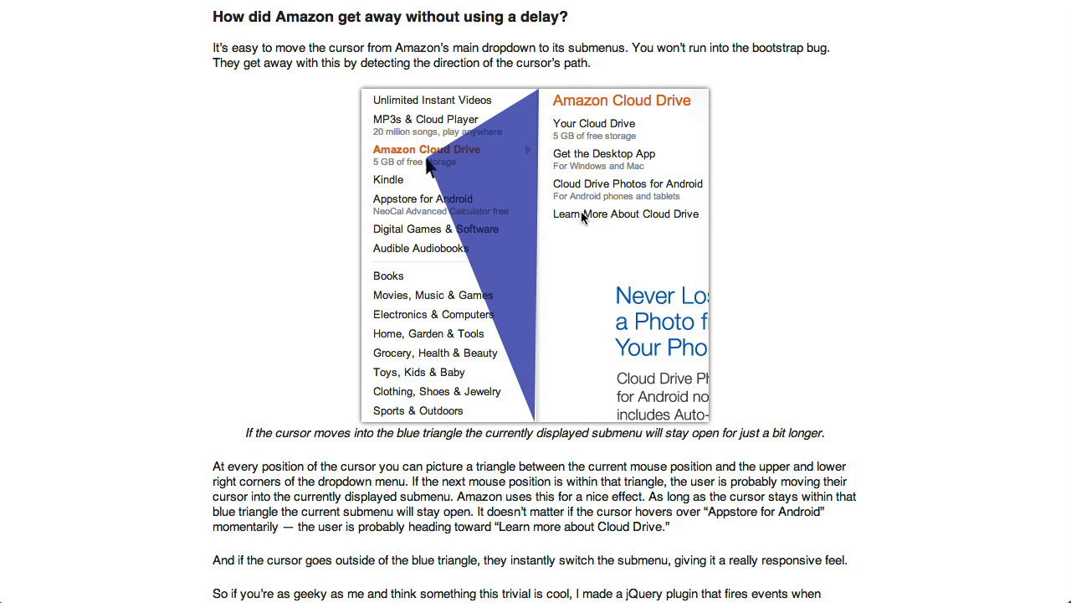
scroll(down, 3)
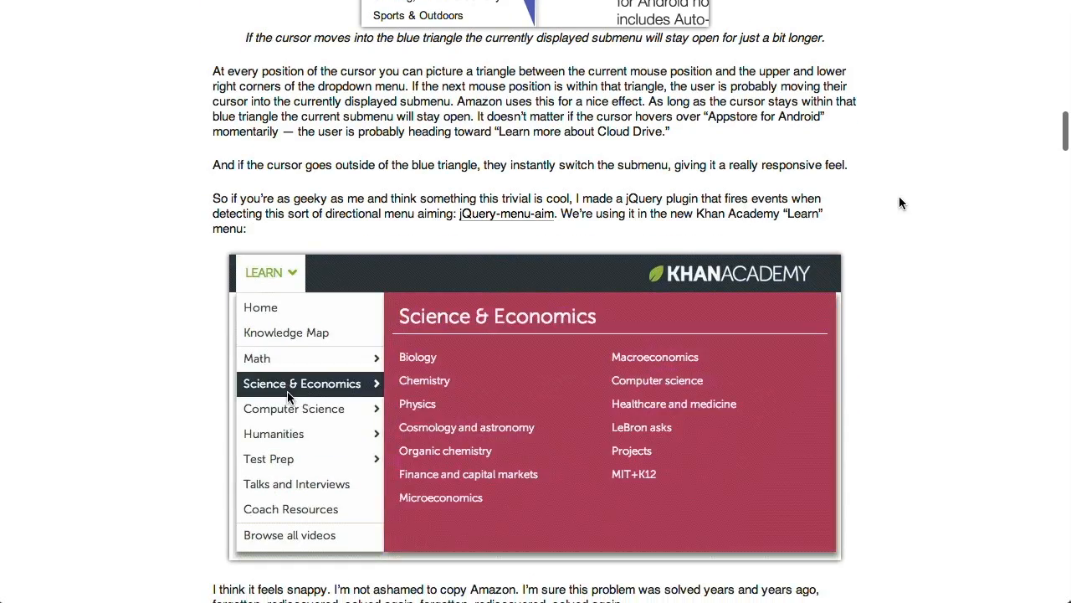
scroll(down, 3)
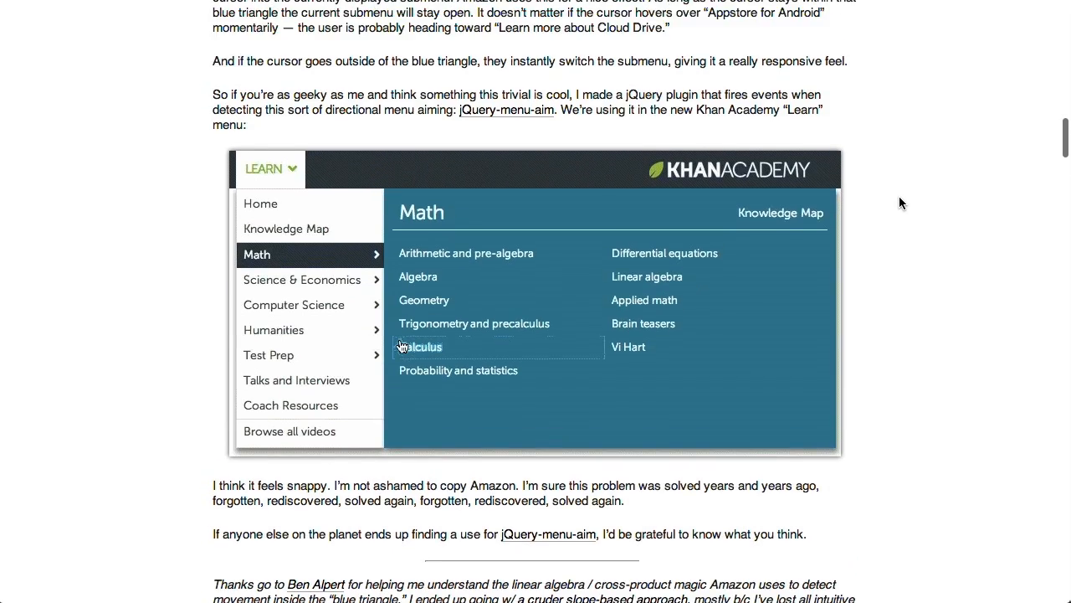
scroll(down, 3)
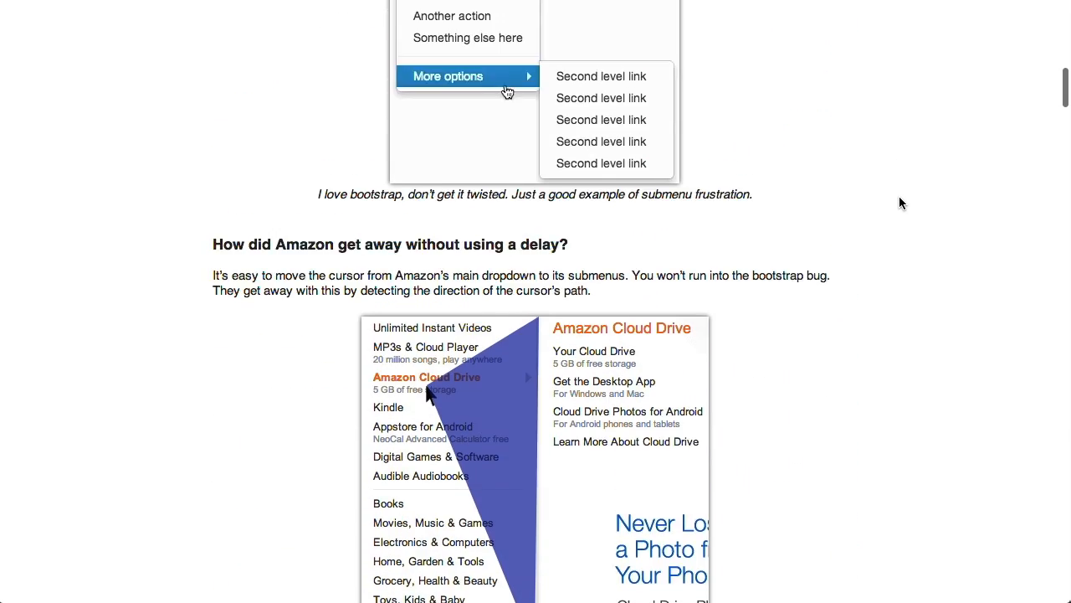
scroll(up, 3)
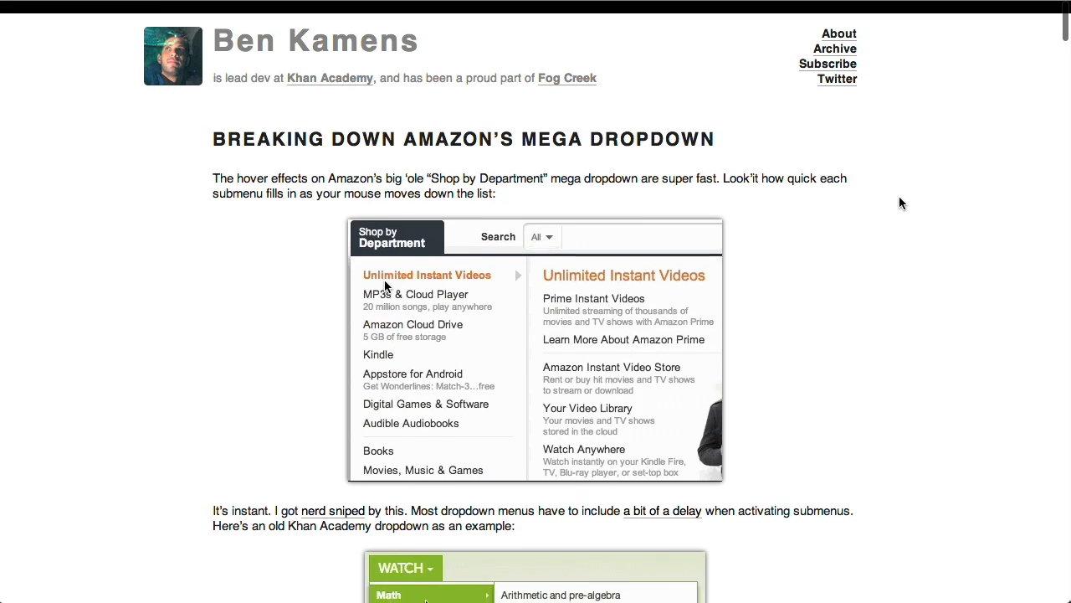
scroll(down, 3)
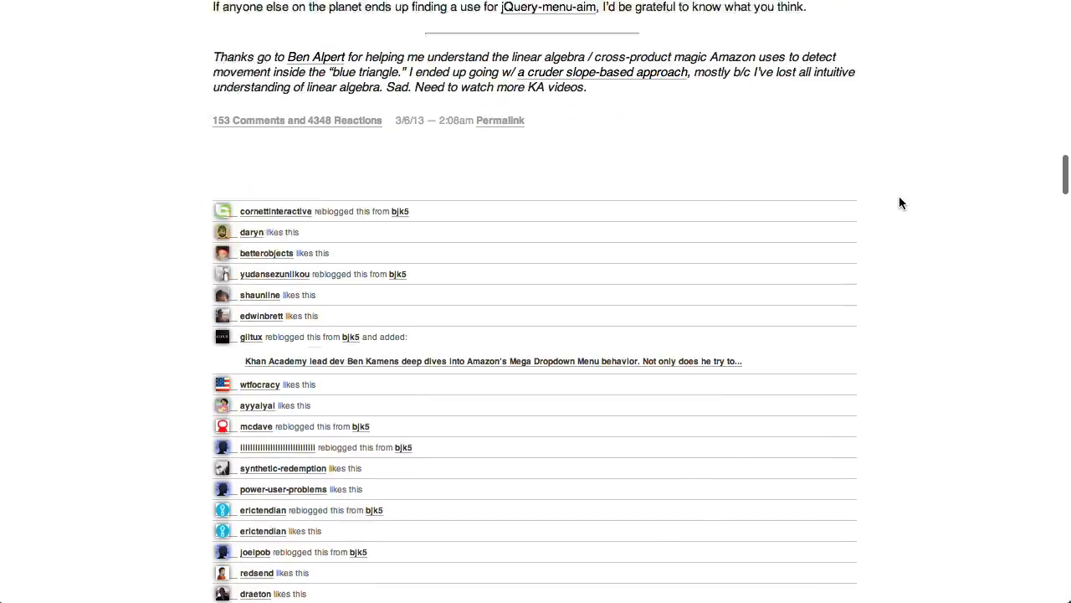
scroll(up, 3)
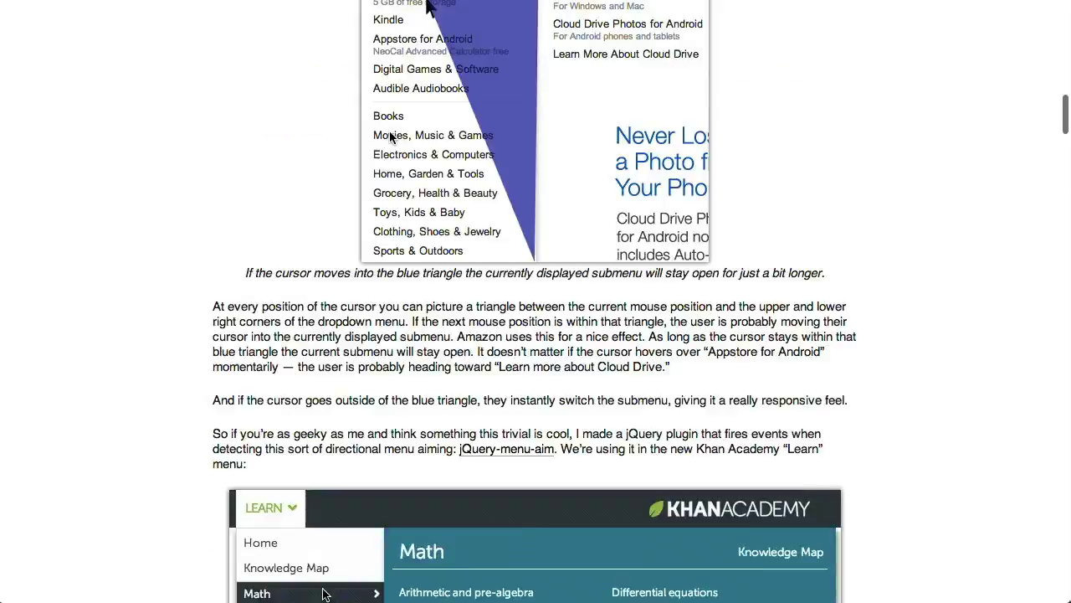
scroll(down, 3)
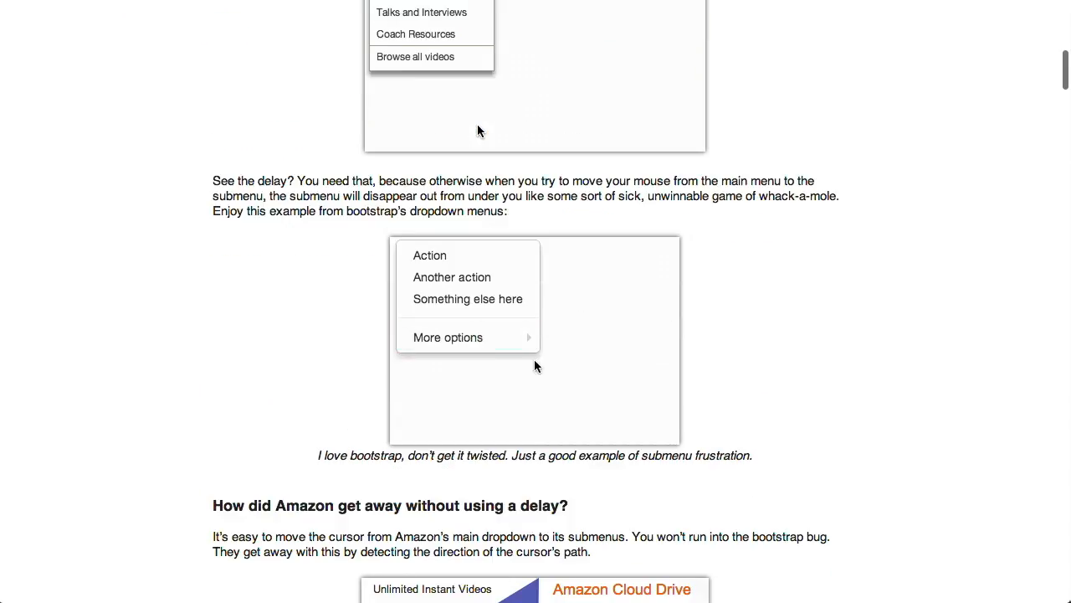
scroll(down, 3)
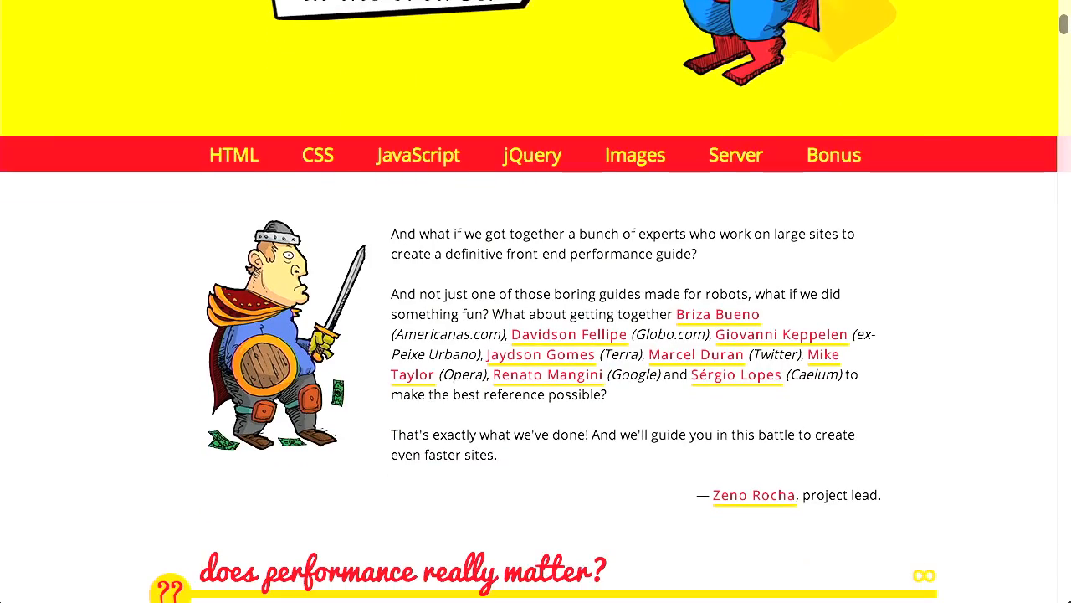
Scroll the Browser Diet guide to tip 24 'minify your html', then move on to Preboot
scroll(up, 3)
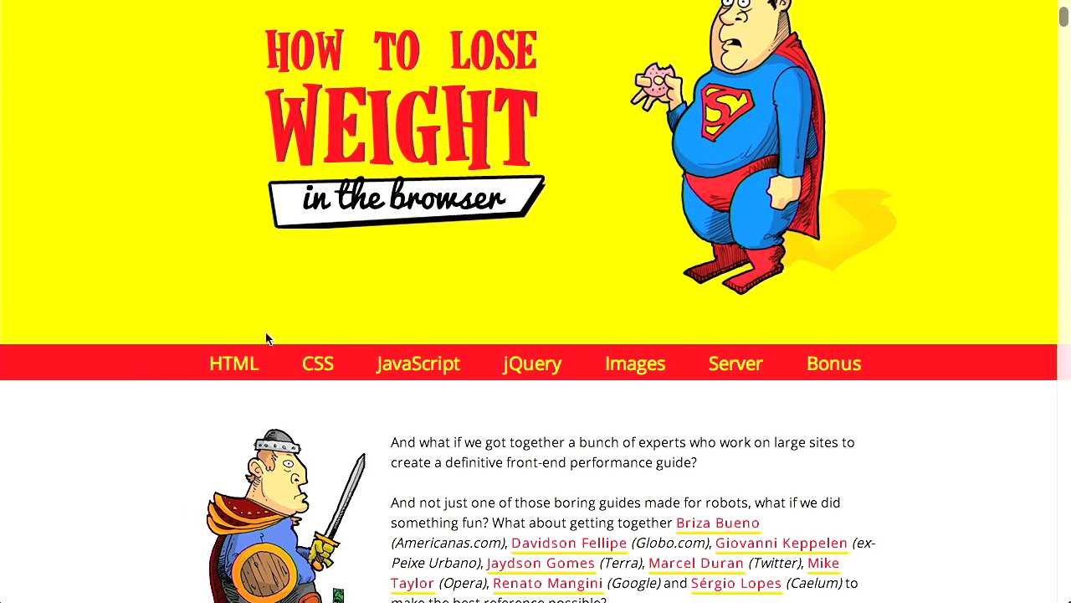
mouse_move(472, 374)
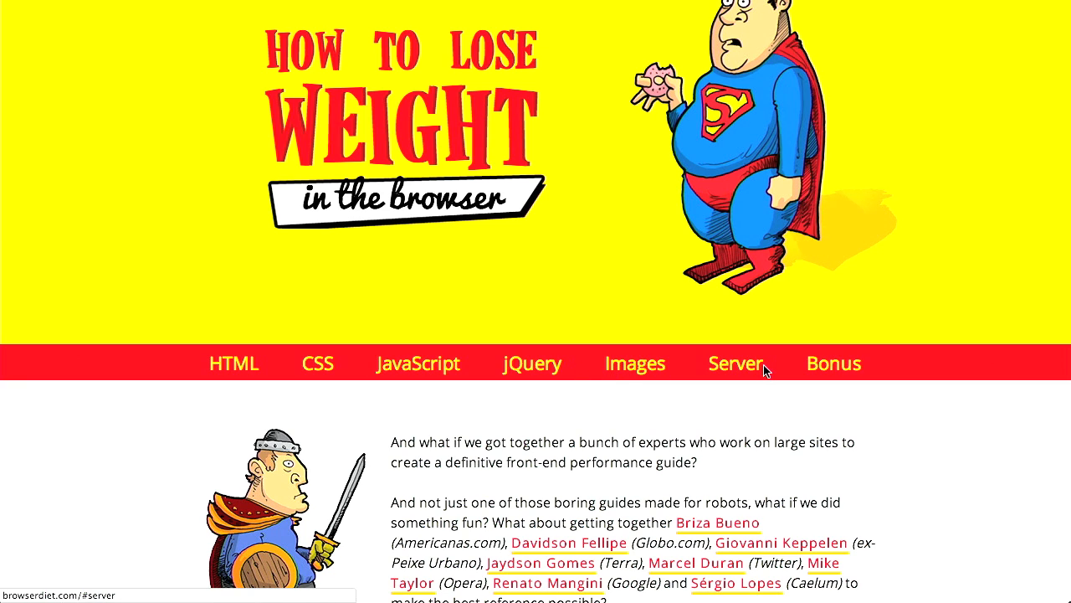
mouse_move(325, 303)
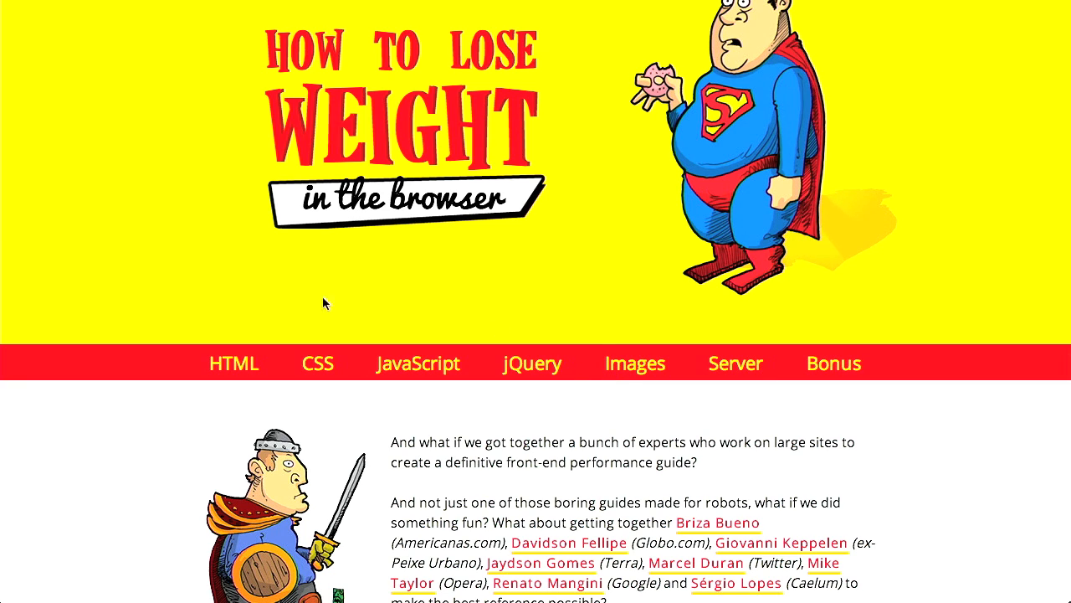
scroll(down, 3)
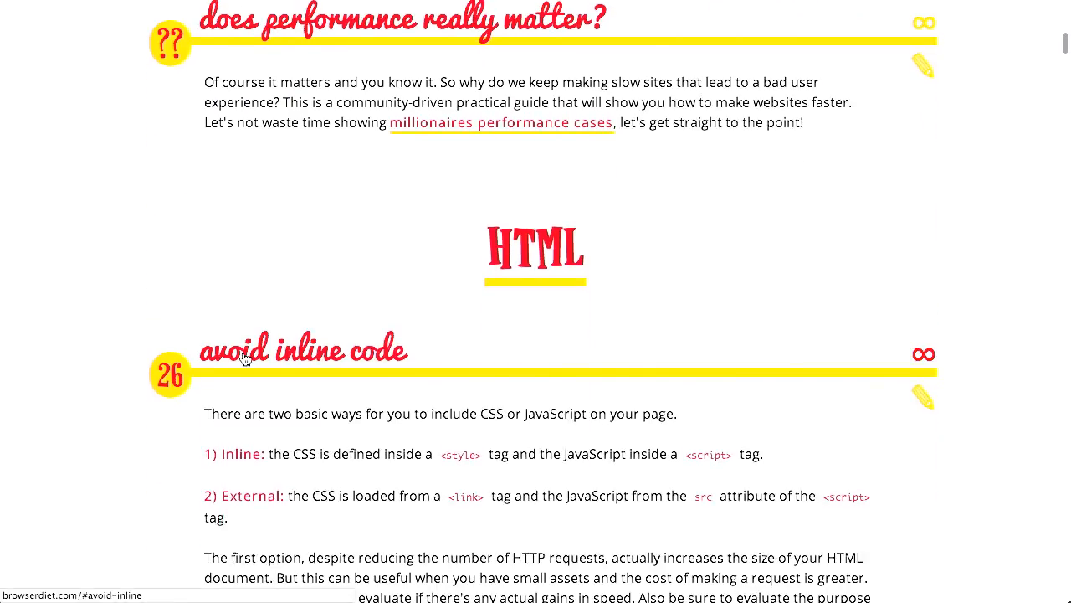
scroll(down, 3)
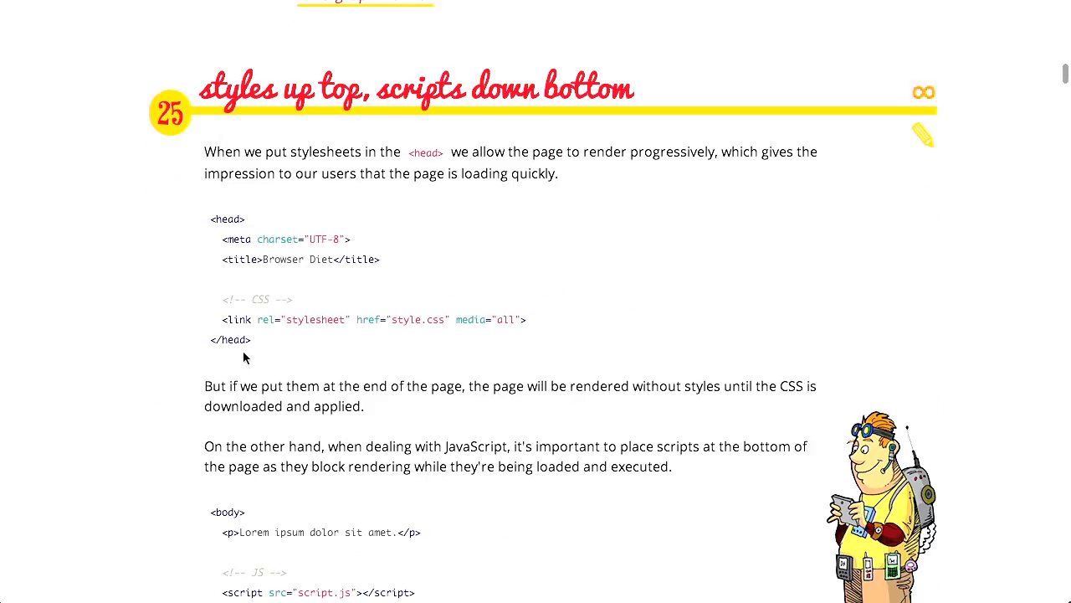
scroll(down, 3)
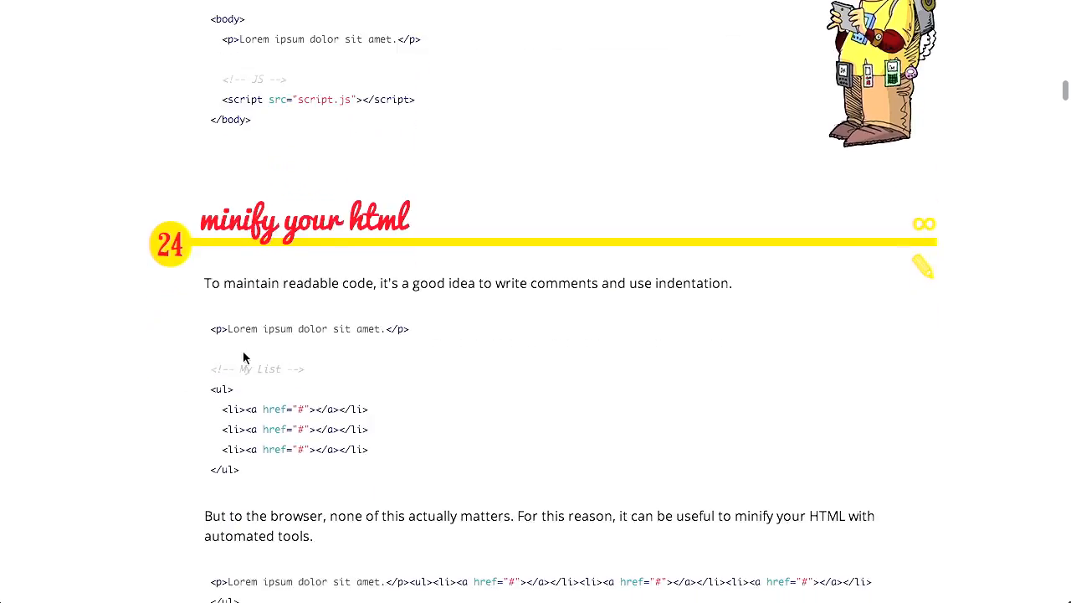
scroll(down, 3)
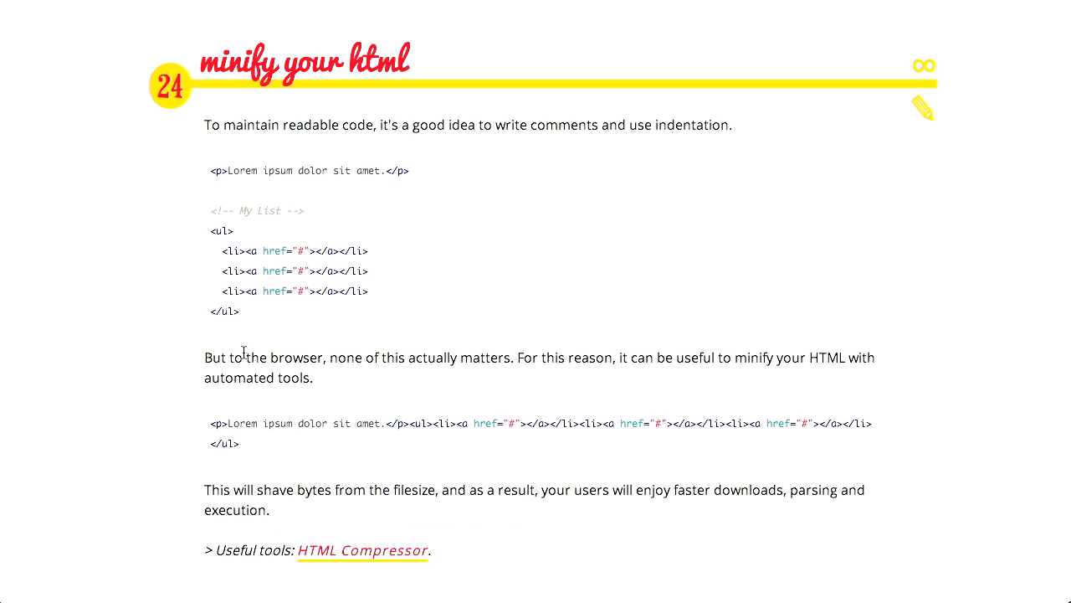
mouse_move(91, 292)
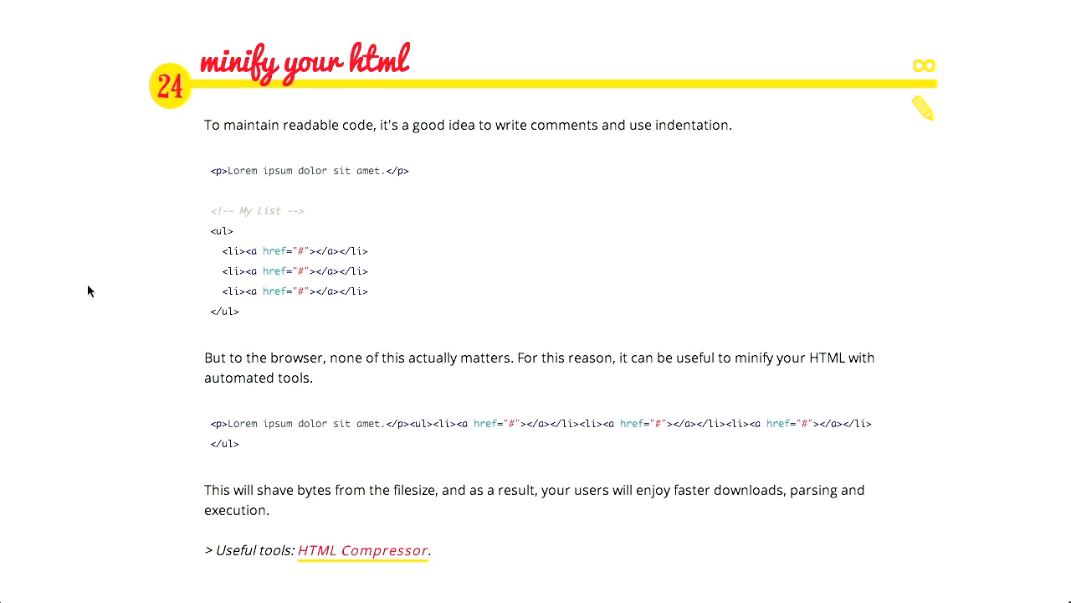
click(361, 549)
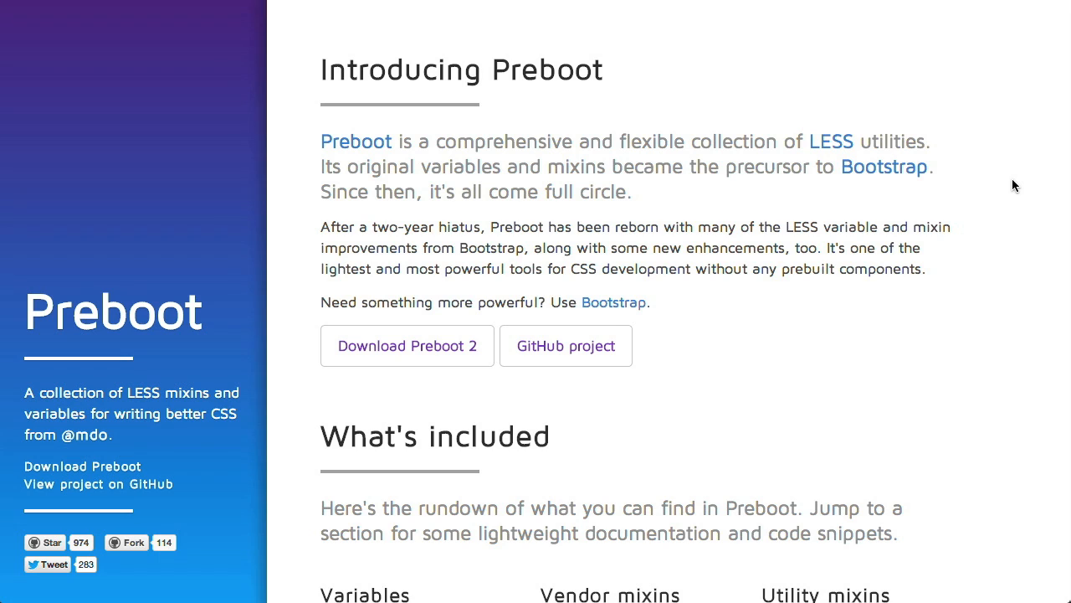
mouse_move(993, 166)
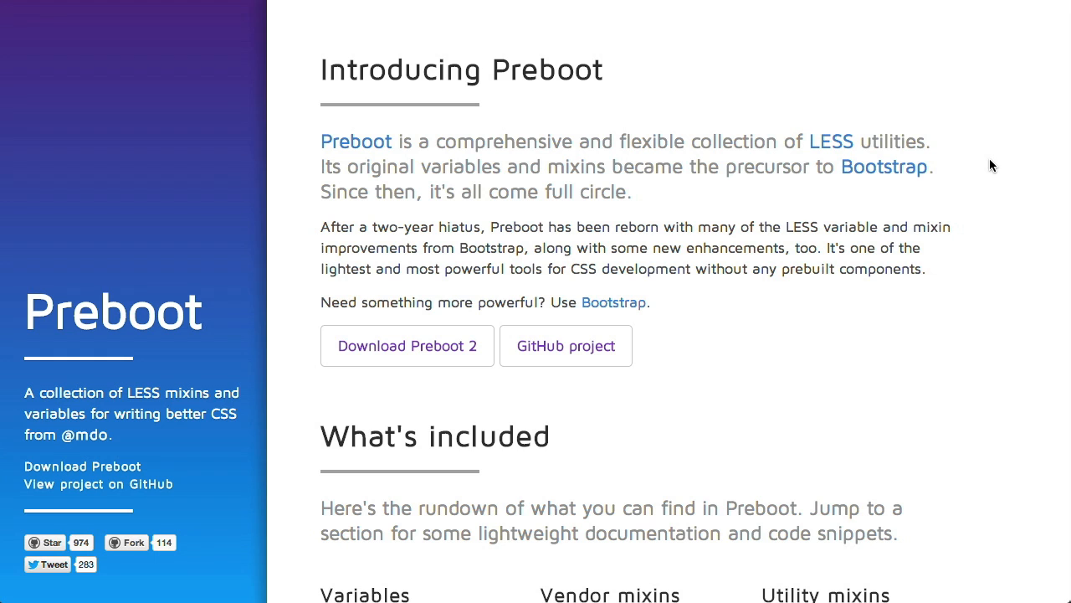
Jump to Preboot's Variables section and read through the Colors code
scroll(down, 3)
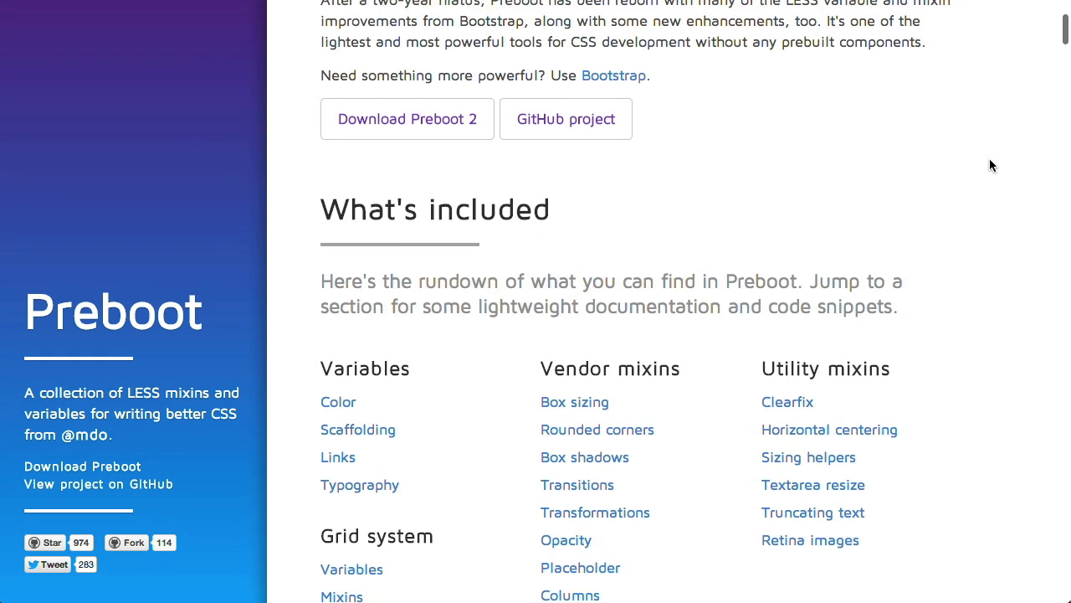
click(338, 401)
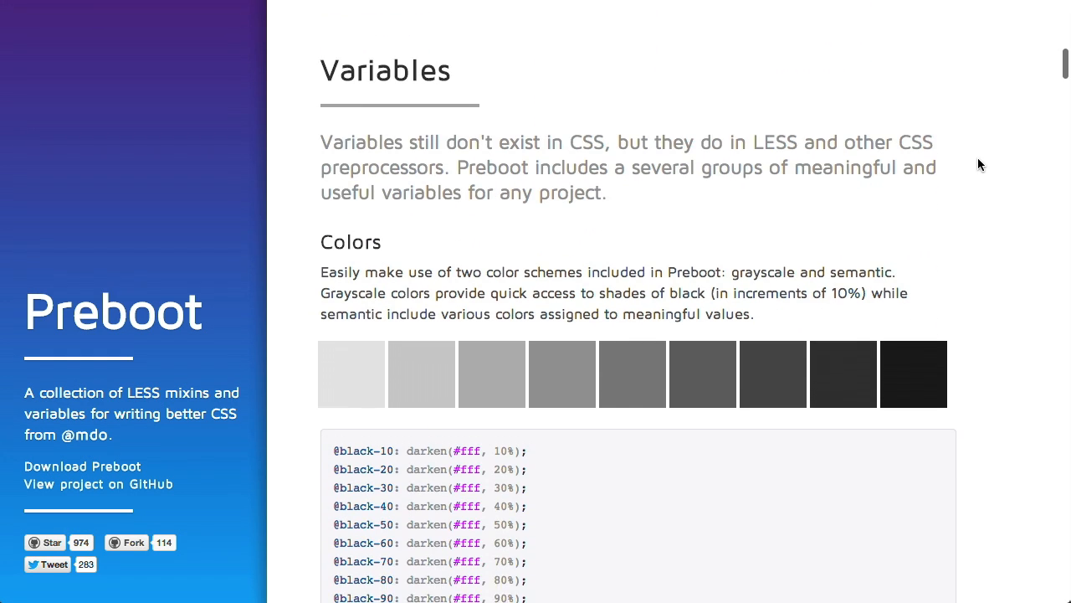
scroll(down, 3)
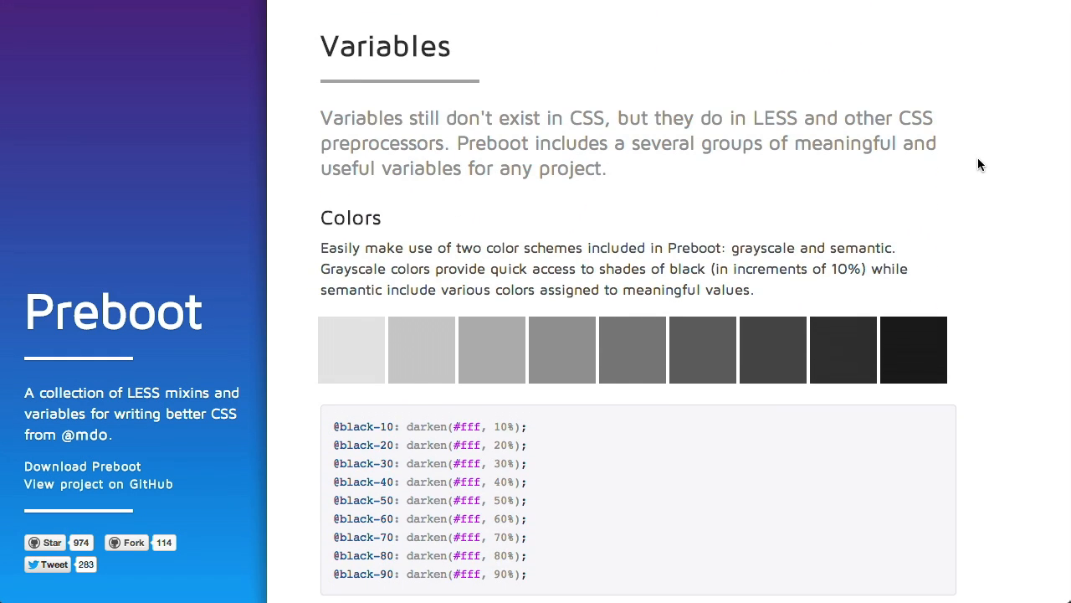
scroll(down, 3)
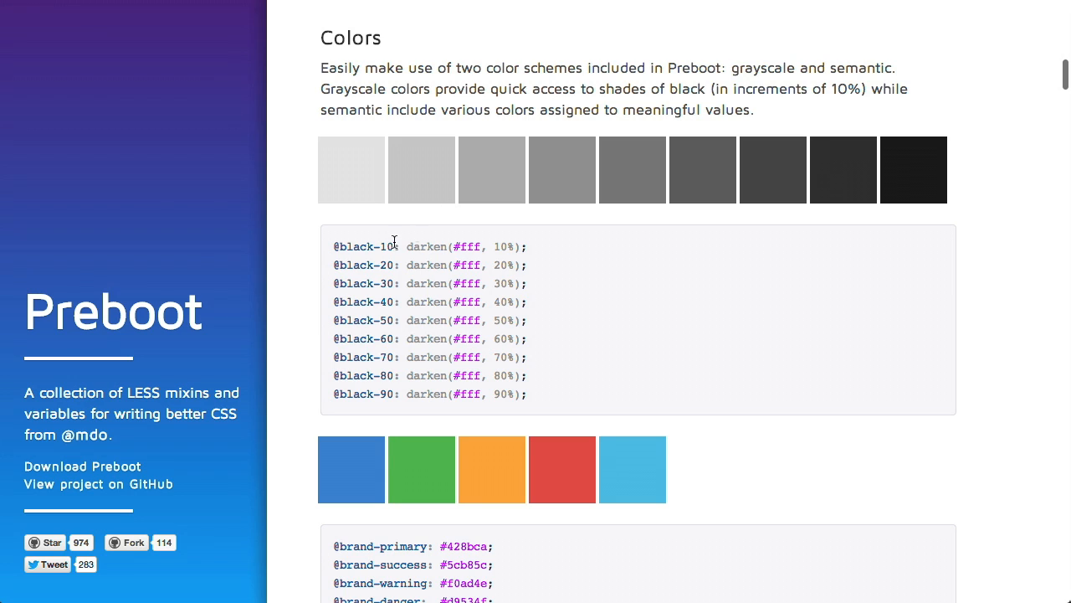
mouse_move(668, 291)
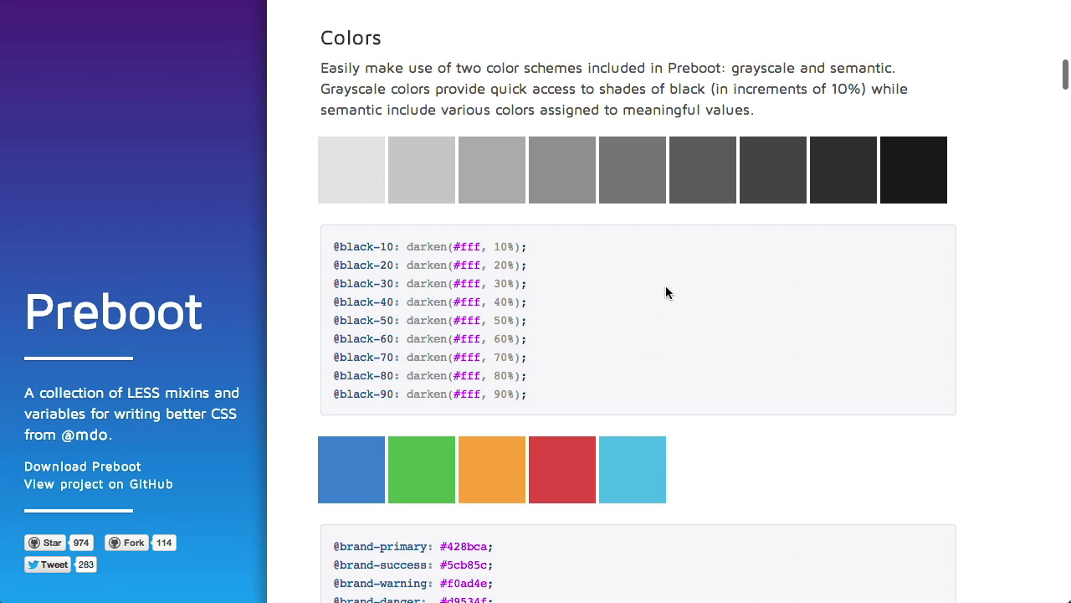
mouse_move(418, 259)
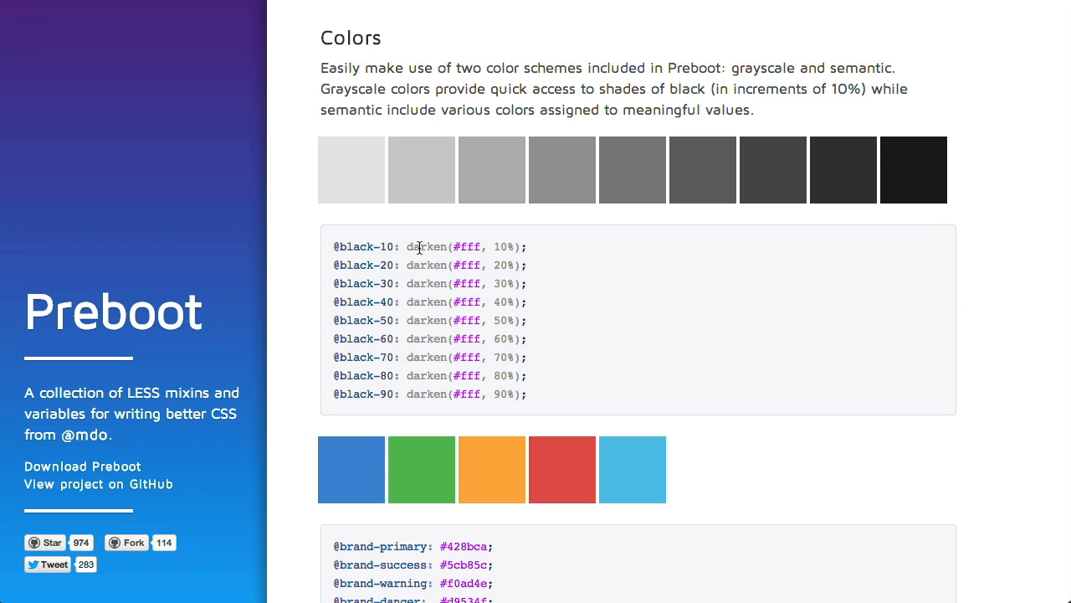
mouse_move(626, 288)
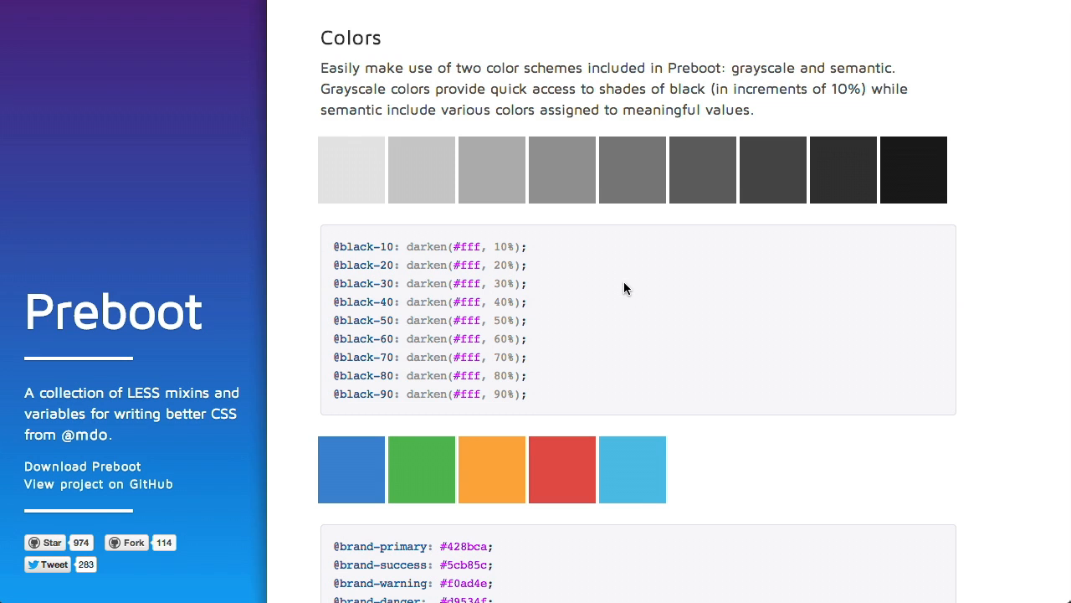
scroll(down, 3)
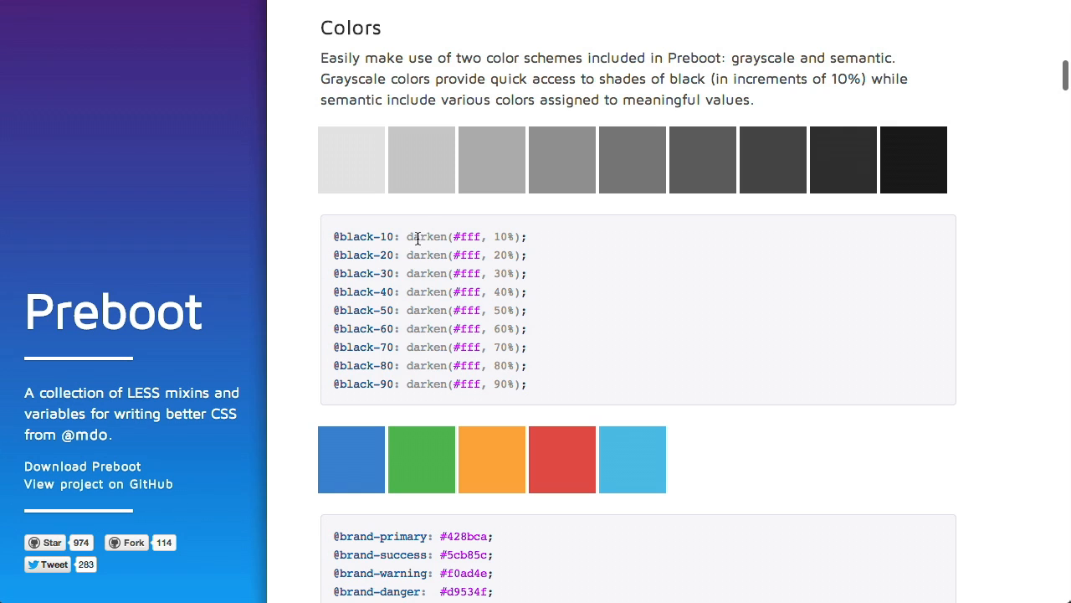
mouse_move(398, 384)
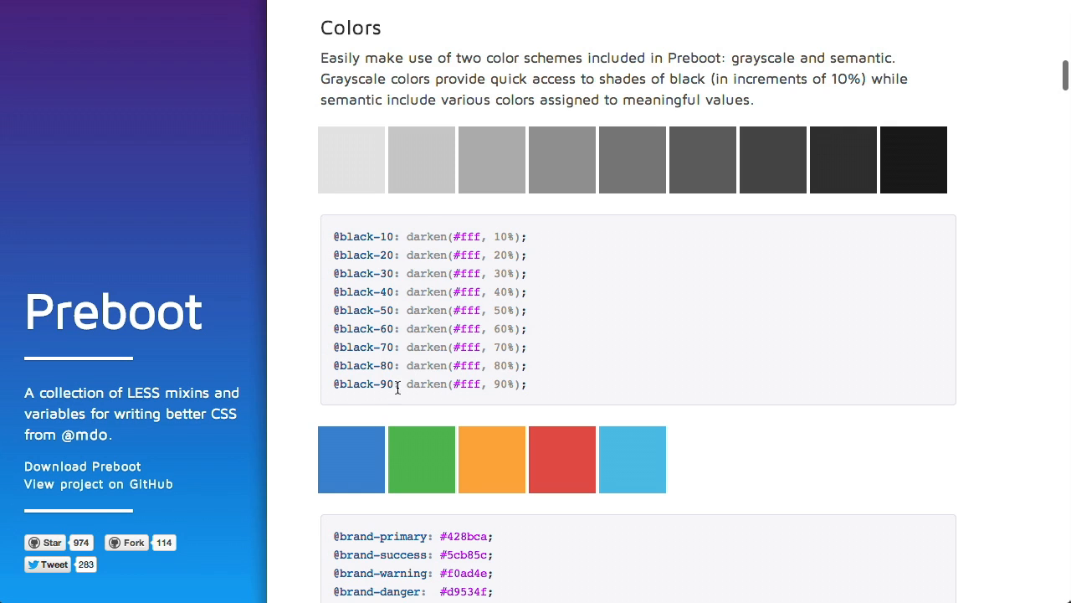
Continue past grayscale and semantic colour variables to the usage examples and the HTML5 Doctor article
double_click(363, 384)
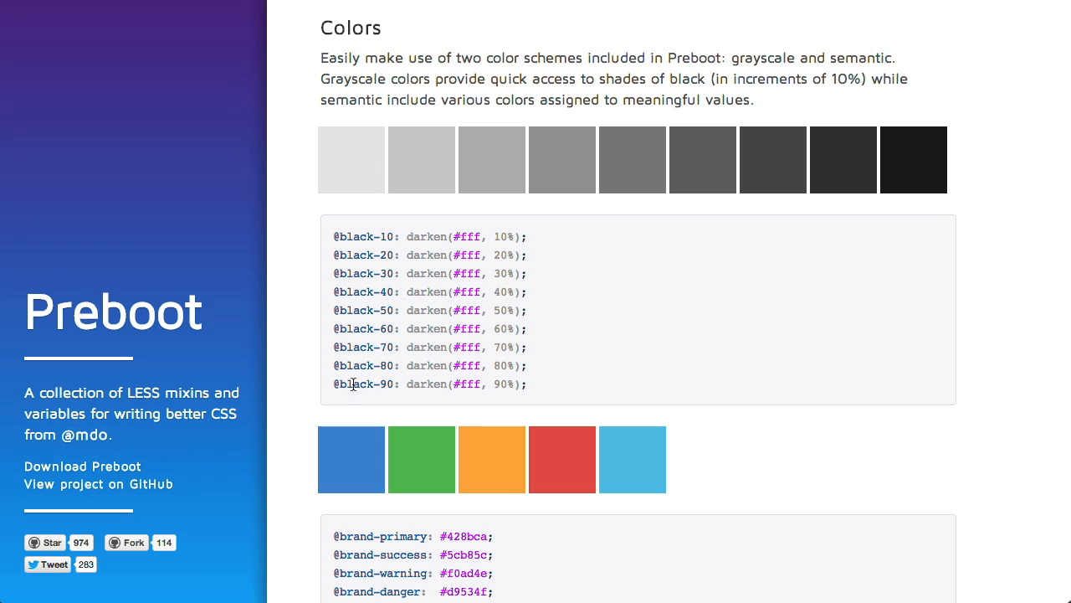
mouse_move(589, 276)
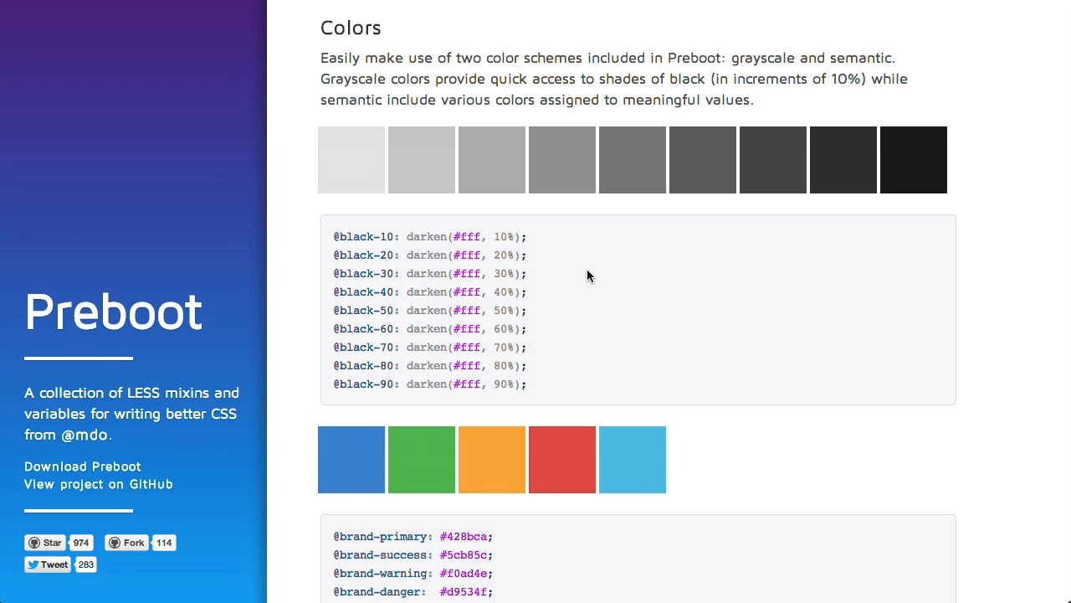
scroll(down, 3)
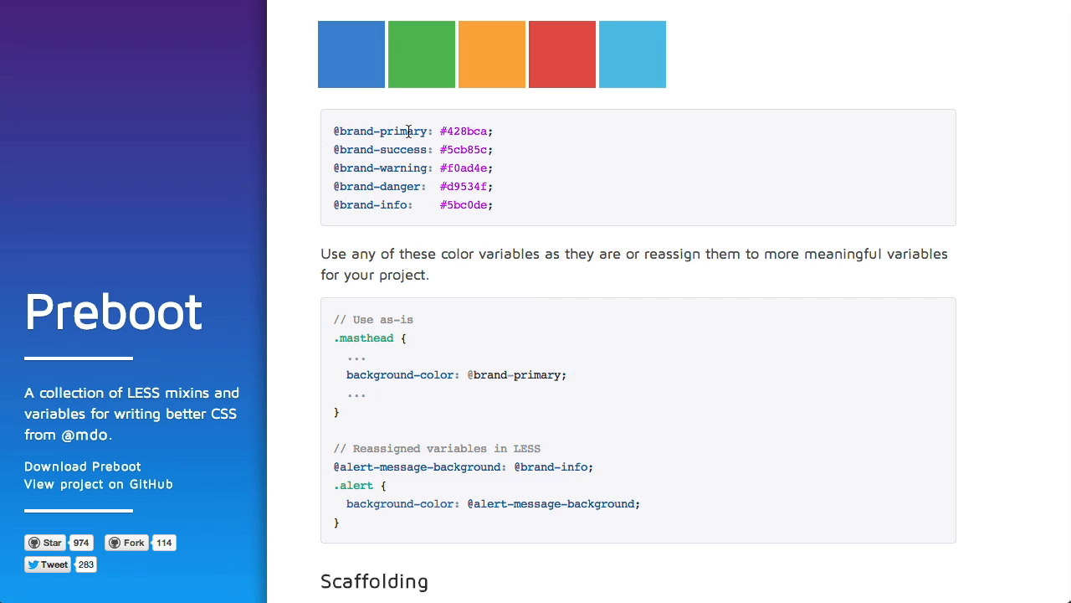
mouse_move(539, 135)
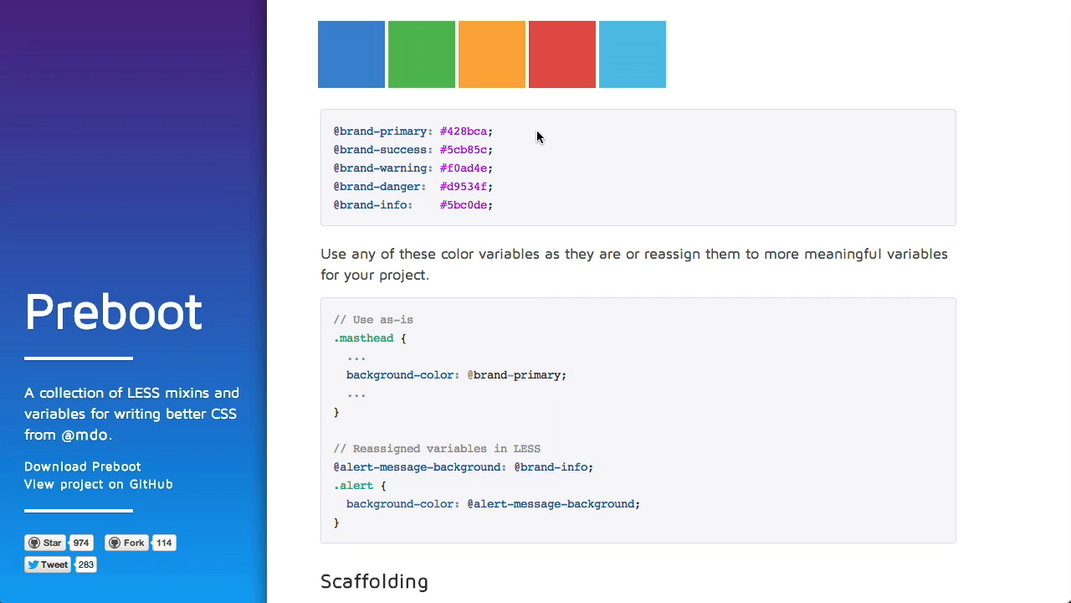
scroll(down, 3)
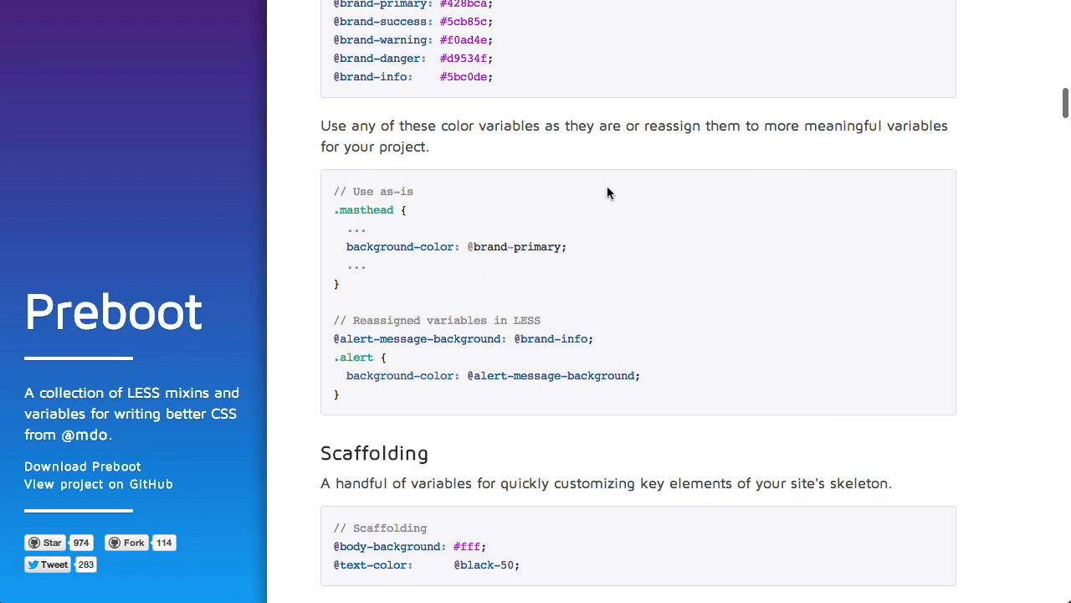
scroll(down, 3)
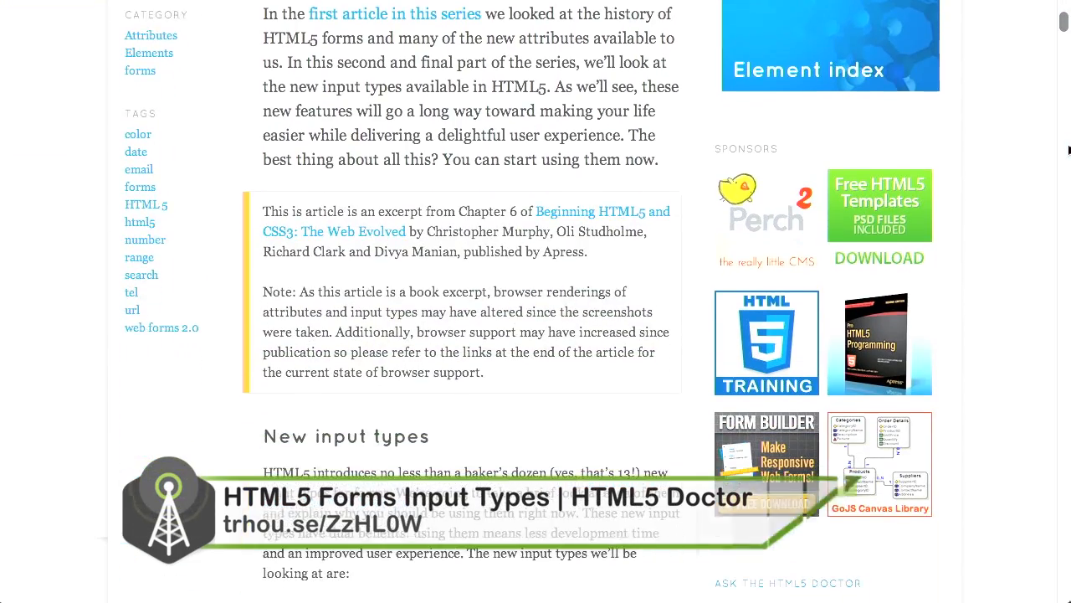
Scroll past 'New input types' to the search section and its Figure 1
scroll(down, 3)
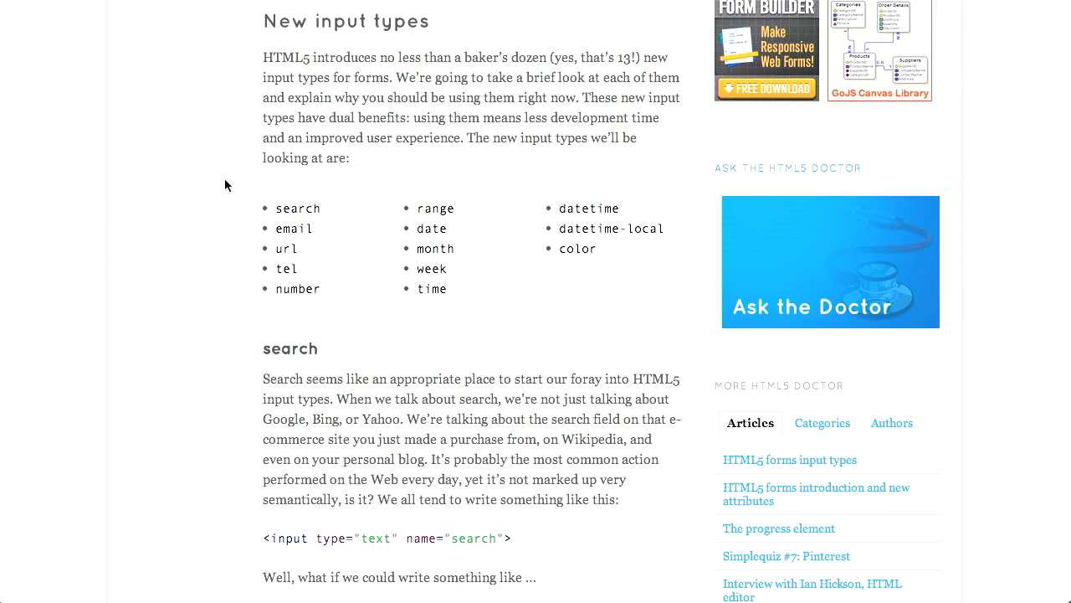
scroll(down, 3)
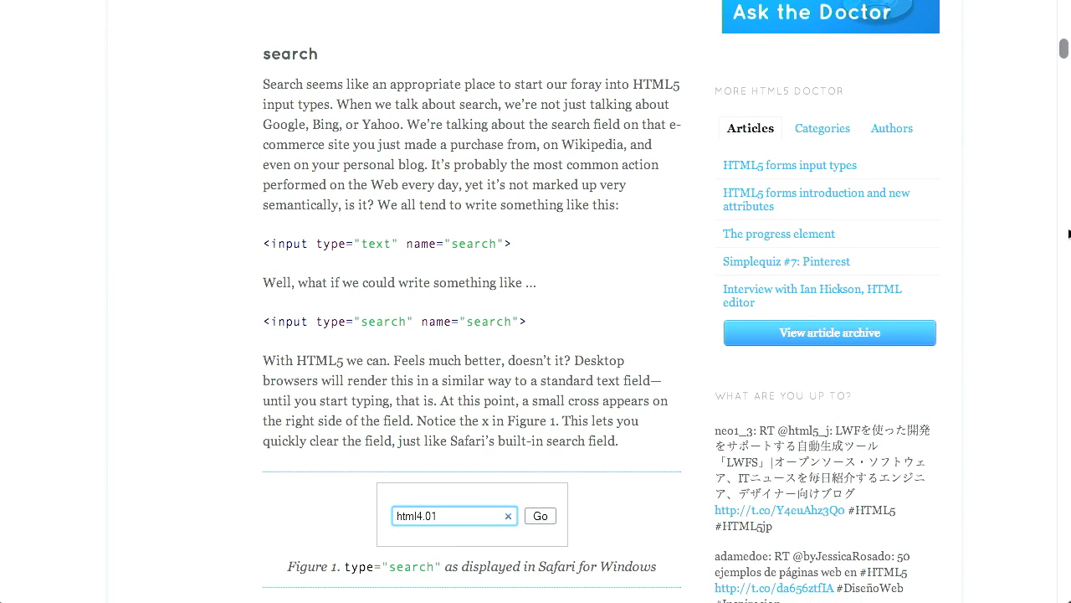
scroll(down, 3)
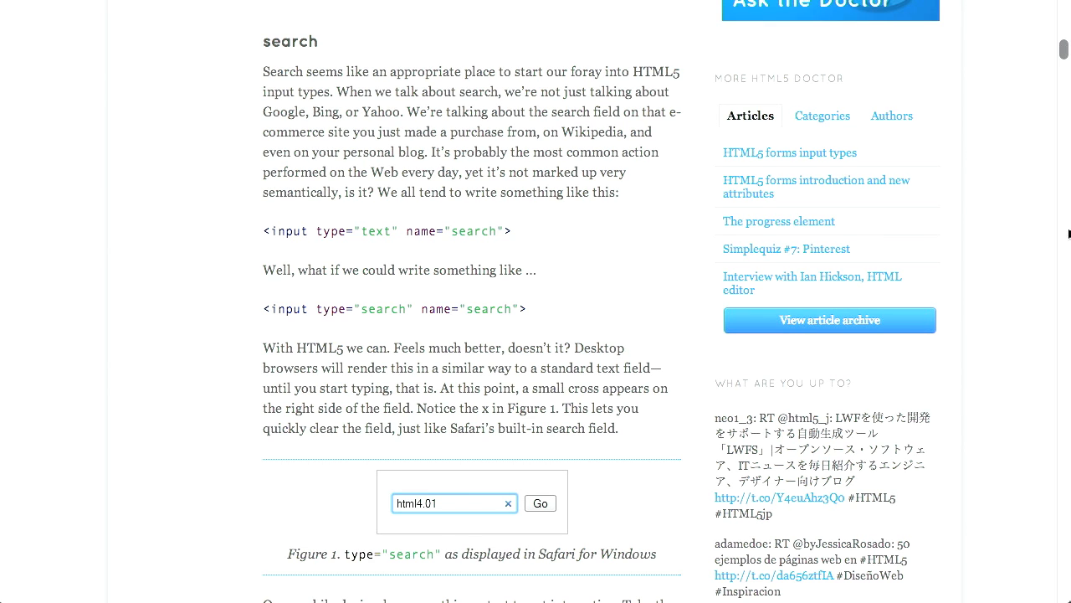
scroll(down, 3)
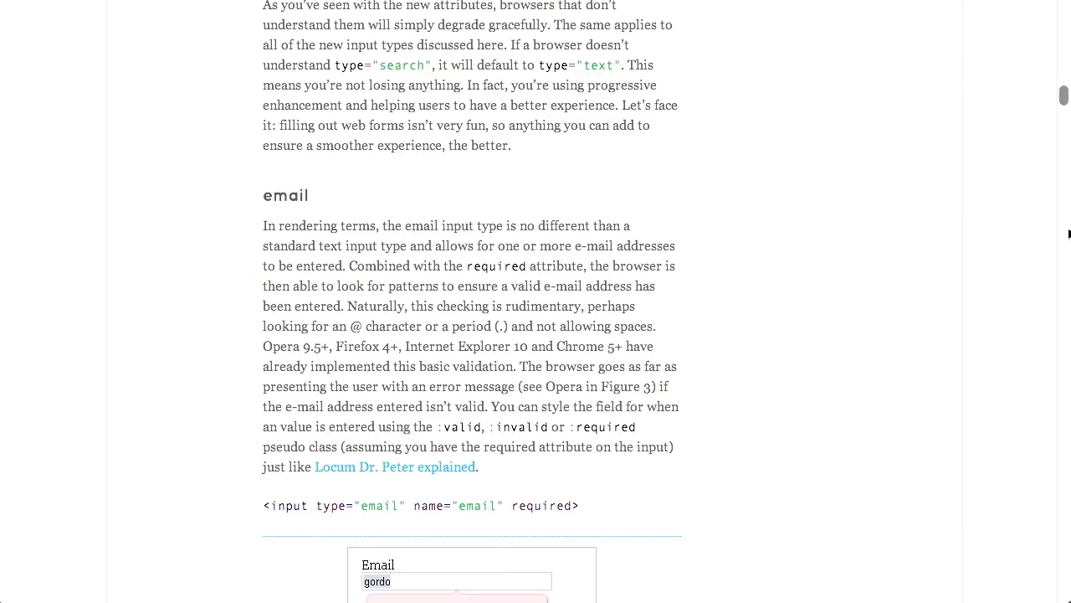
Read through the email, url and tel input sections down to the number section
scroll(down, 3)
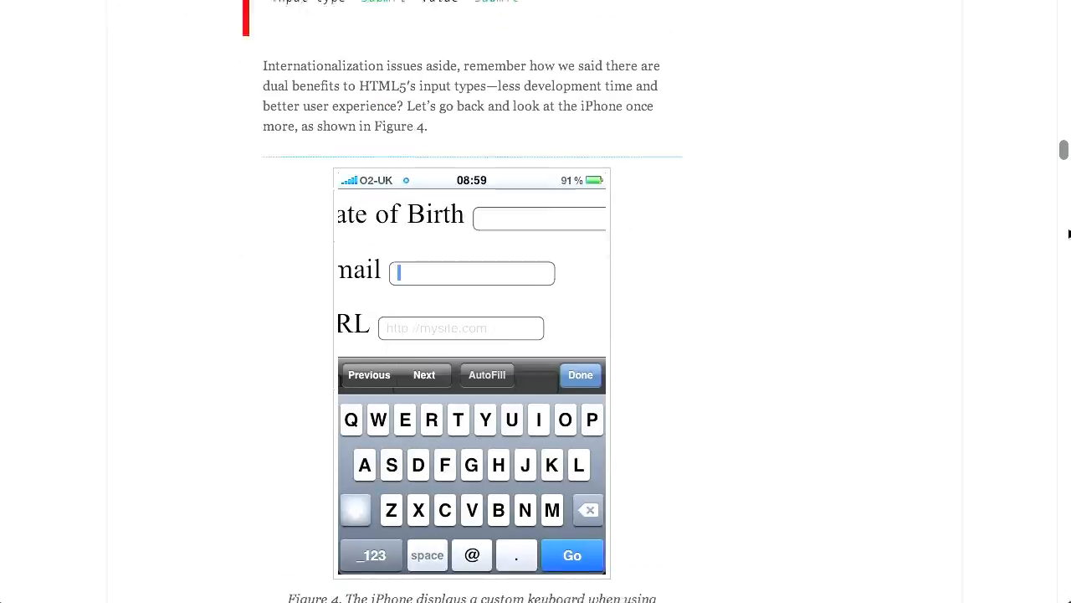
scroll(up, 3)
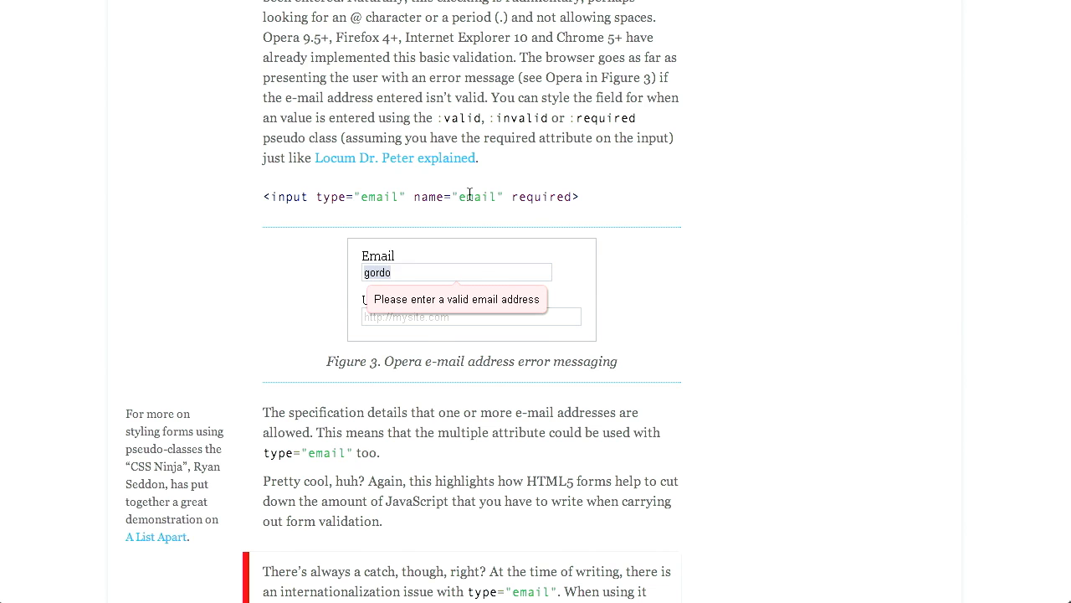
scroll(down, 3)
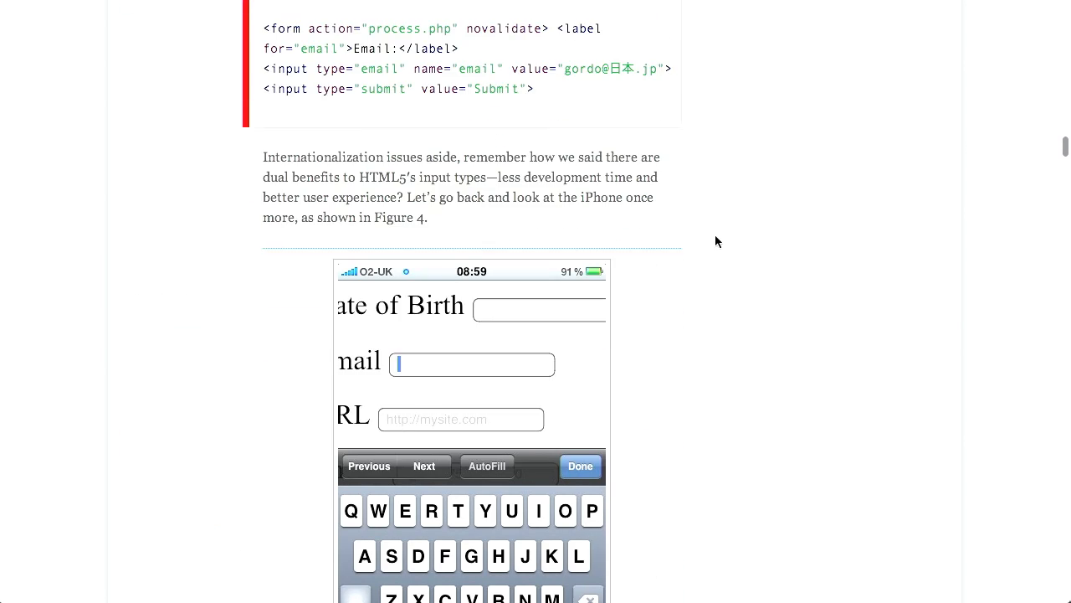
scroll(down, 3)
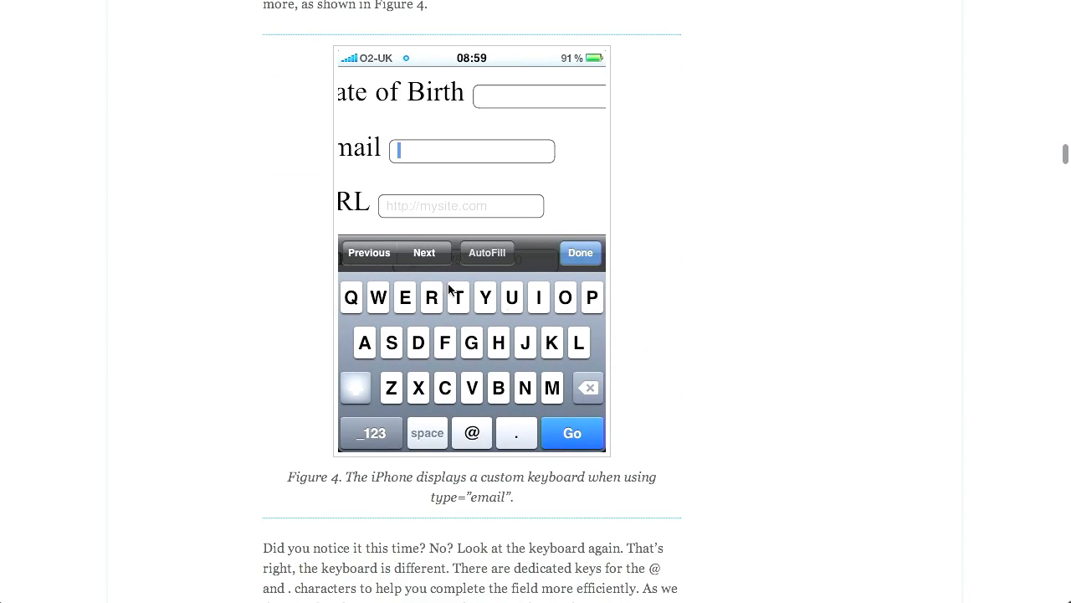
mouse_move(1041, 302)
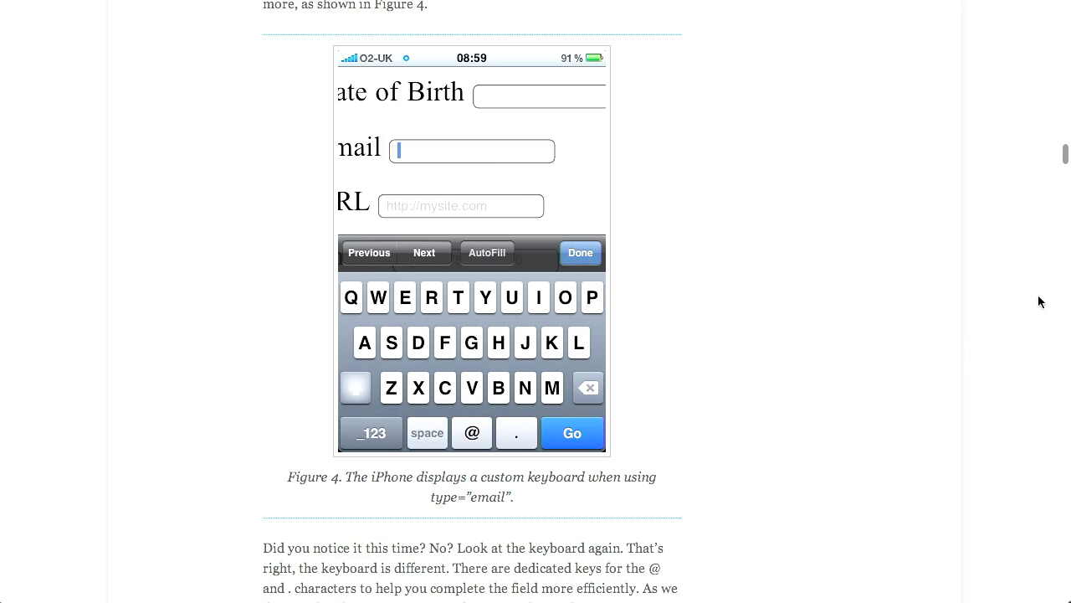
scroll(down, 3)
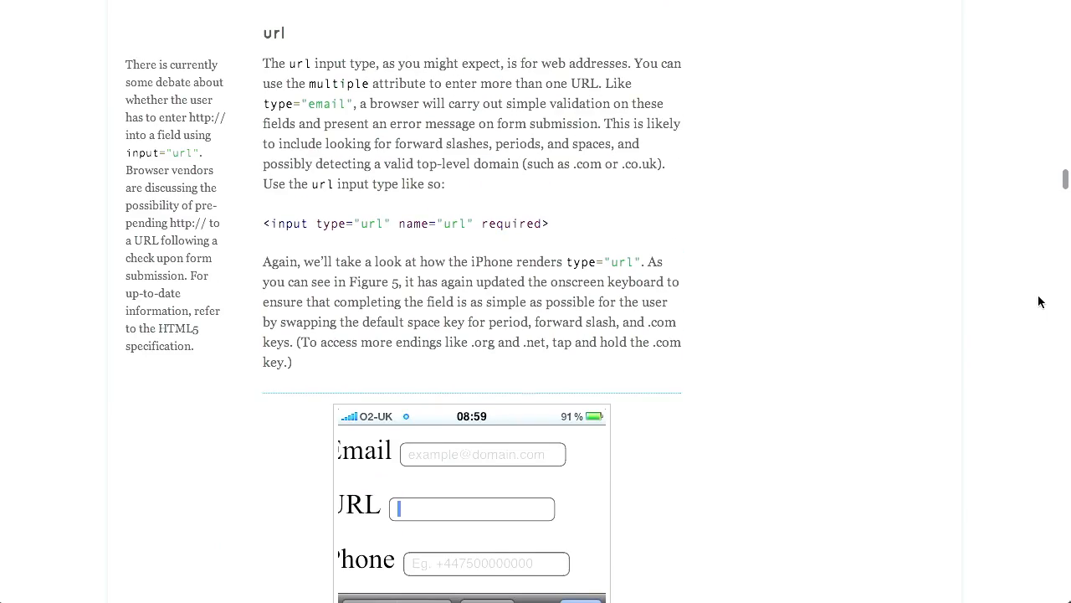
scroll(down, 3)
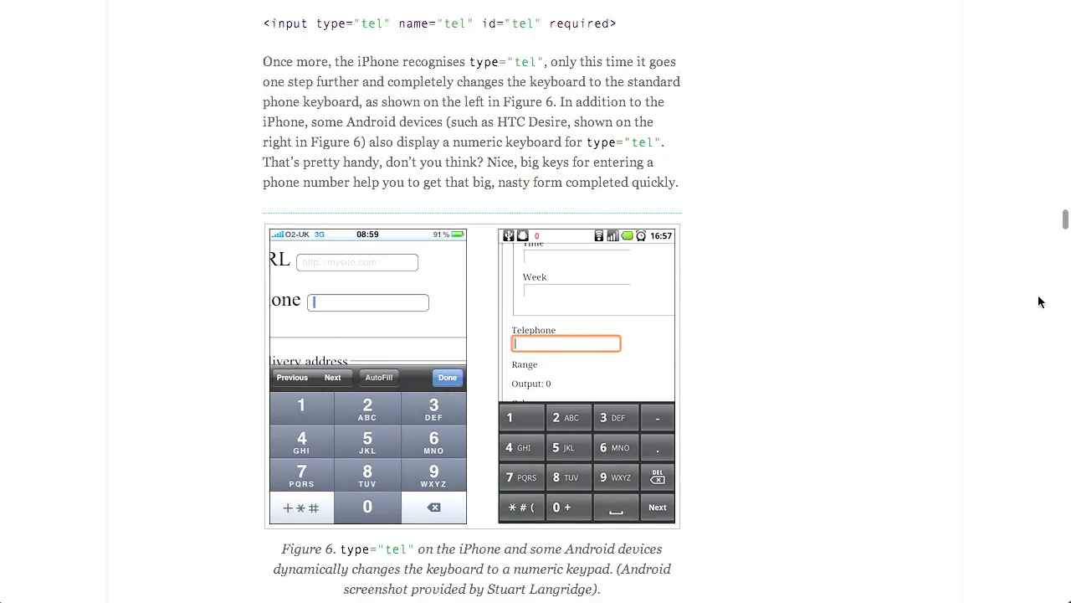
scroll(down, 3)
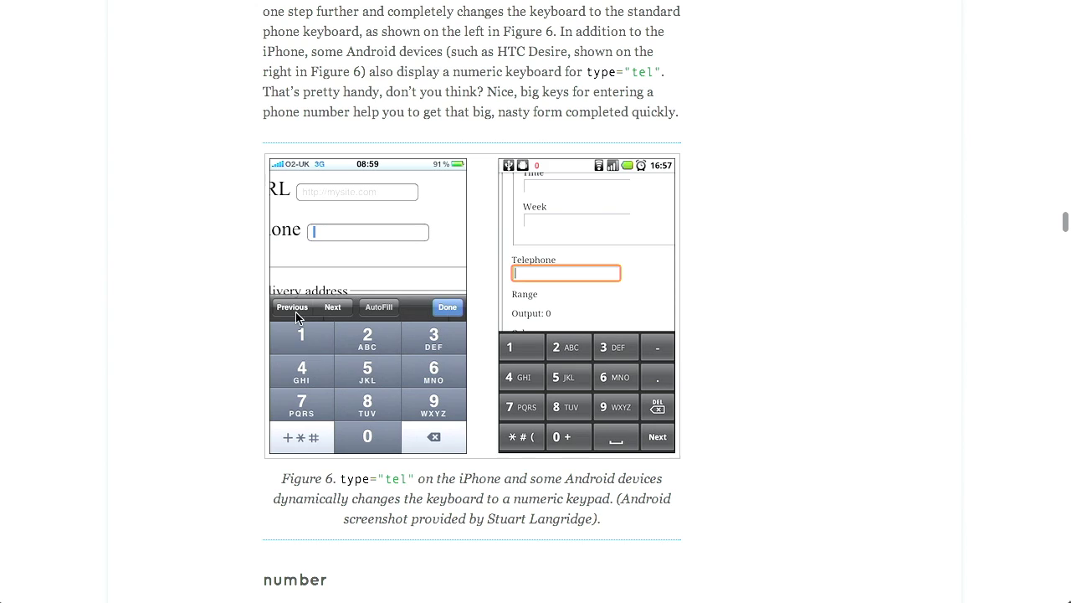
mouse_move(477, 489)
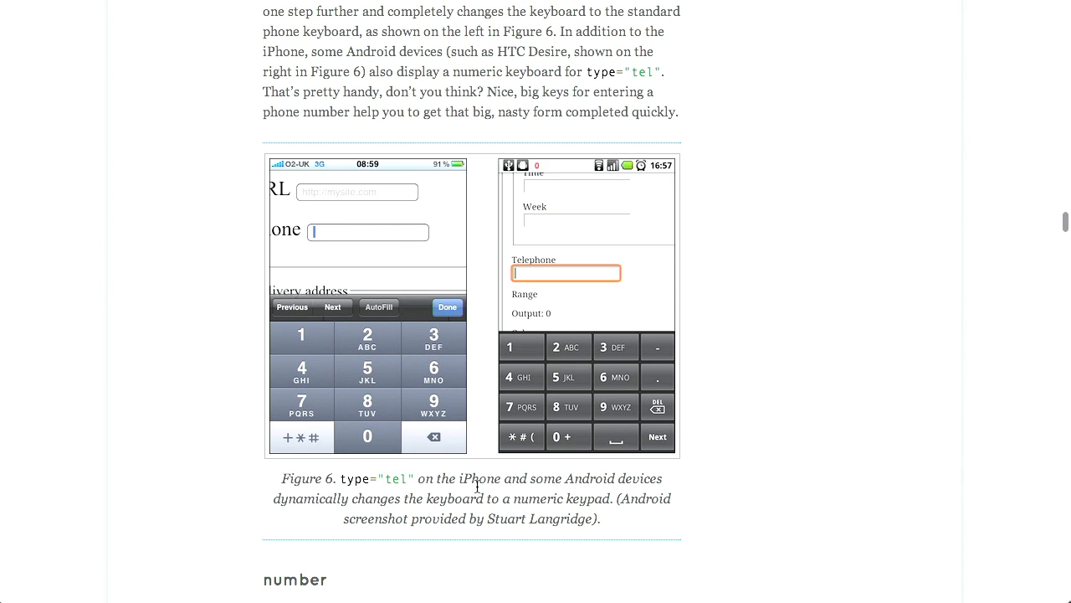
mouse_move(767, 442)
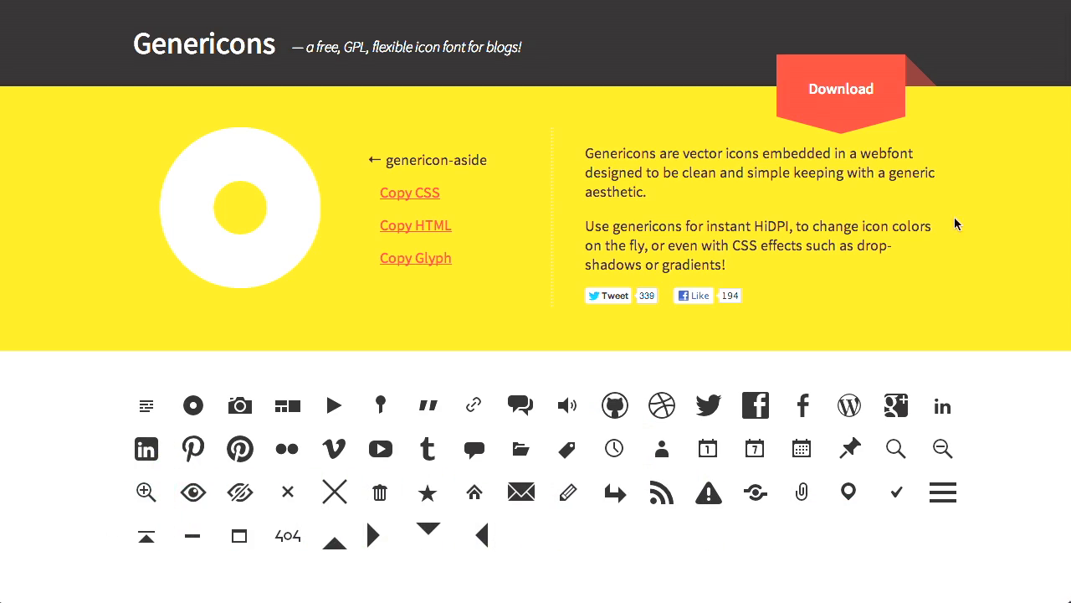
mouse_move(1000, 210)
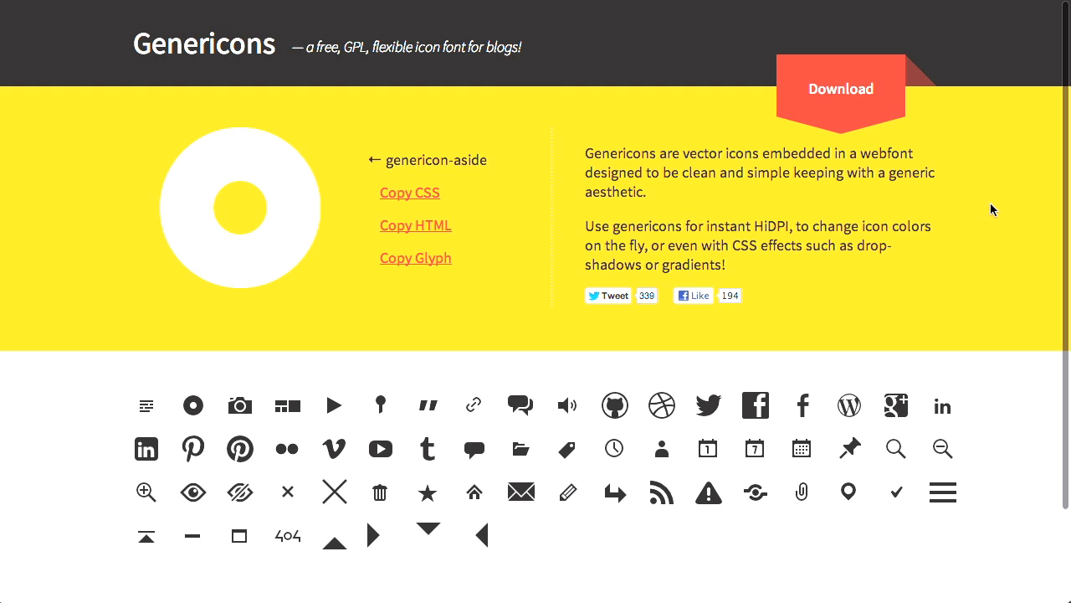
scroll(down, 3)
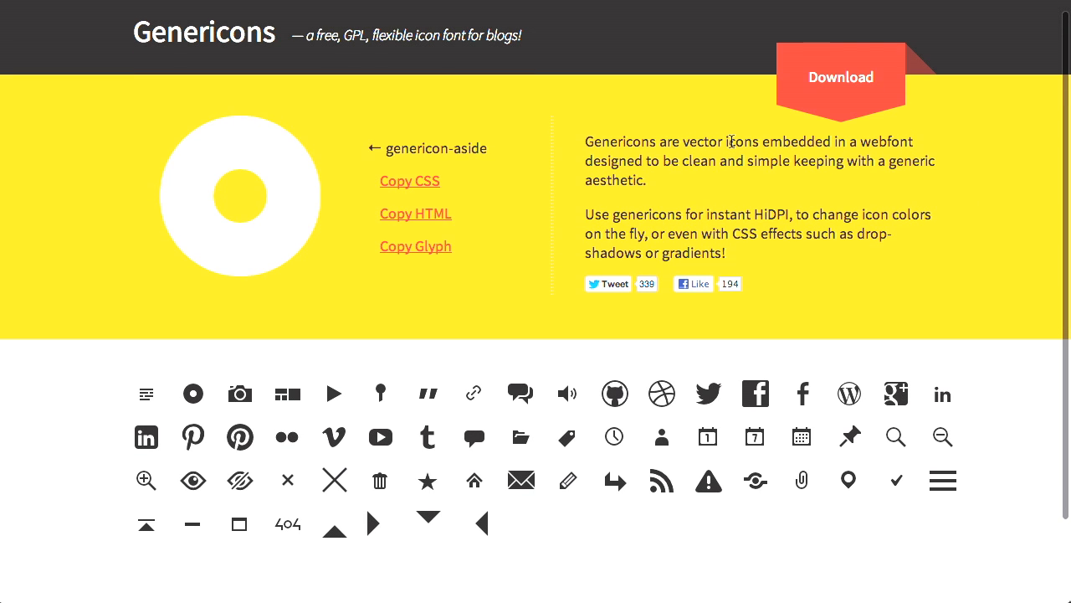
mouse_move(840, 149)
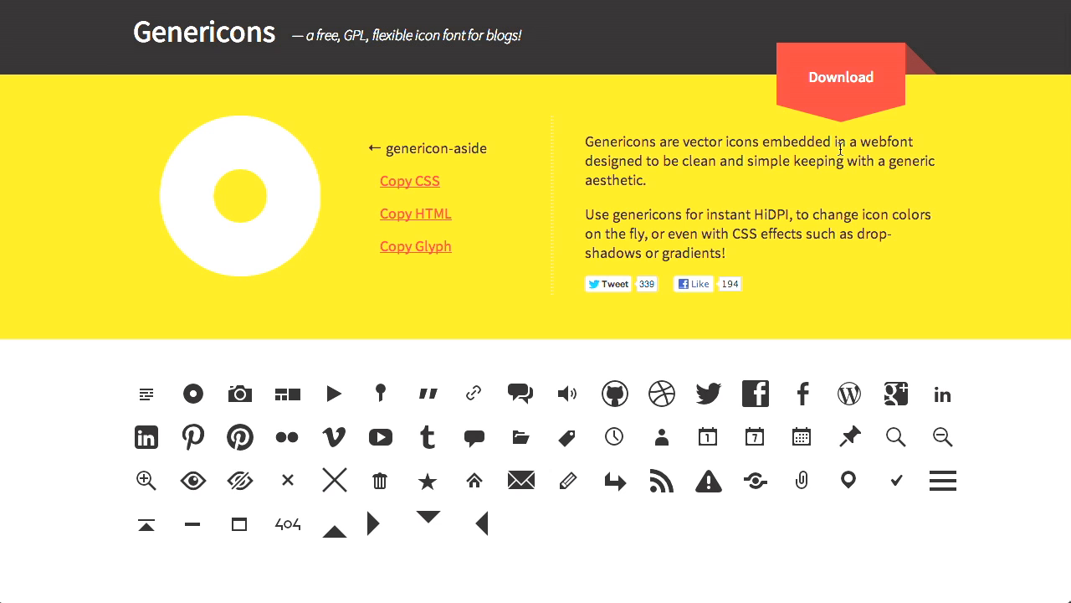
mouse_move(954, 139)
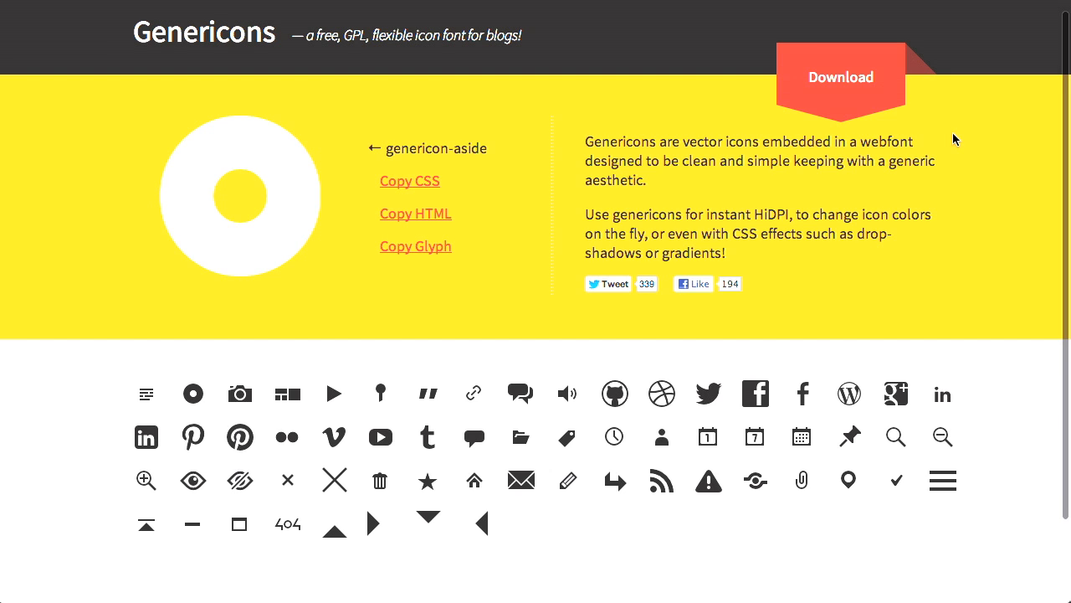
scroll(down, 3)
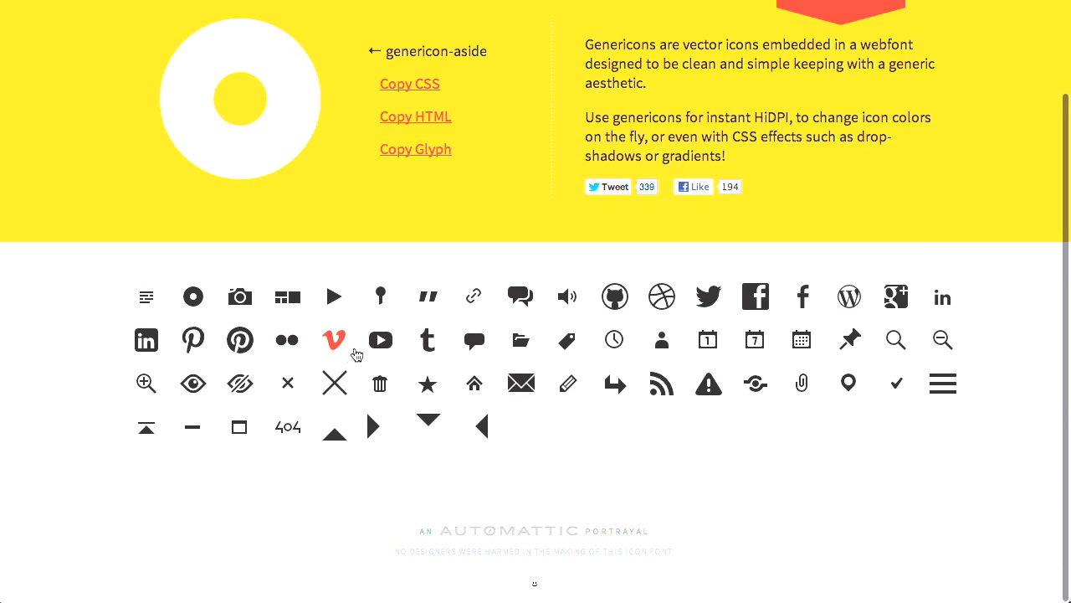
mouse_move(521, 381)
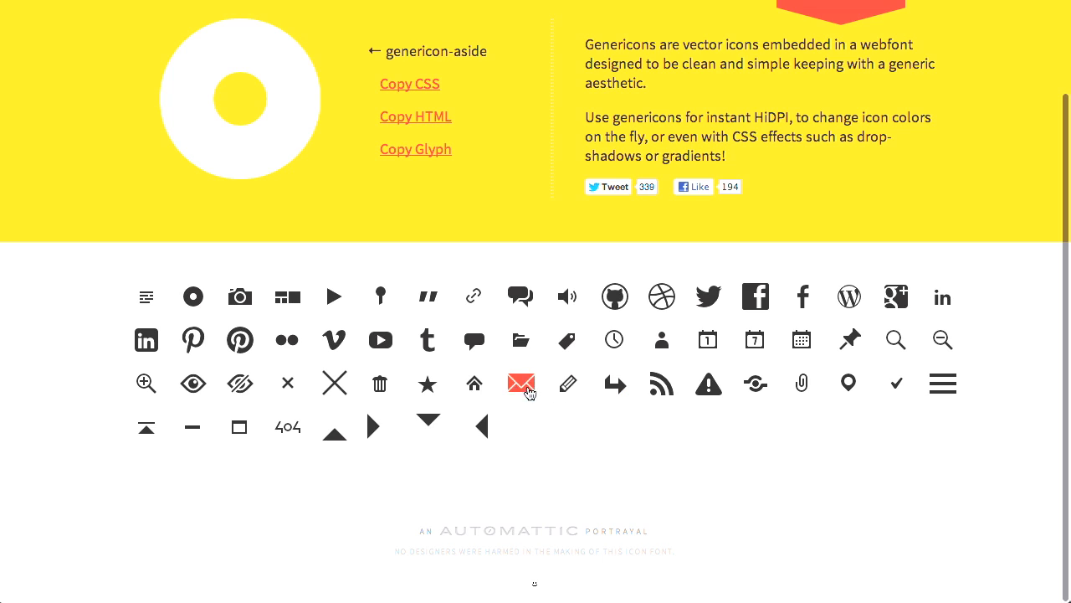
mouse_move(241, 338)
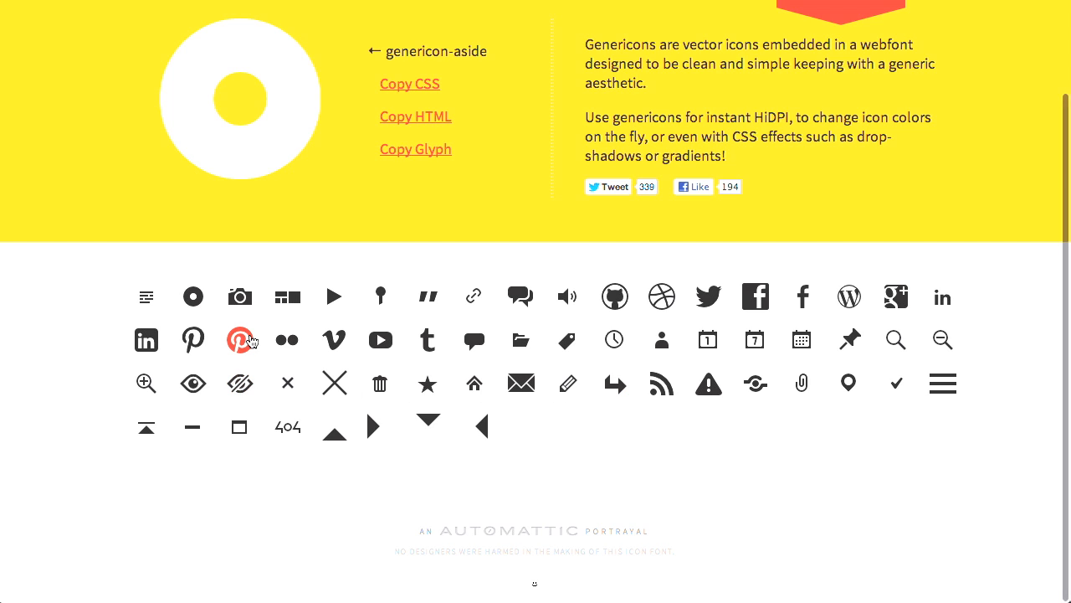
mouse_move(890, 231)
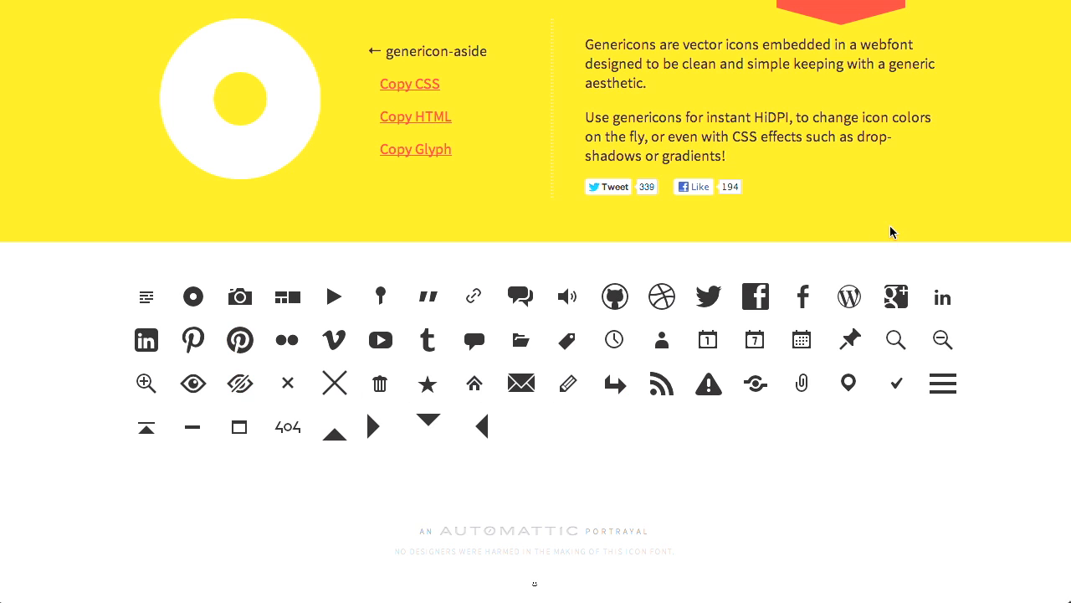
mouse_move(679, 99)
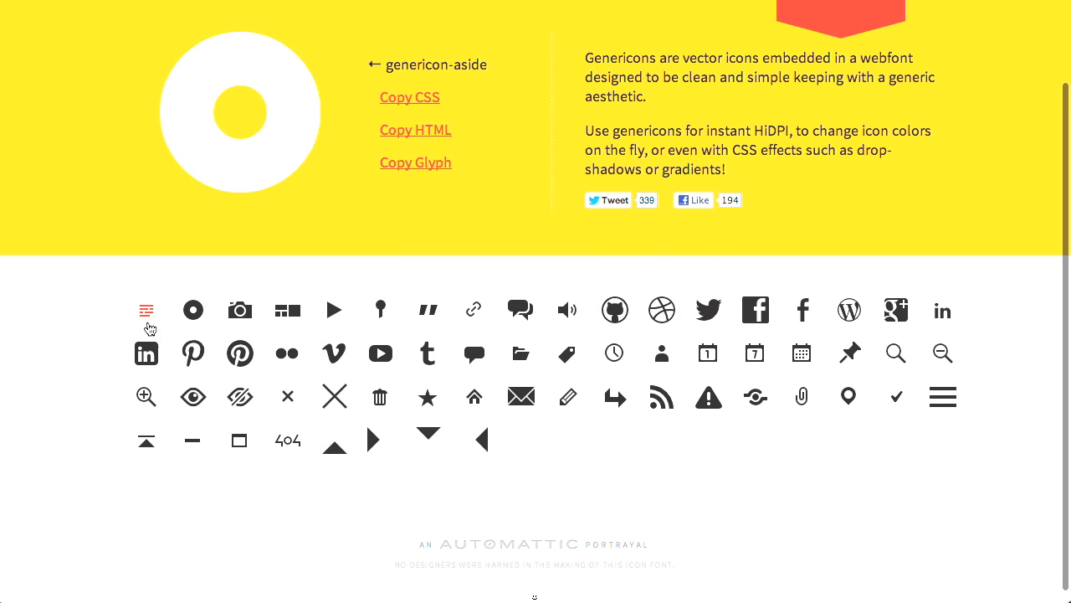
mouse_move(239, 353)
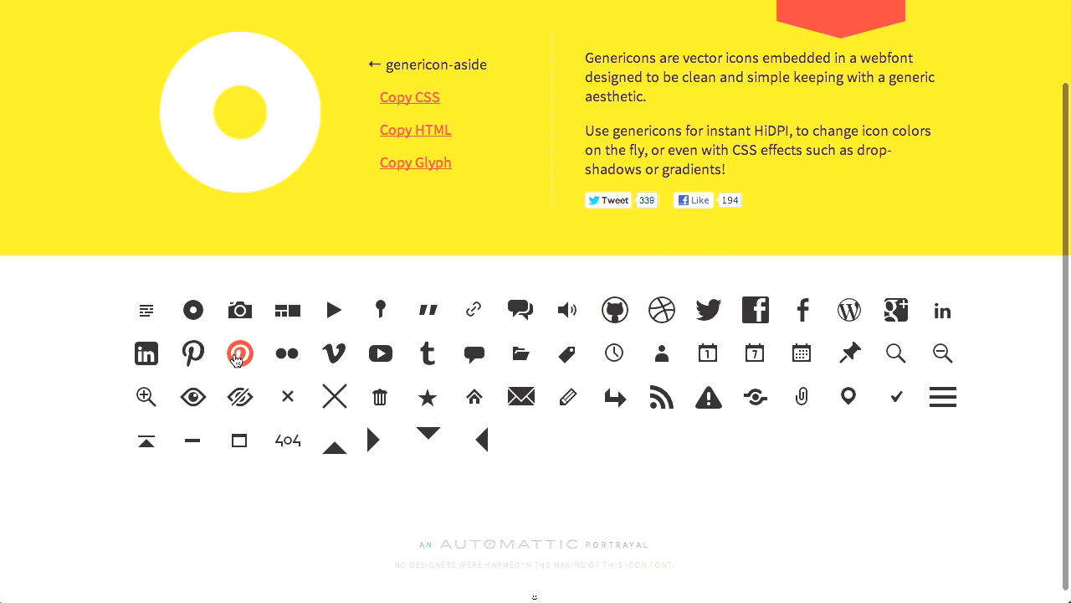
mouse_move(465, 244)
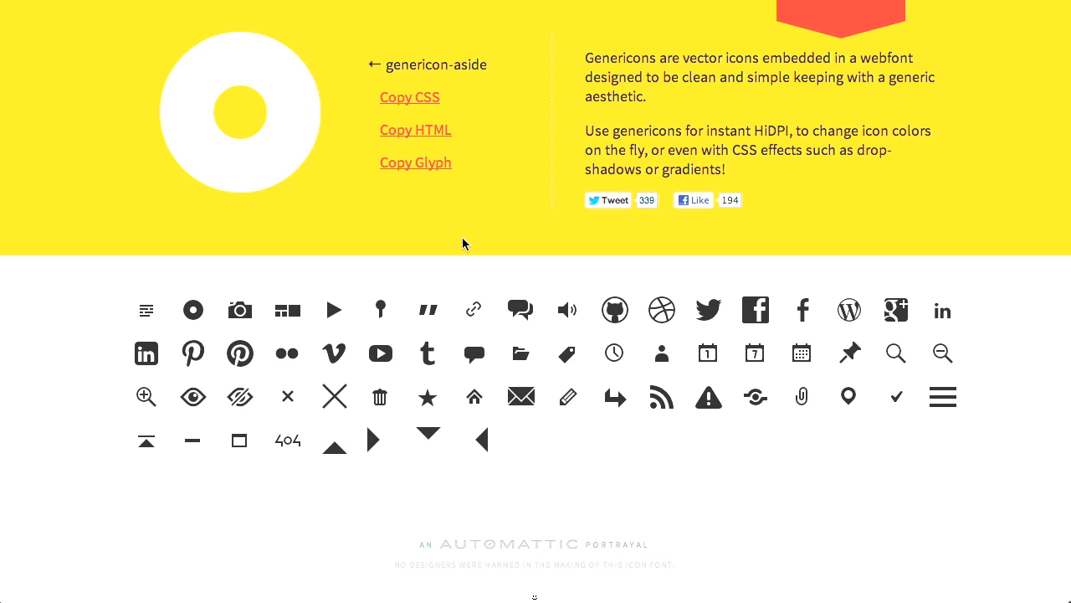
mouse_move(971, 223)
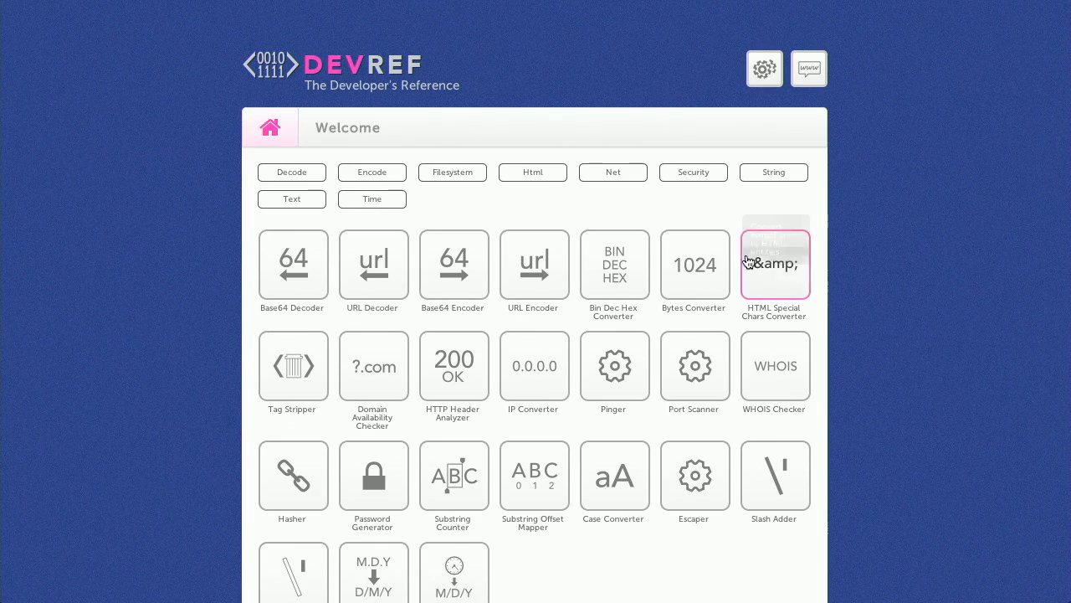
mouse_move(278, 282)
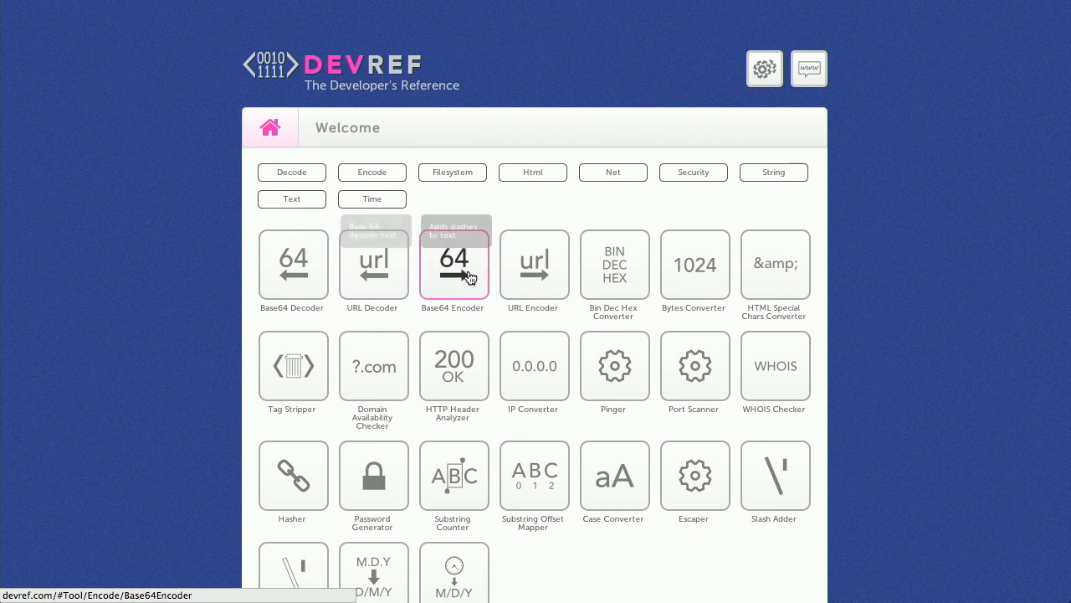
mouse_move(787, 249)
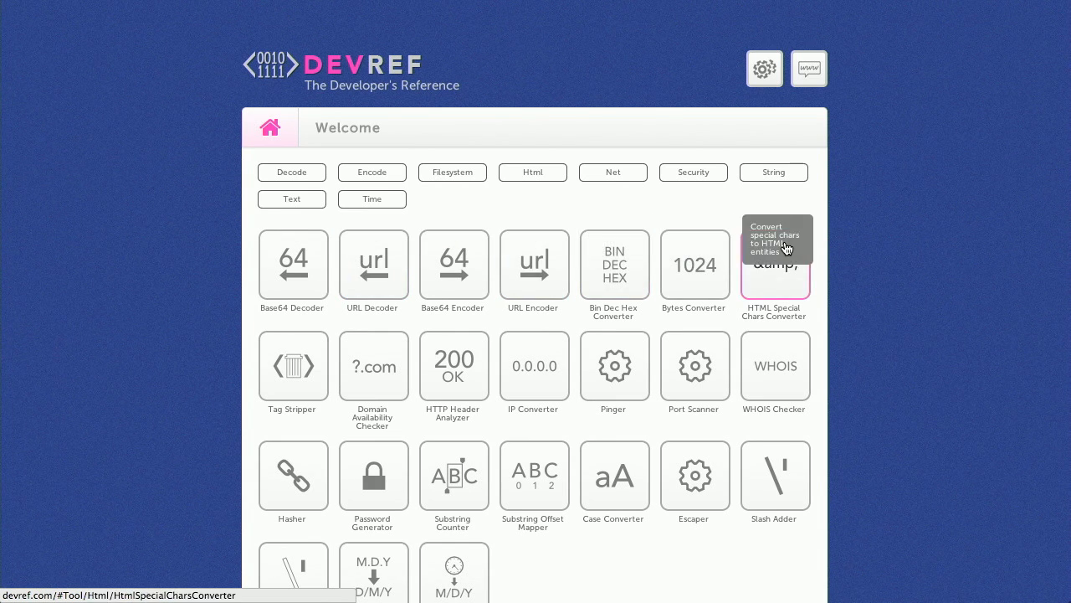
mouse_move(917, 271)
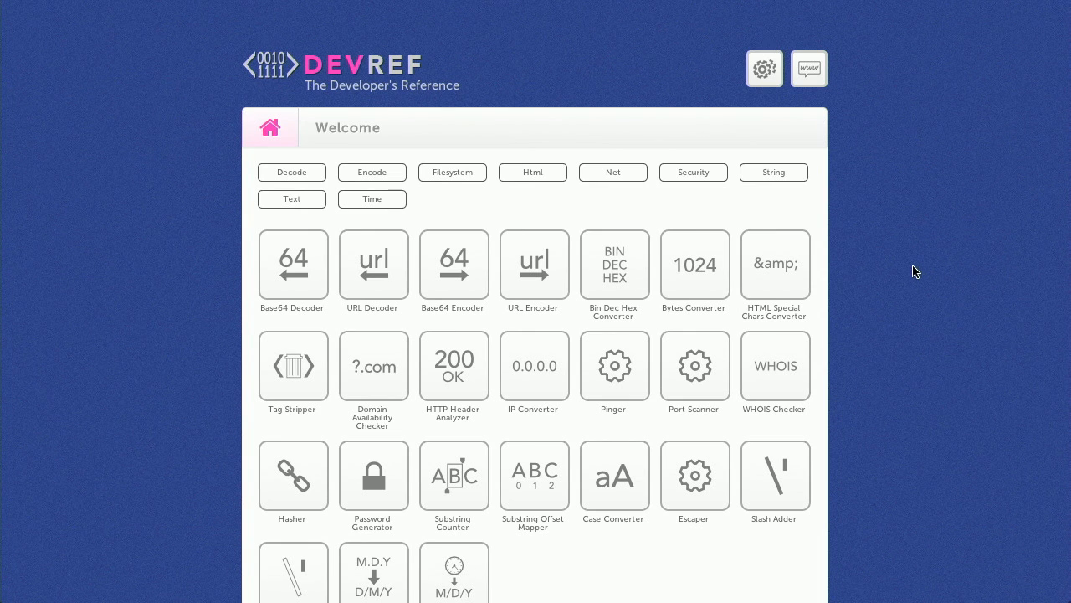
Scroll down the DevRef welcome grid of converter and utility tools
scroll(down, 3)
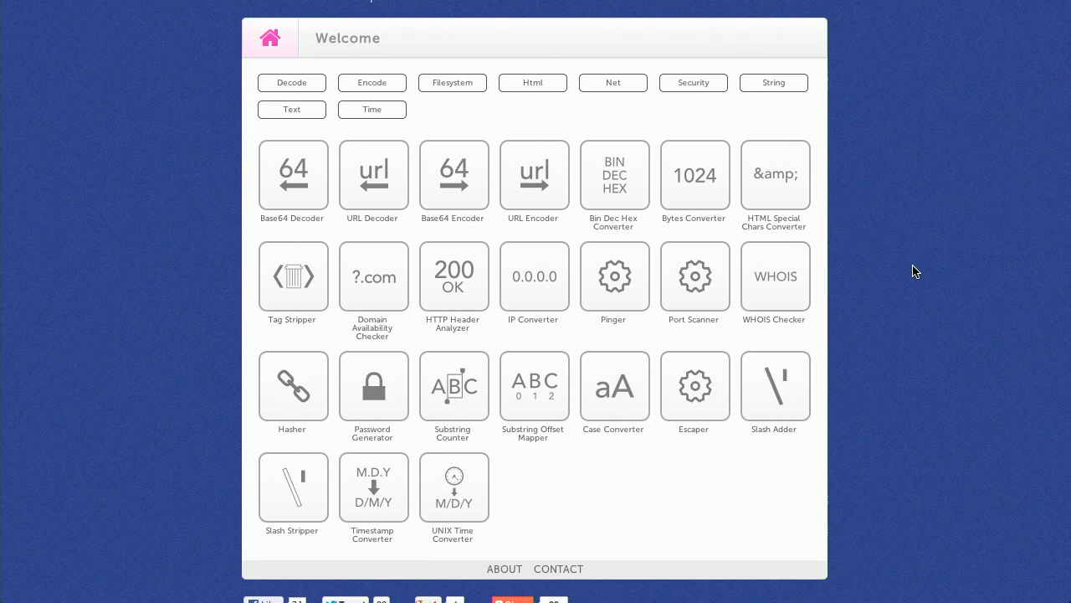
Strip tags from '<strong>hello</strong>' in the Tag Stripper, returning plain 'hello'
click(291, 276)
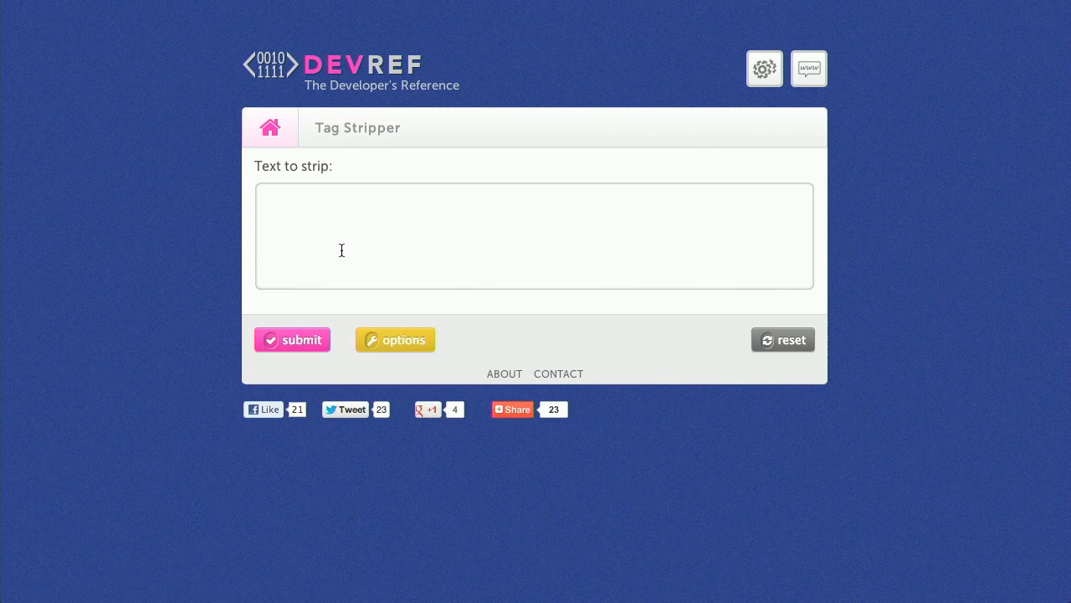
mouse_move(387, 233)
text(<)
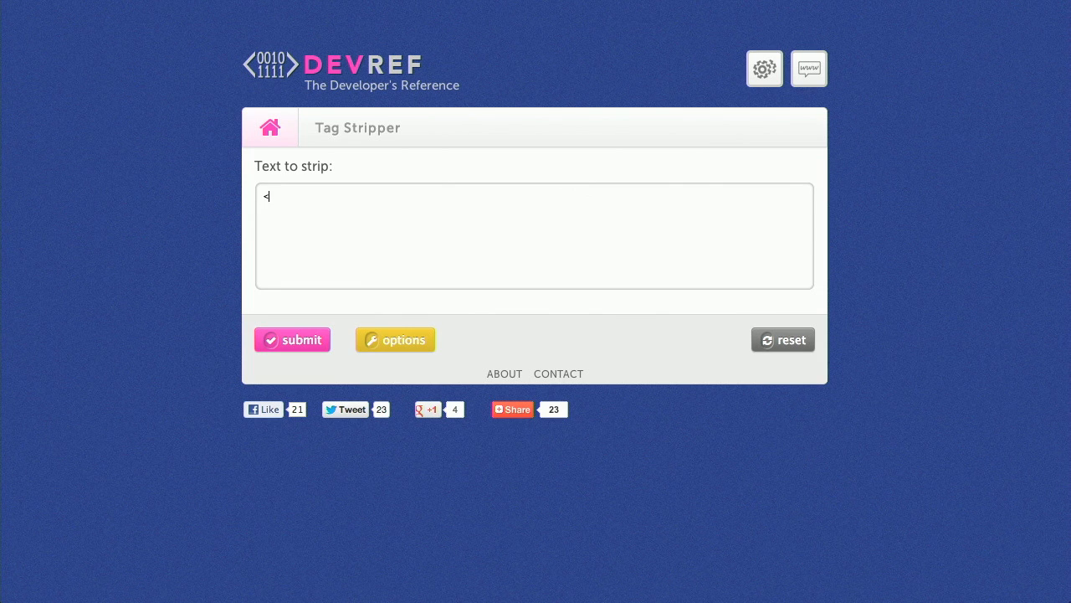
text(stro)
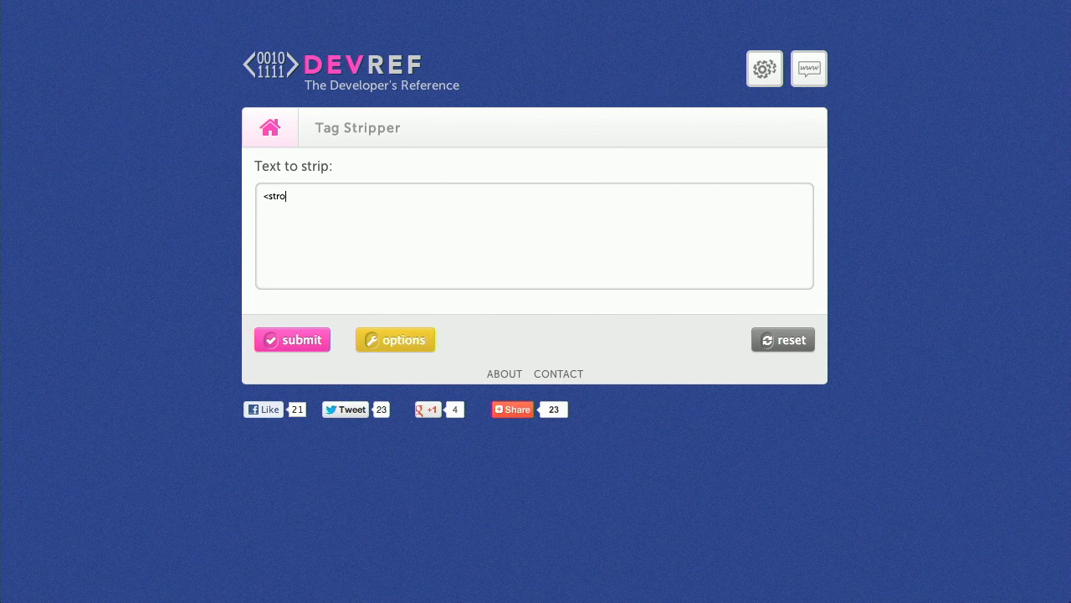
text(ng>hello</s)
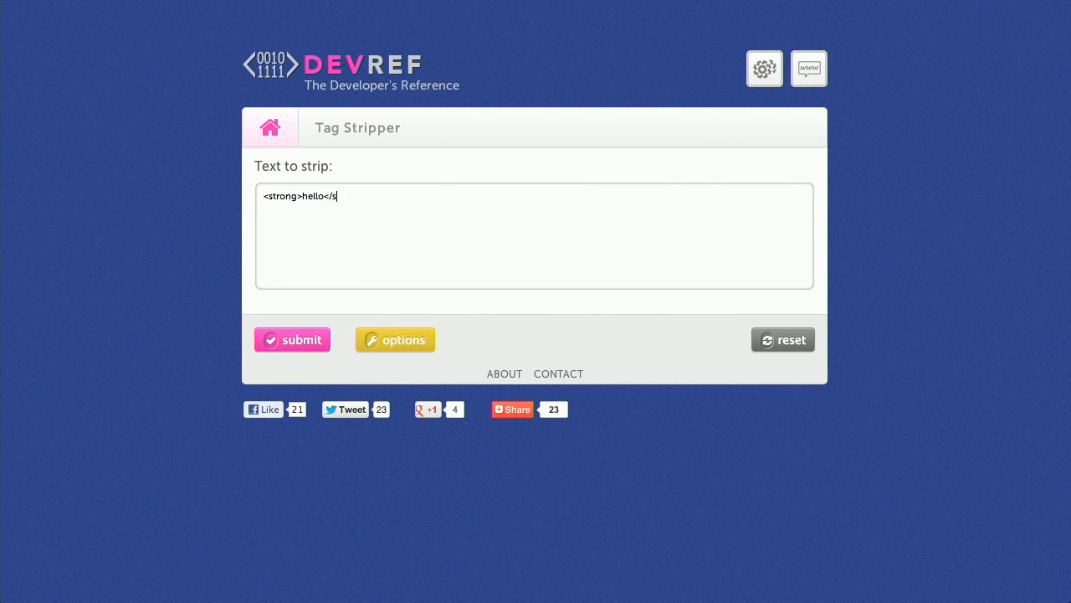
click(291, 338)
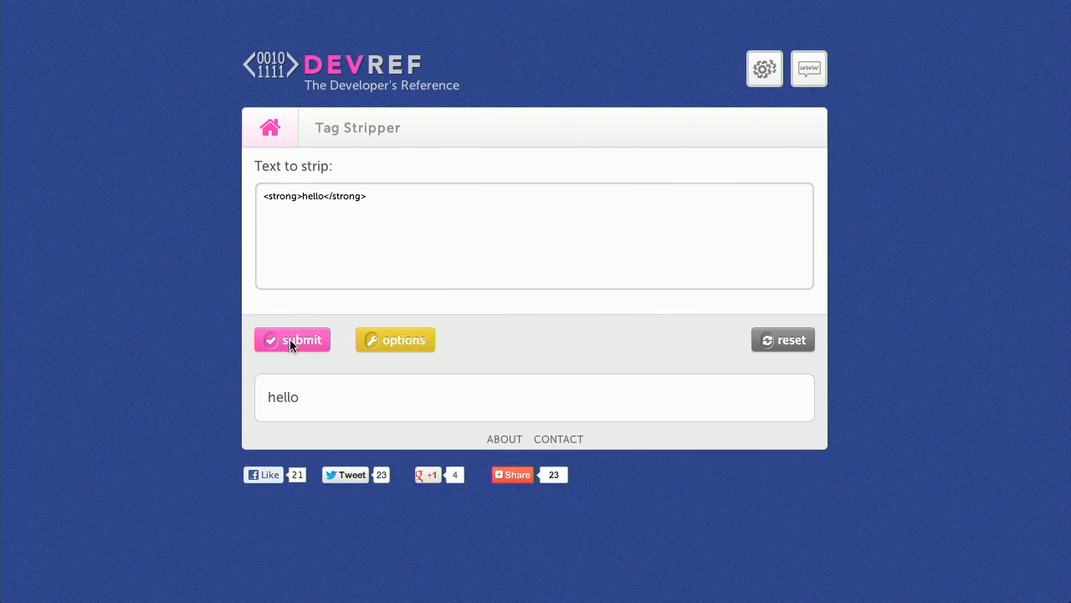
mouse_move(586, 371)
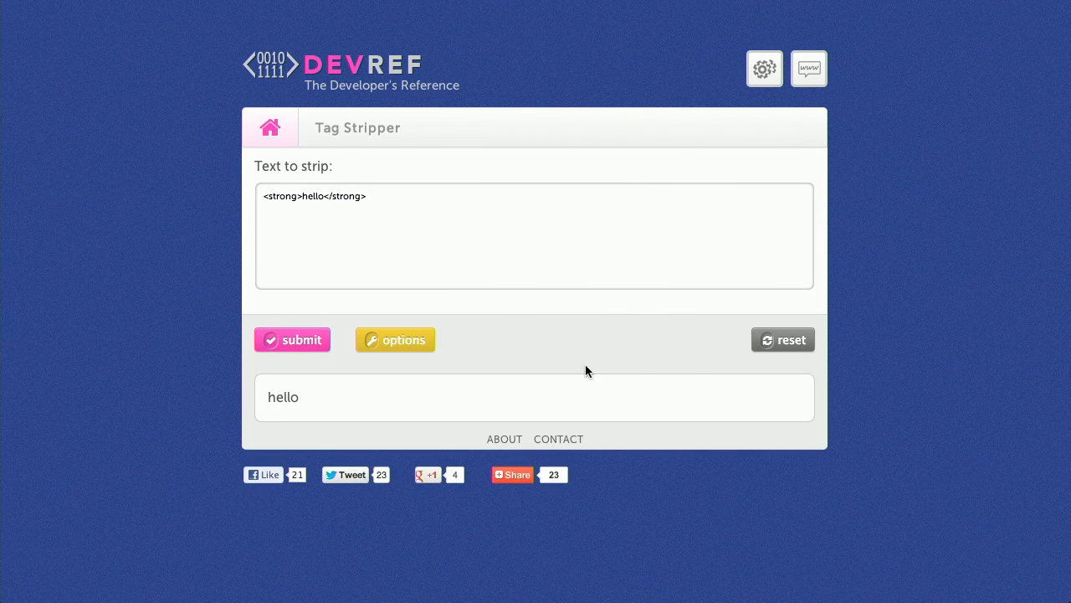
mouse_move(639, 365)
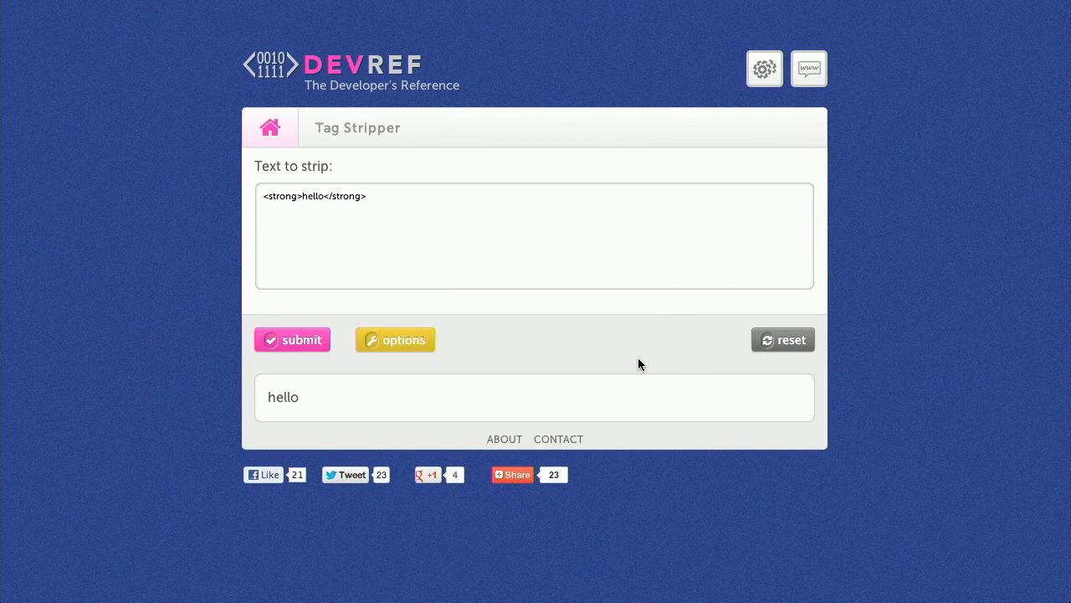